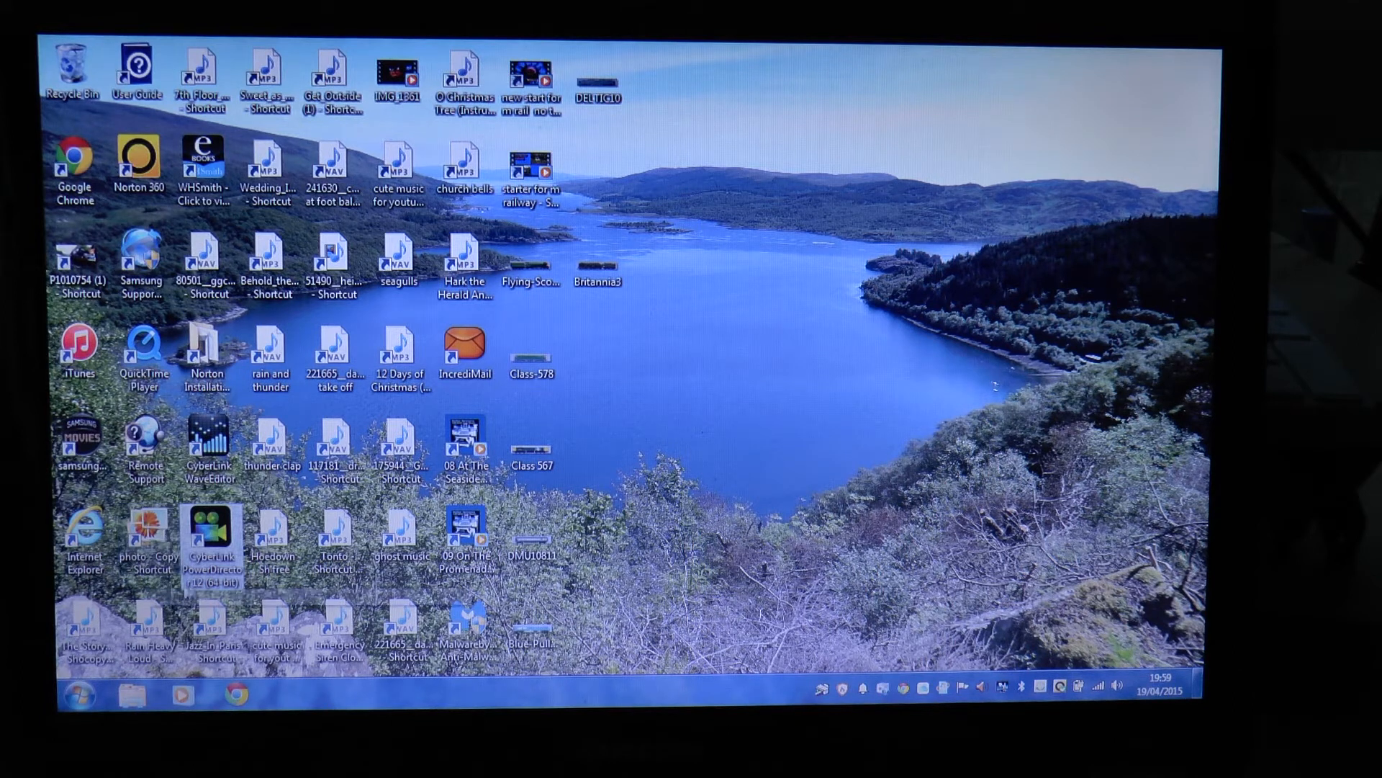
mouse_move(211, 530)
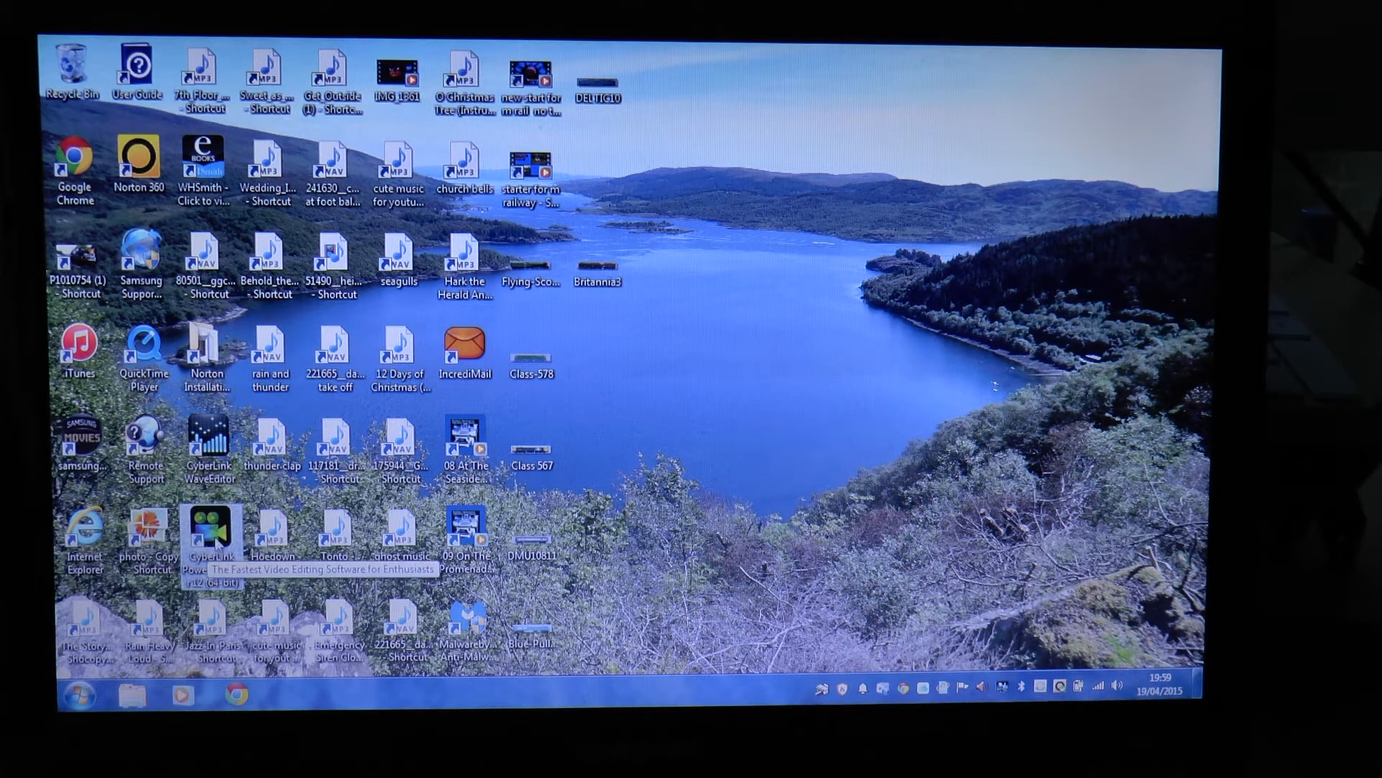
Launch CyberLink PowerDirector from its desktop shortcut.
double_click(209, 530)
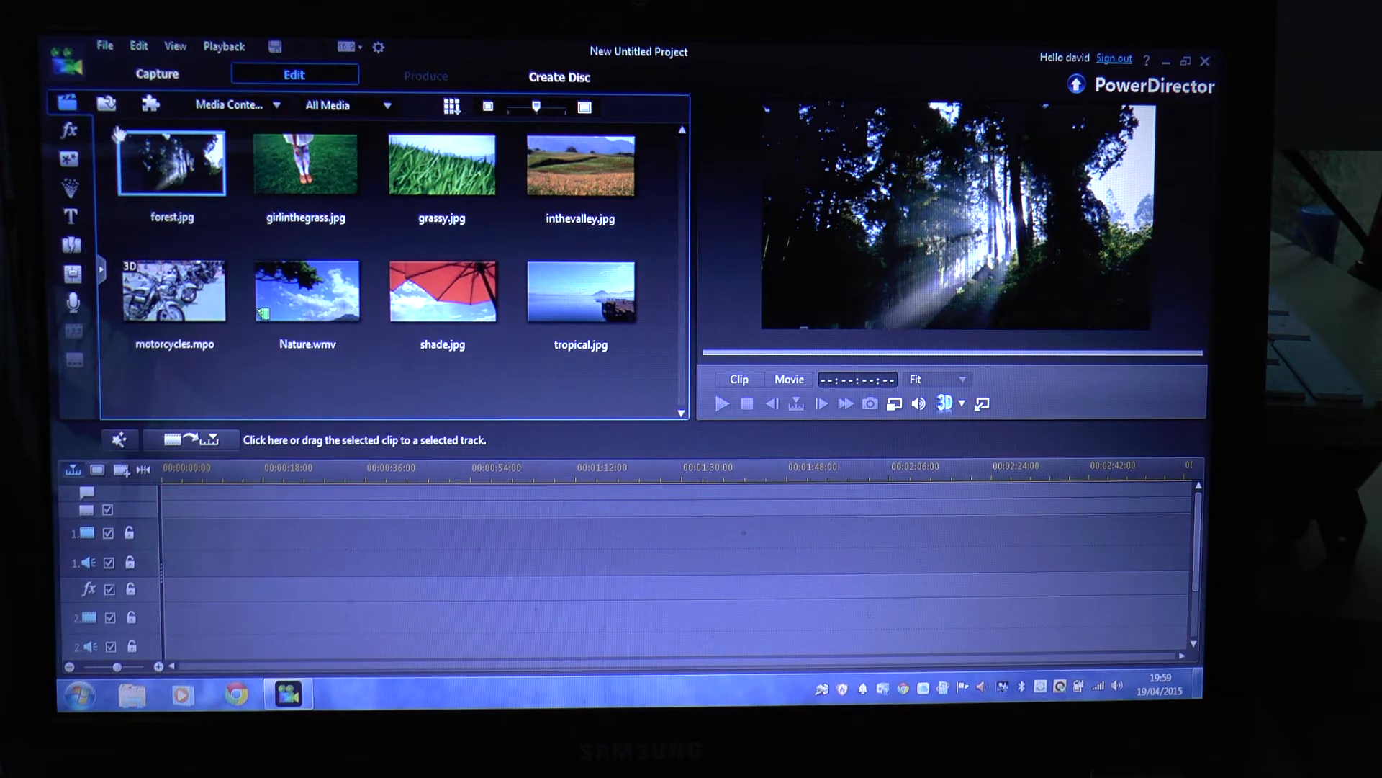
mouse_move(108, 107)
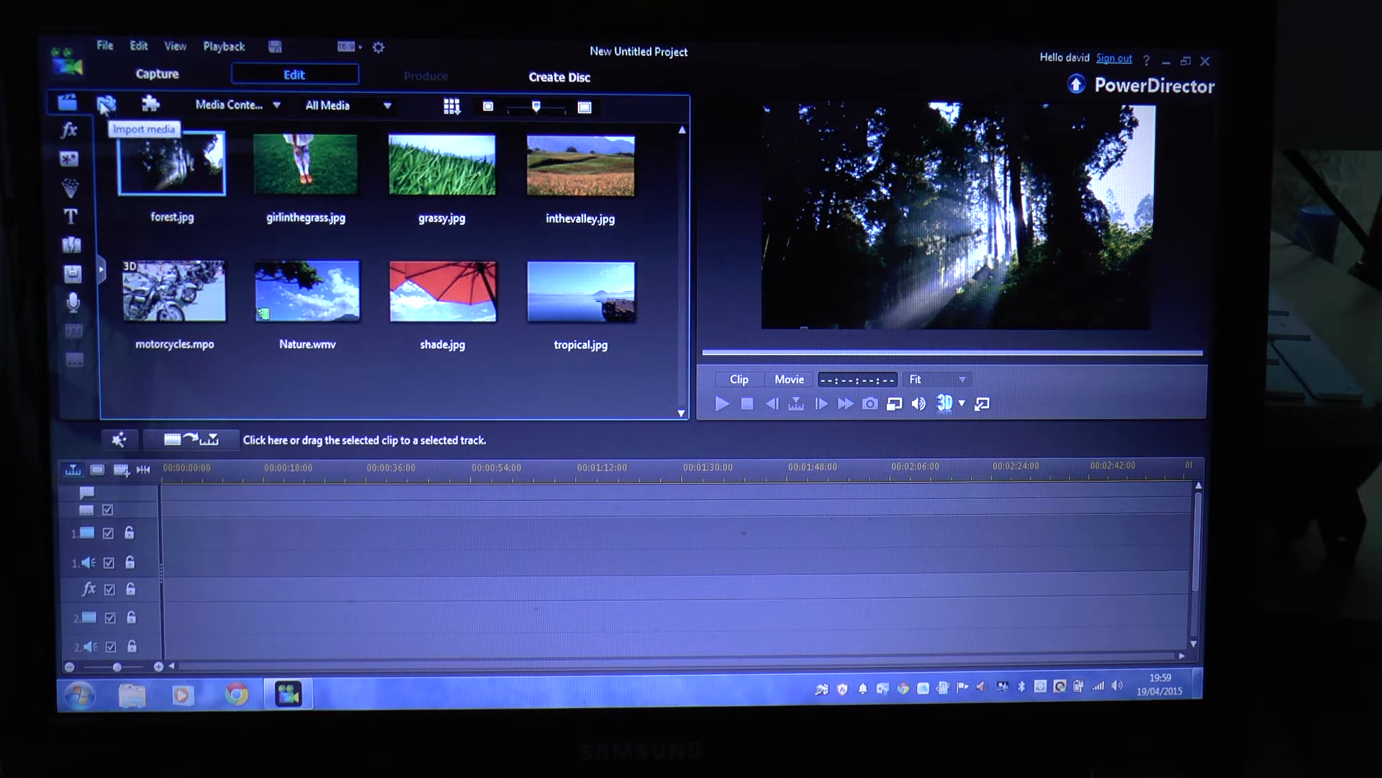
Import the 2015-04-19 folder from the Pictures library as a media folder.
click(105, 106)
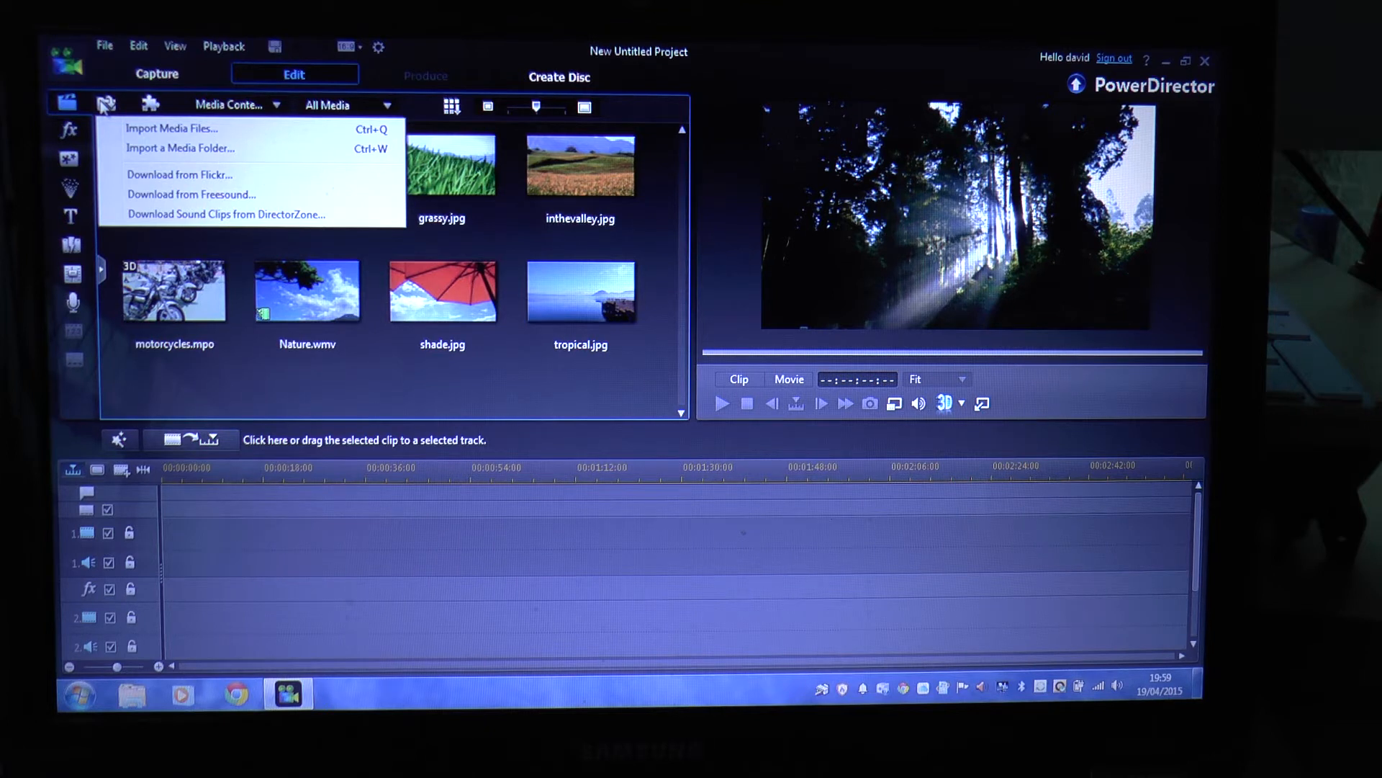
mouse_move(224, 161)
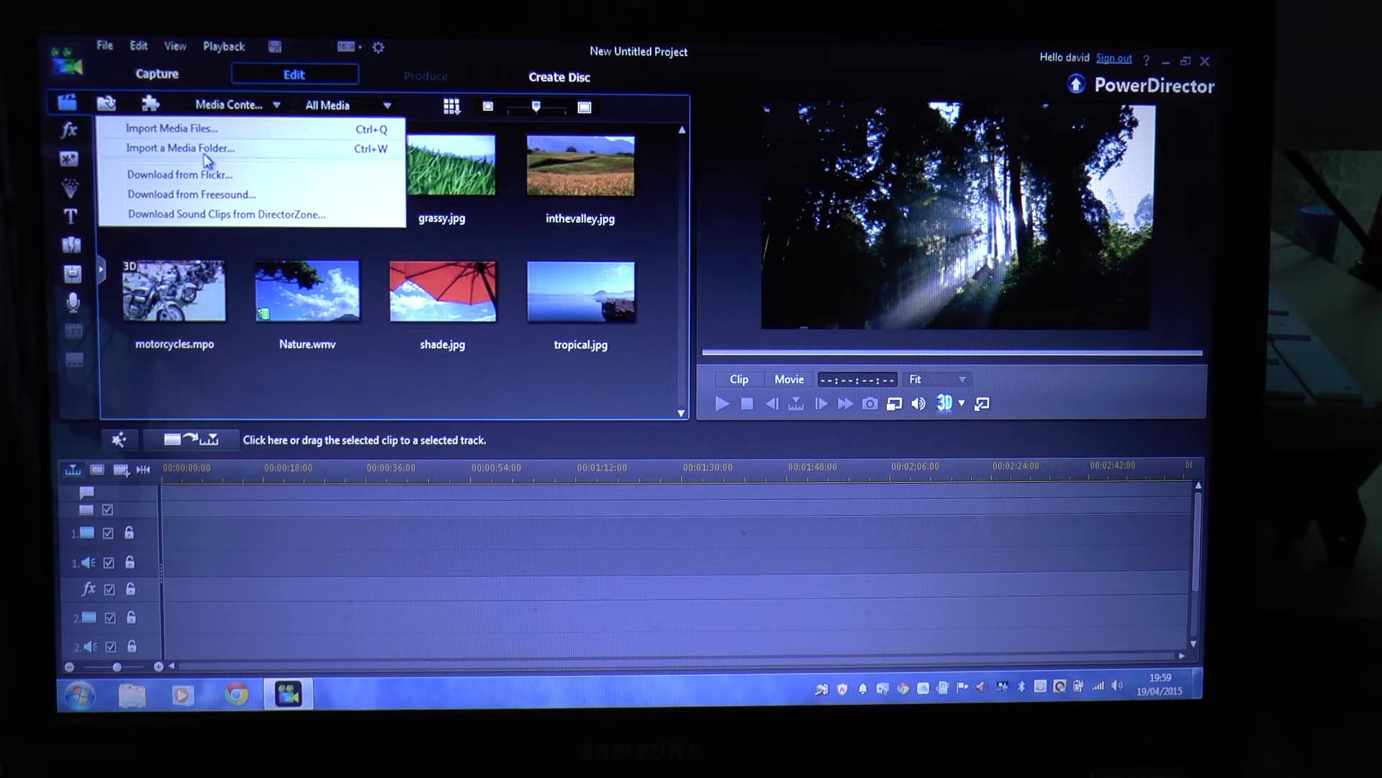
mouse_move(235, 154)
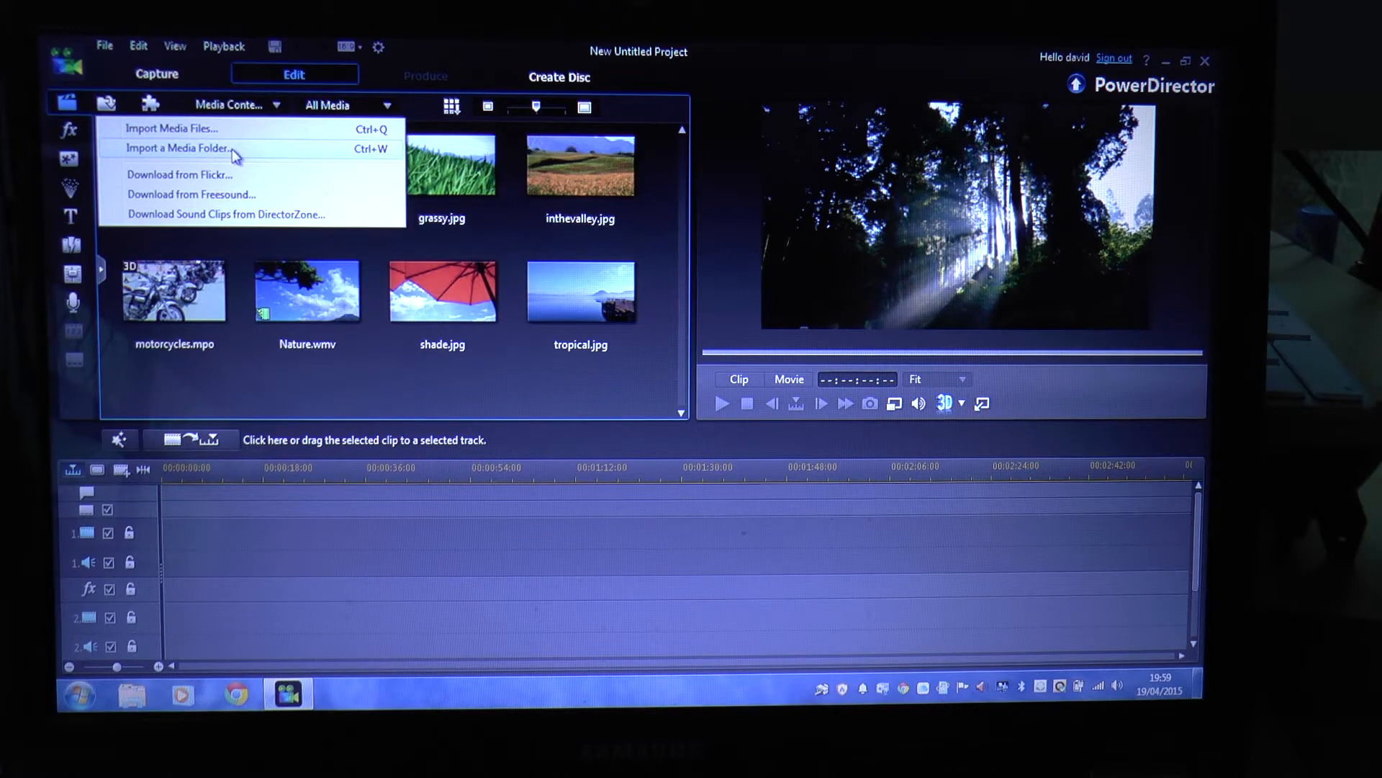
click(186, 149)
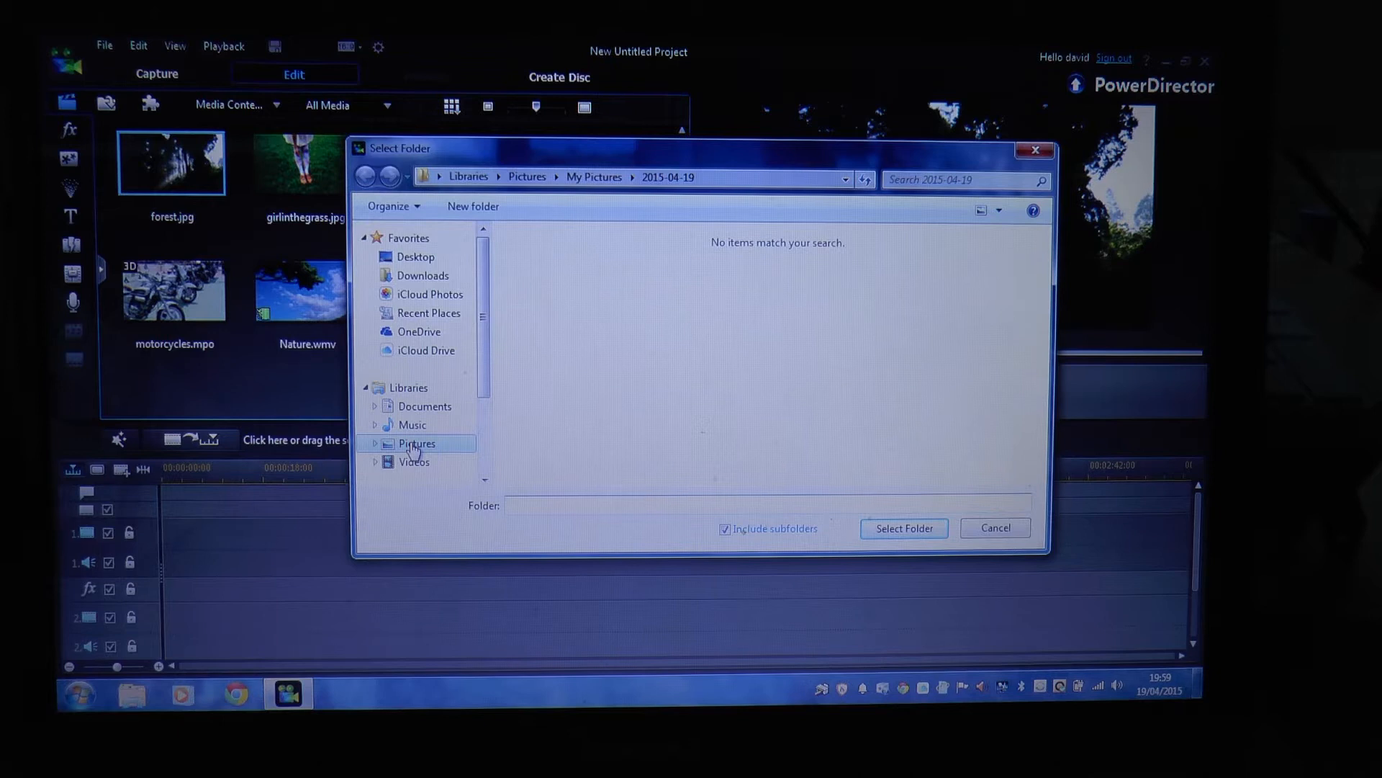
click(417, 443)
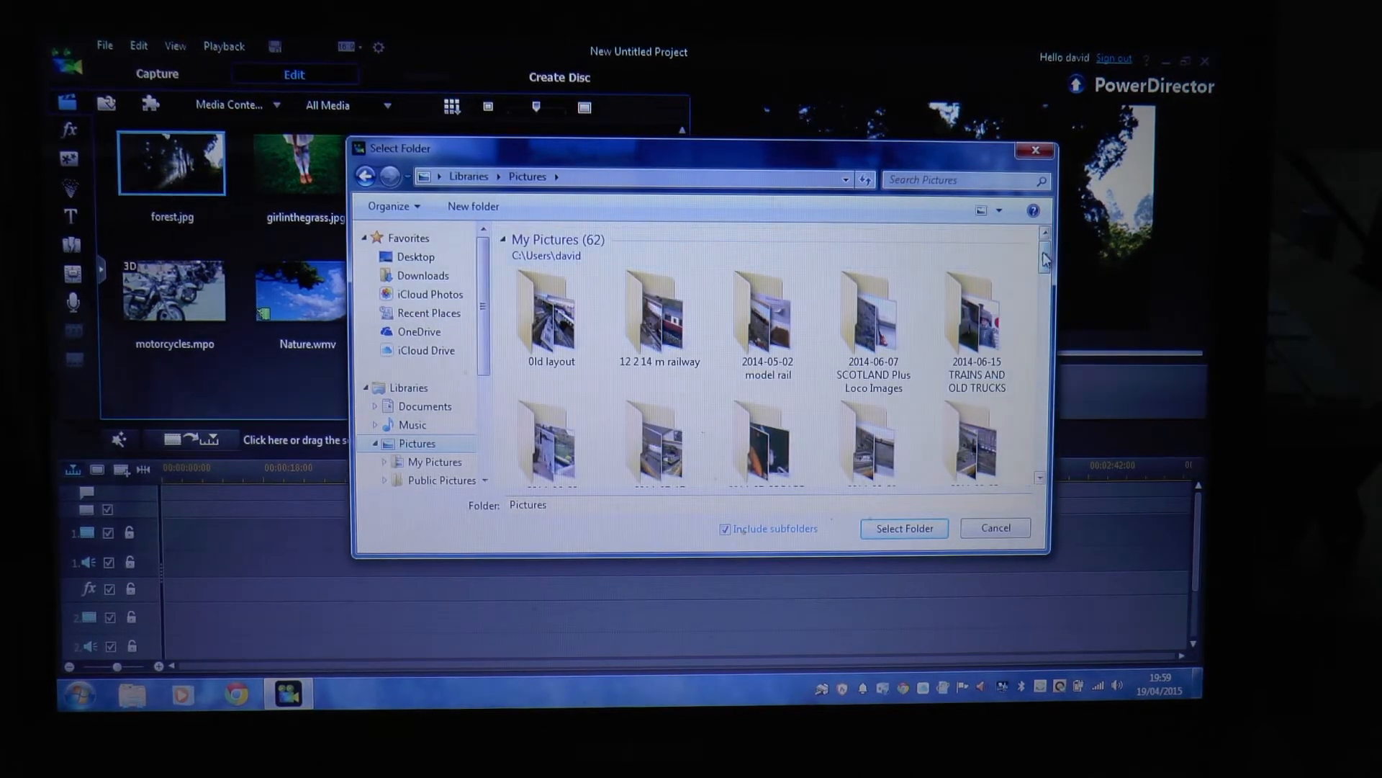
scroll(down, 3)
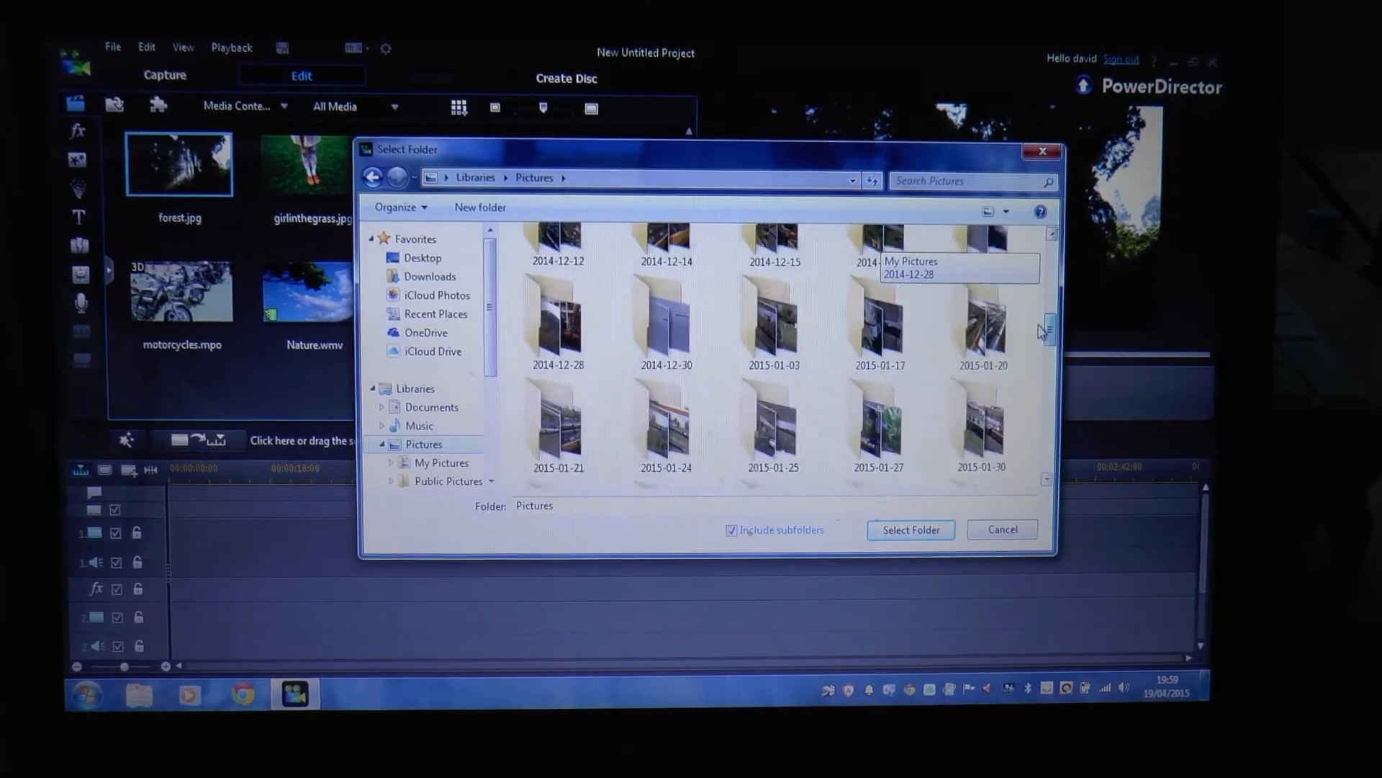
scroll(down, 3)
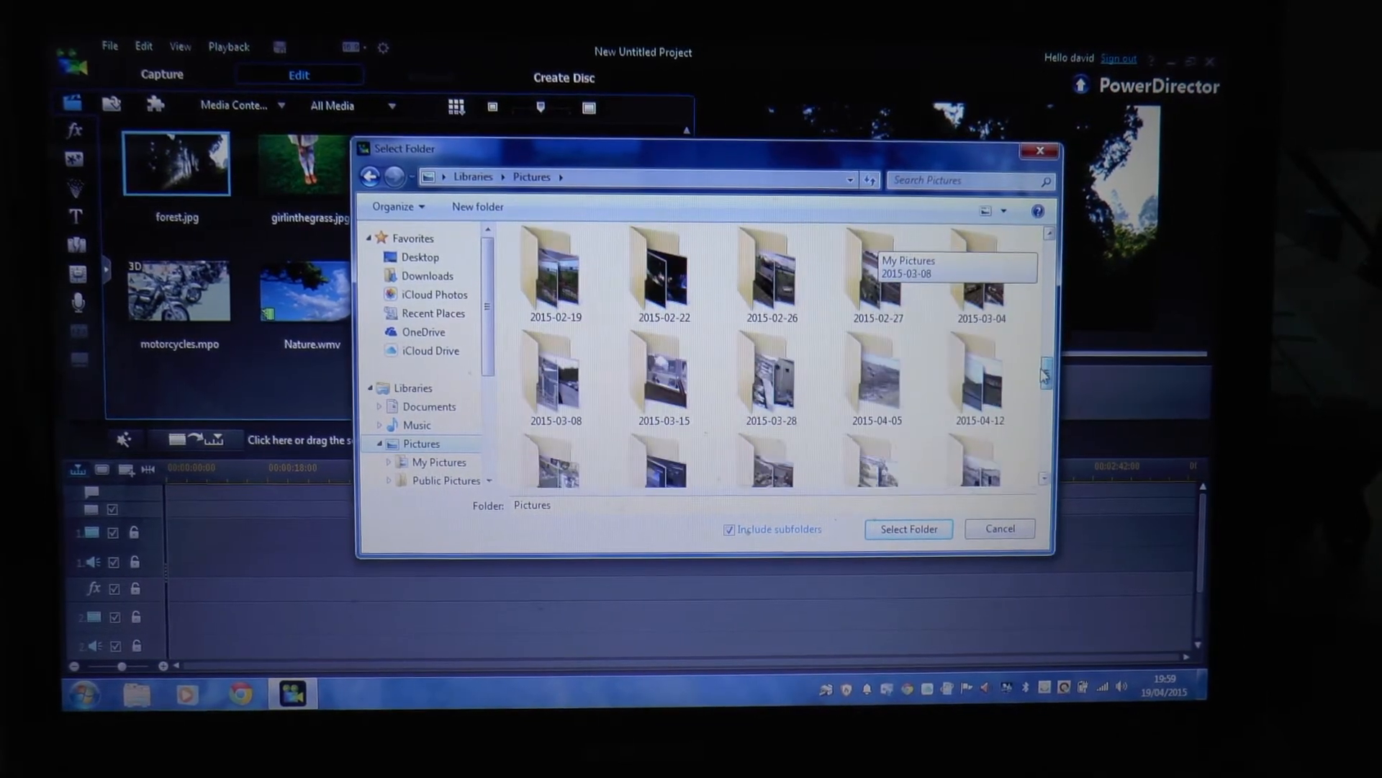
scroll(down, 3)
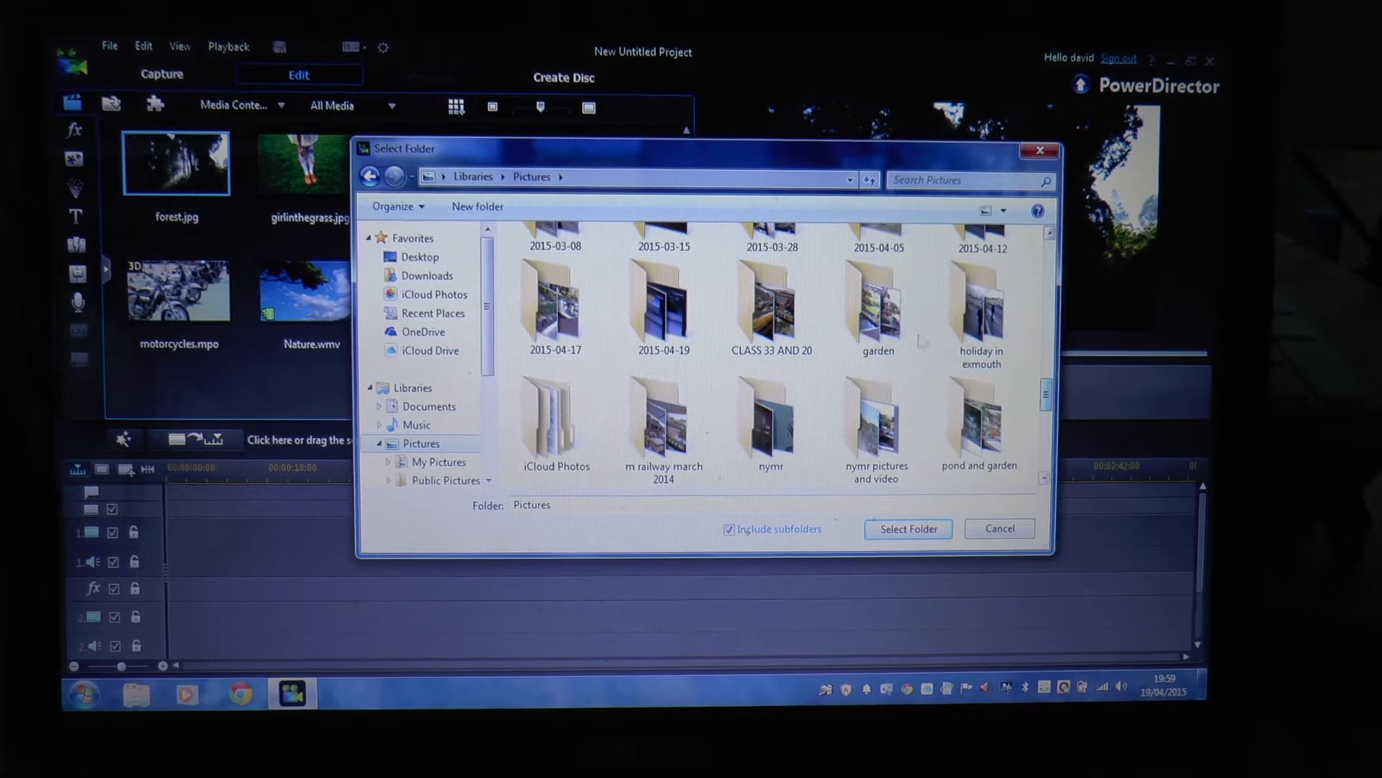
click(660, 300)
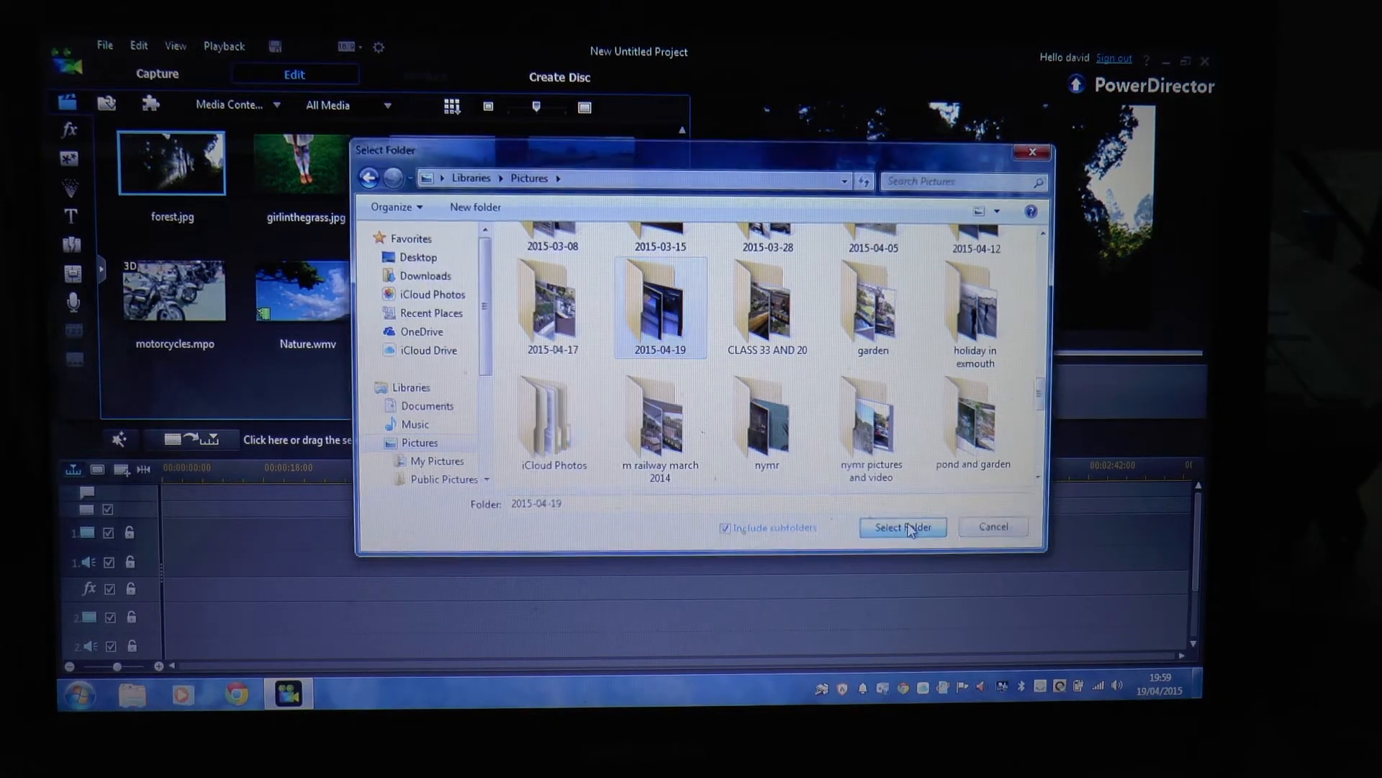
click(904, 526)
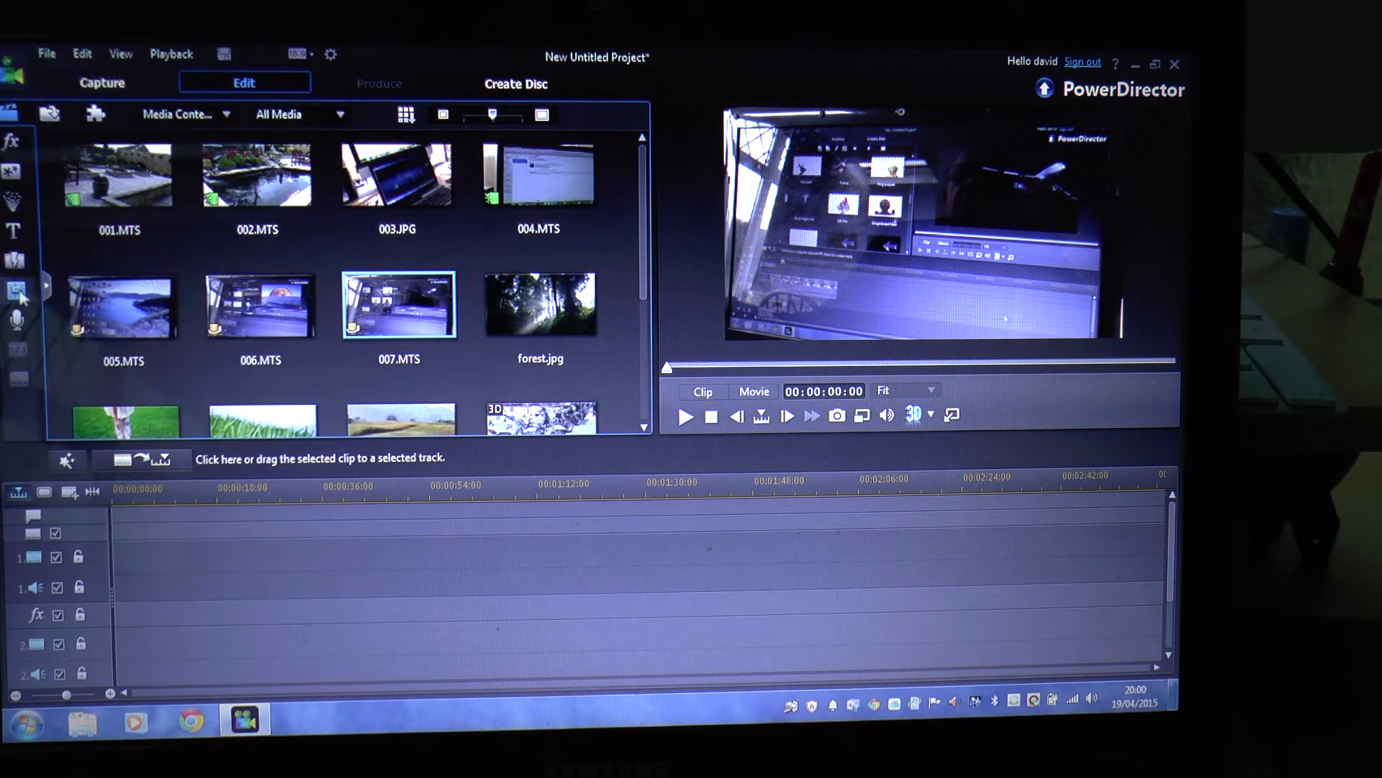
Browse the Title Room templates down to Space+Title+Particle for the track start.
click(13, 230)
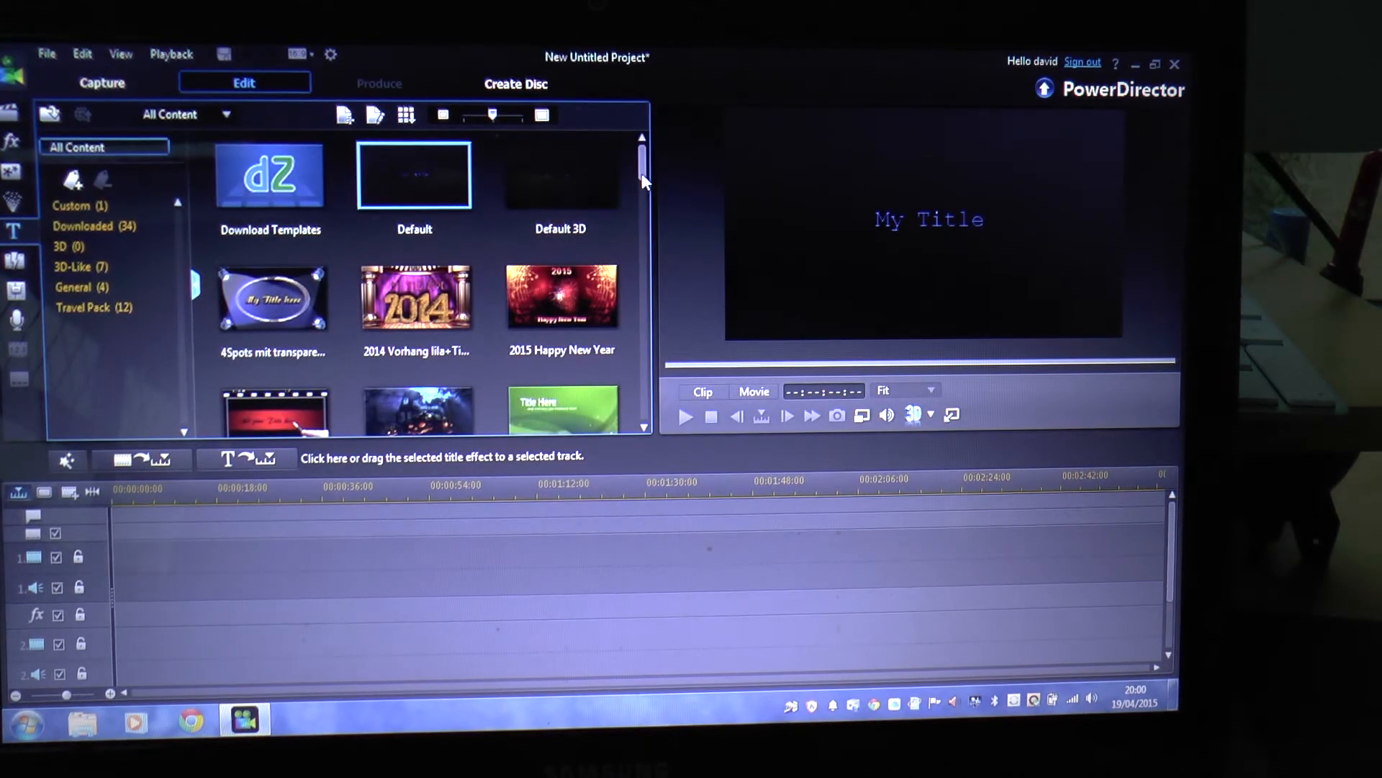
scroll(down, 3)
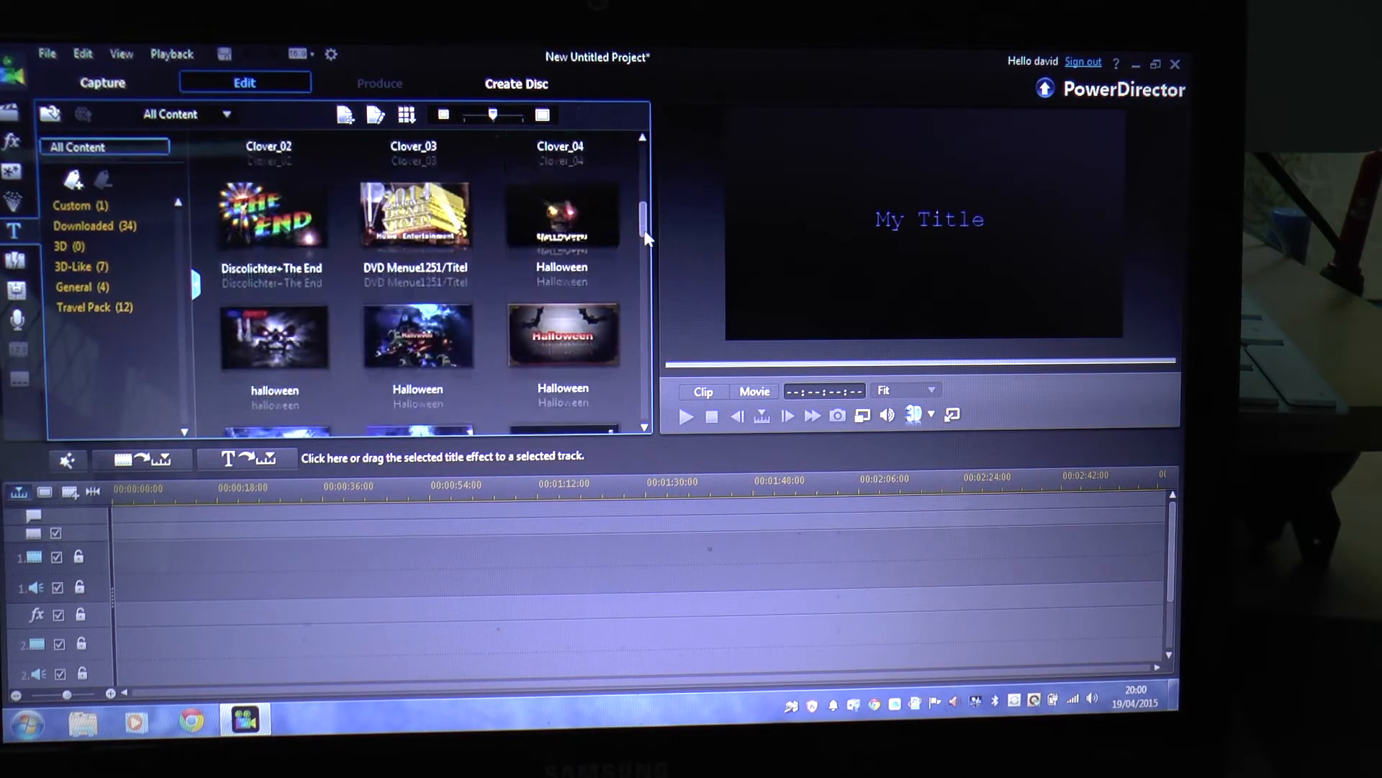
scroll(down, 3)
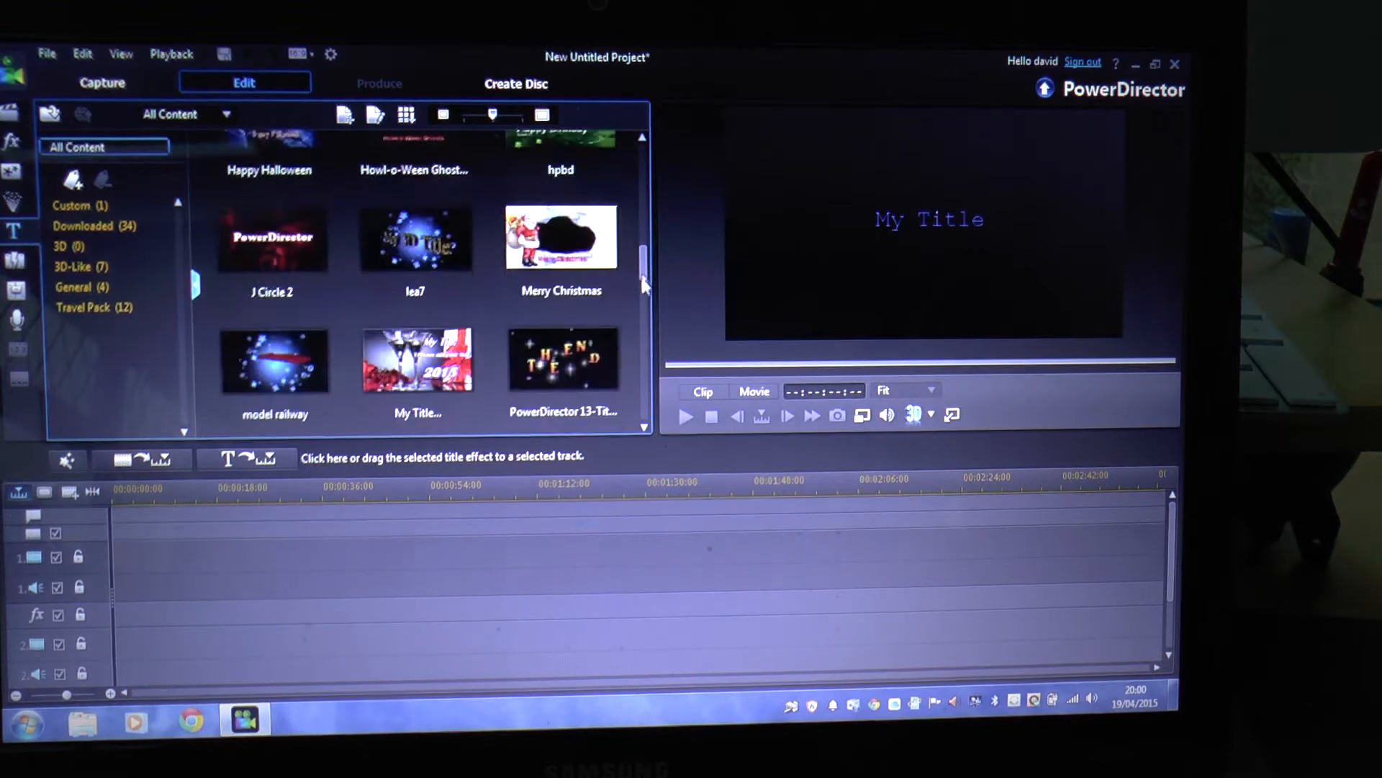
scroll(down, 3)
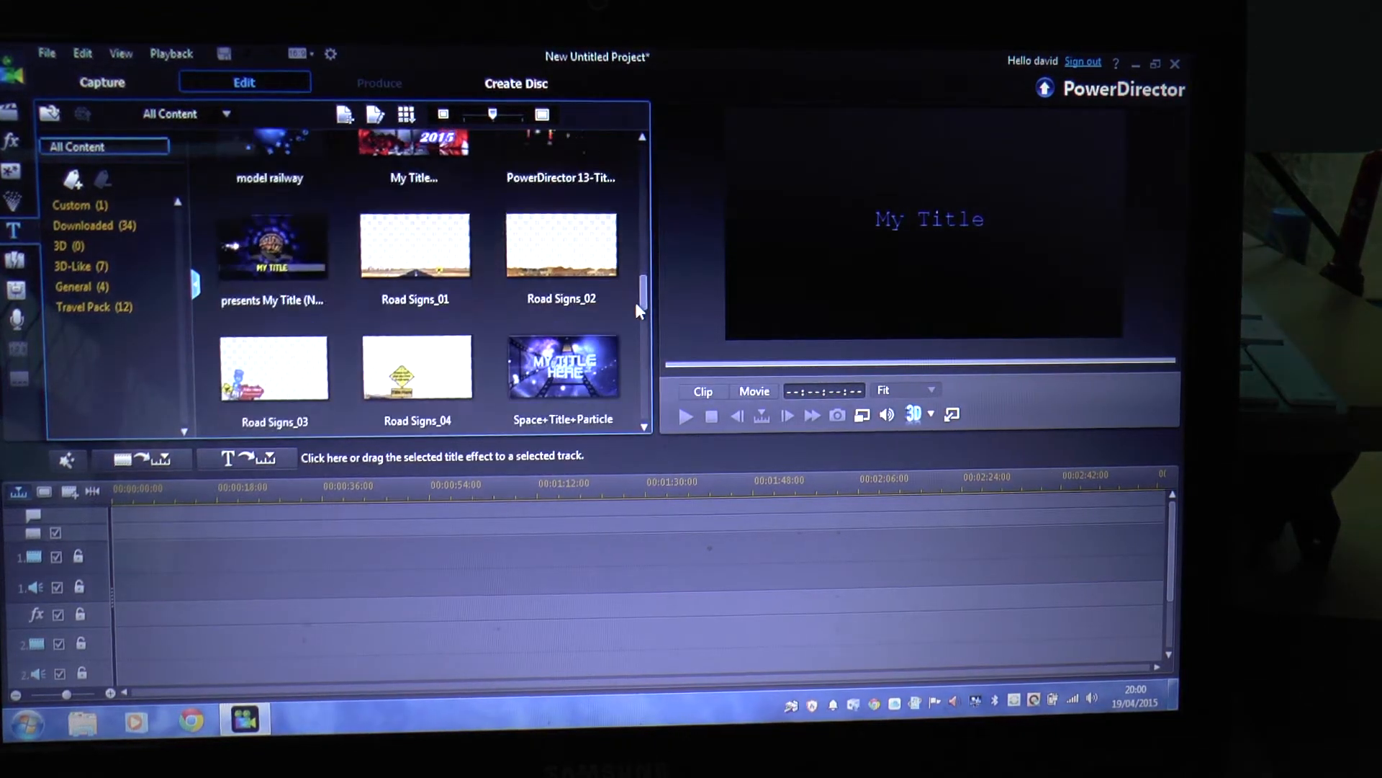
scroll(down, 3)
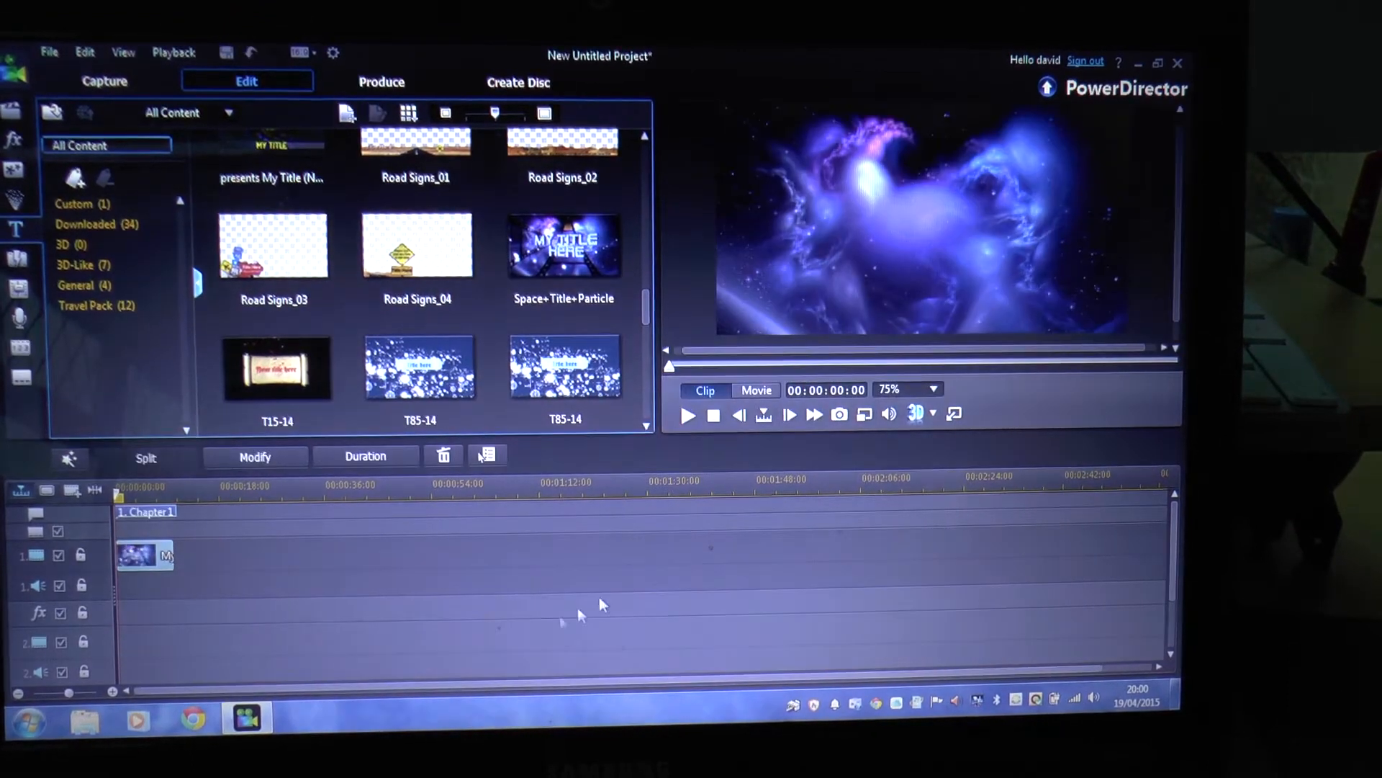
mouse_move(144, 555)
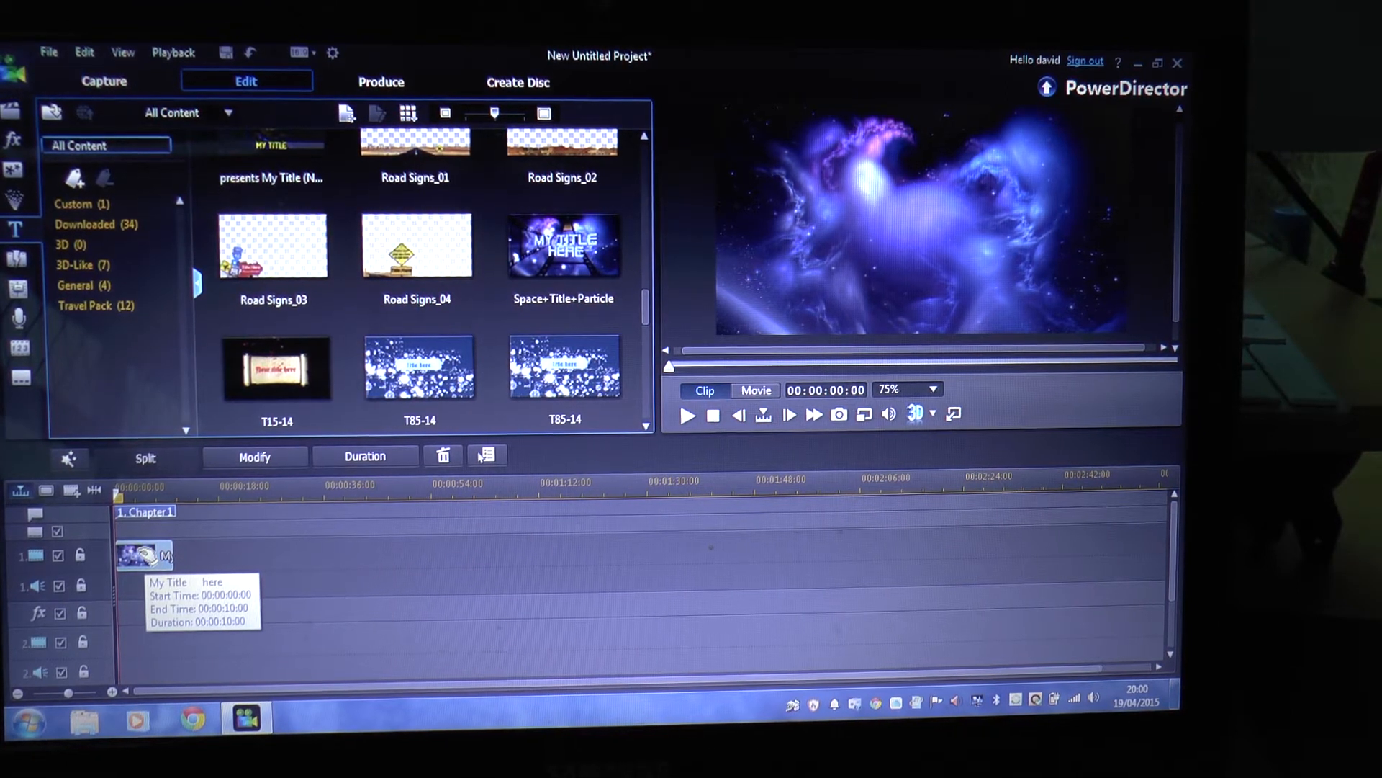
Open the particle title for editing and apply the red text style at size 26.
click(563, 247)
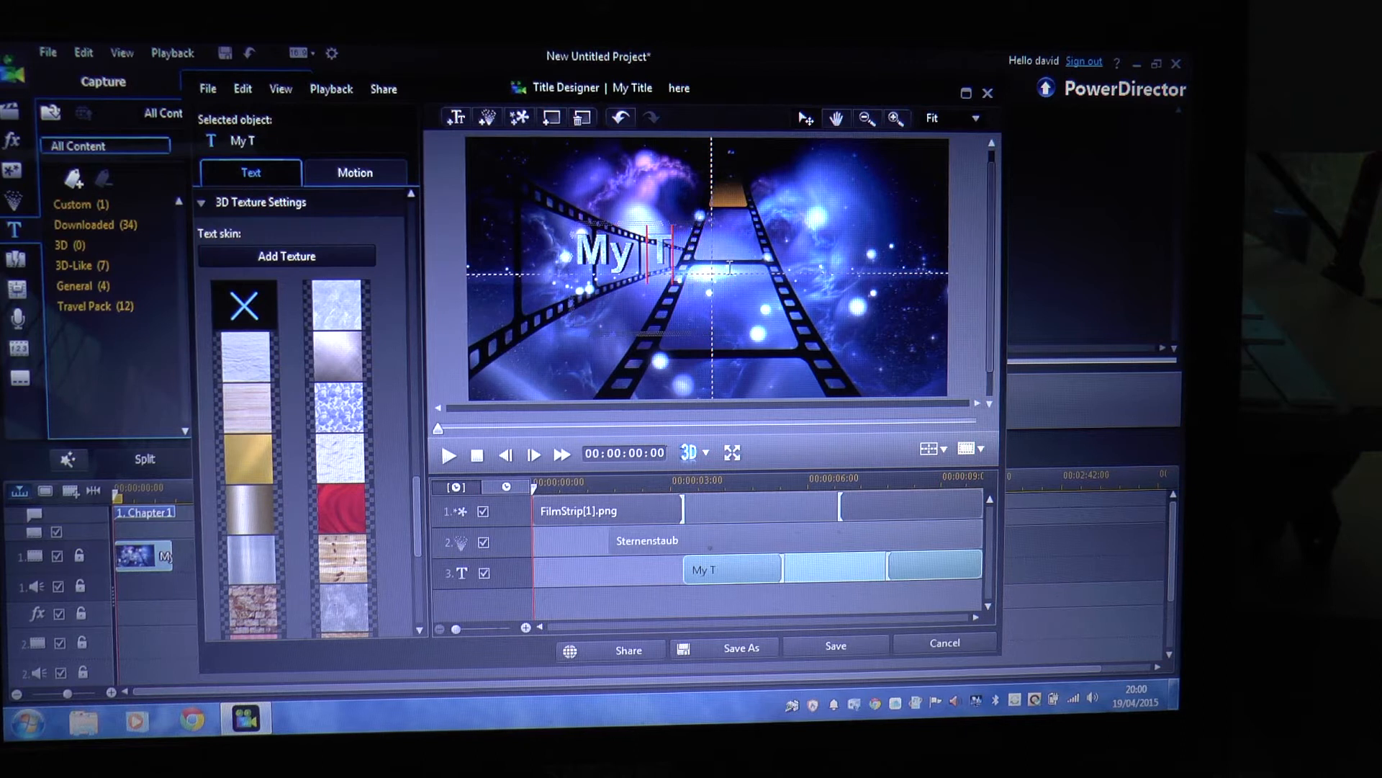
click(340, 407)
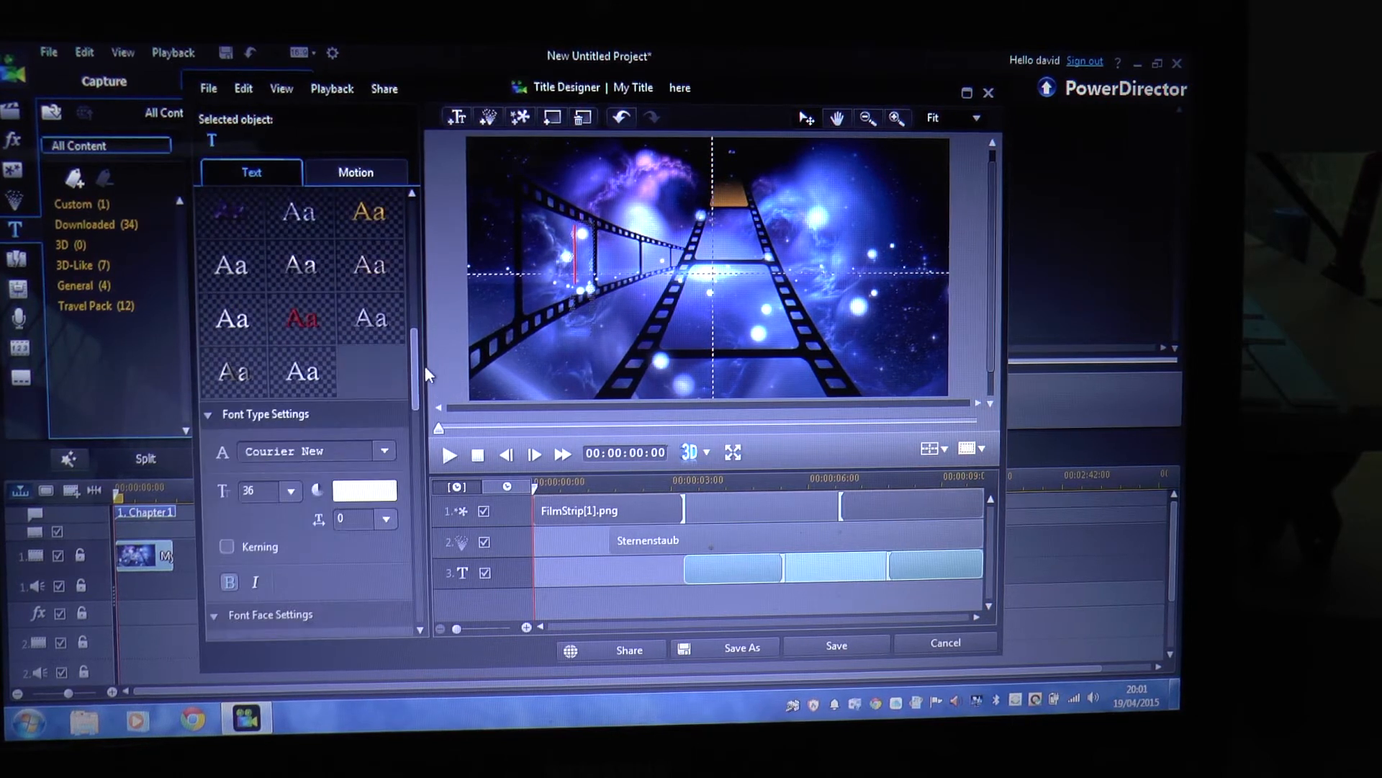
click(301, 318)
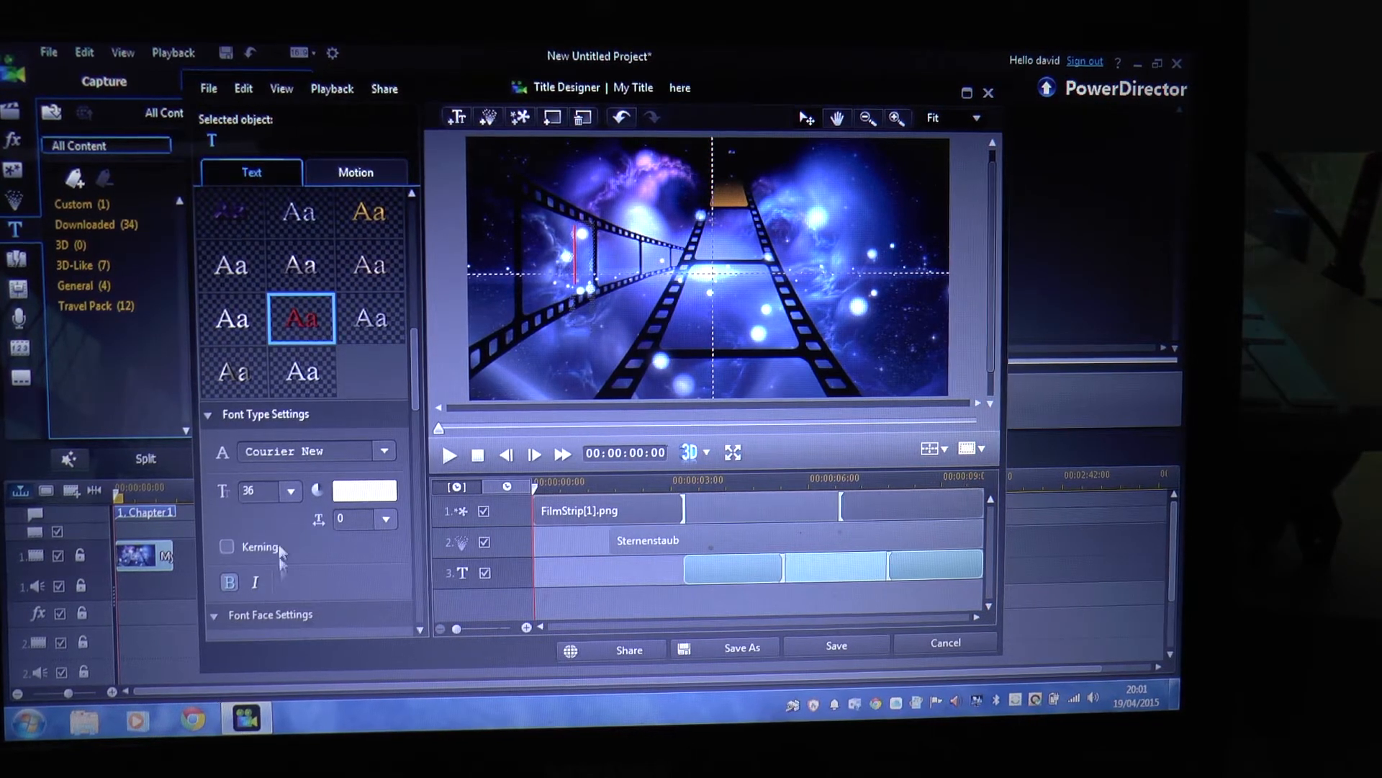
click(290, 491)
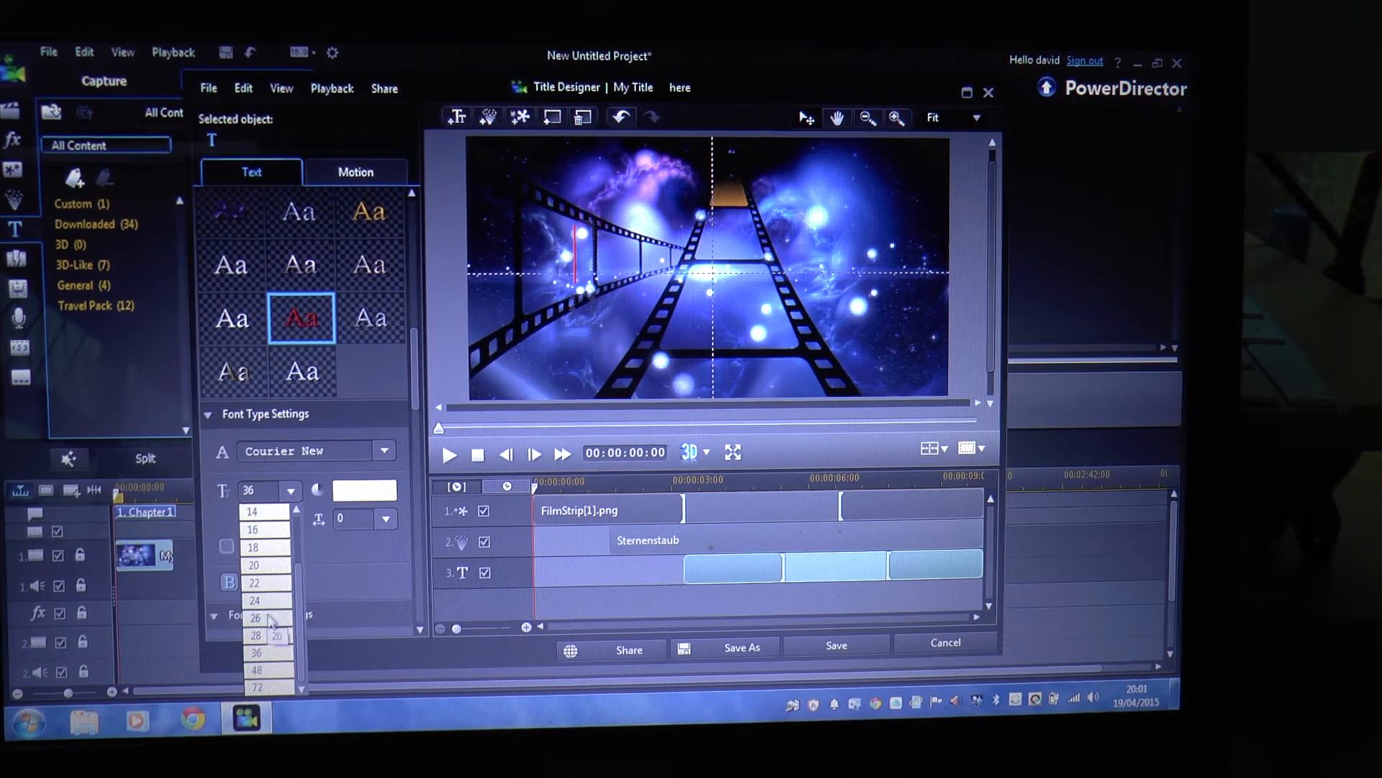
click(254, 617)
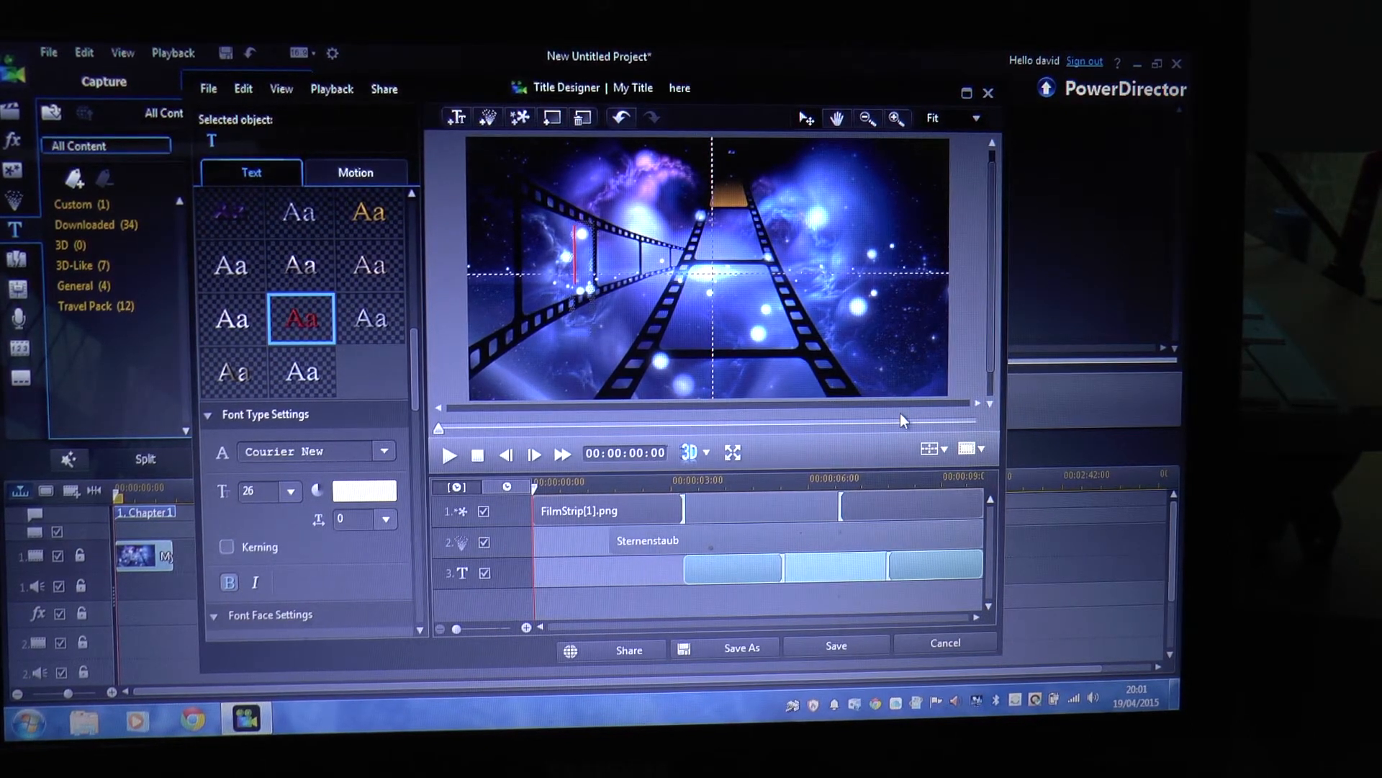
Make the title read Dave's Garden at font size 28 and save it.
text(D)
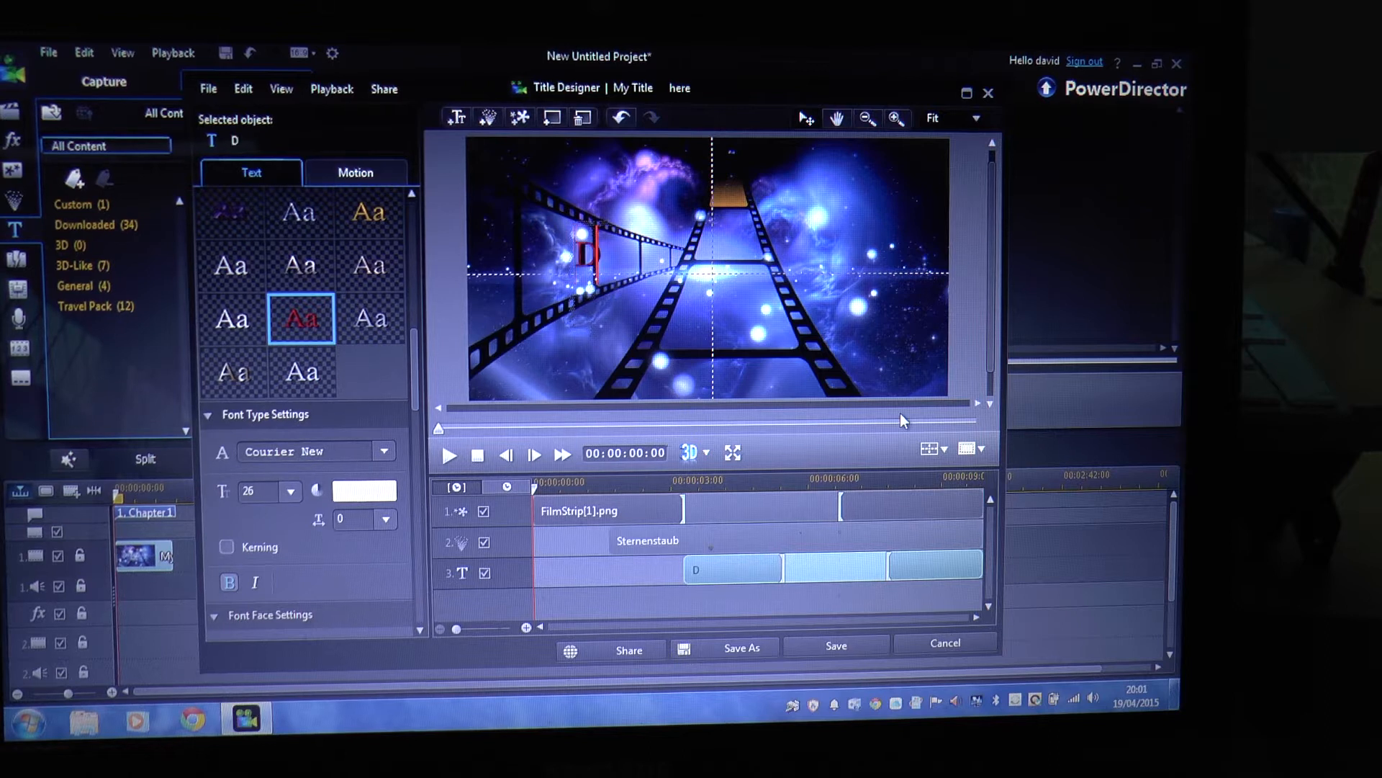
text(ave)
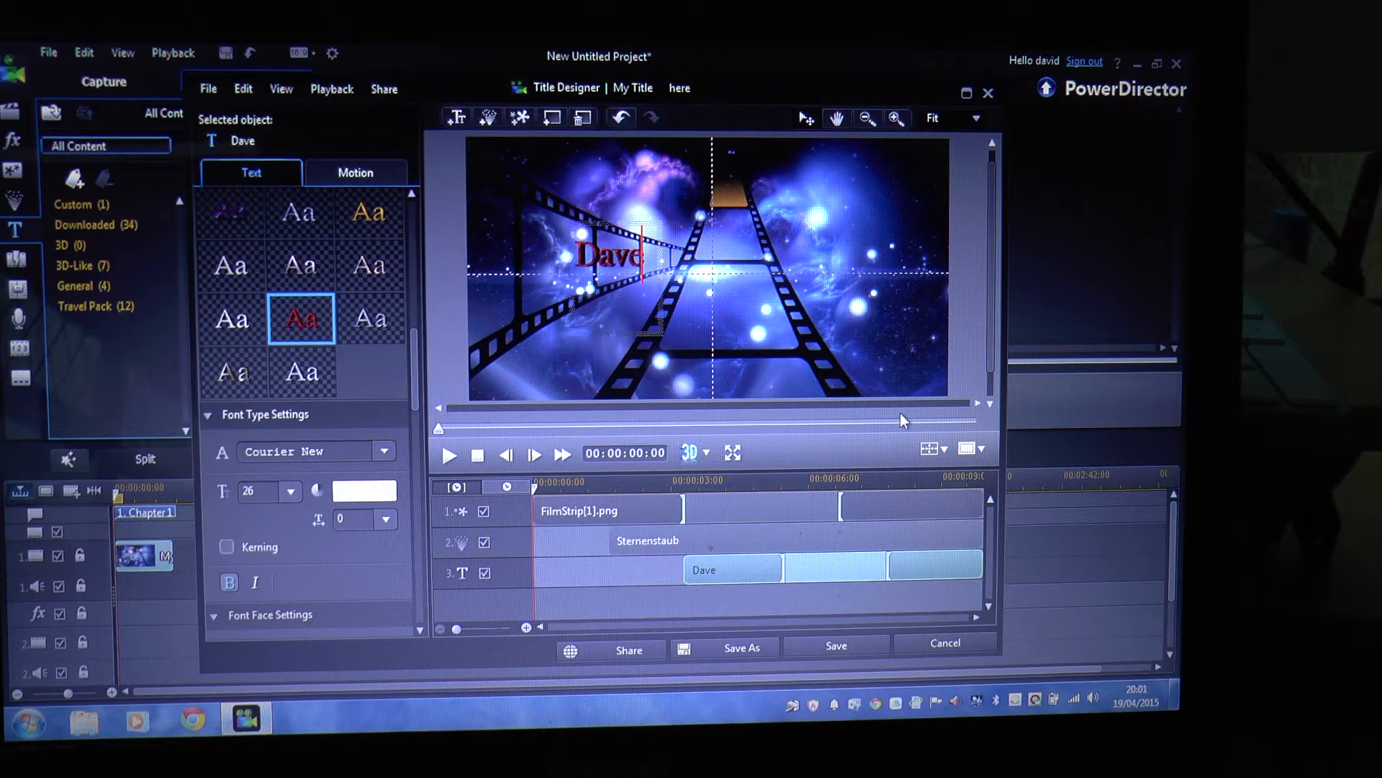
text('s)
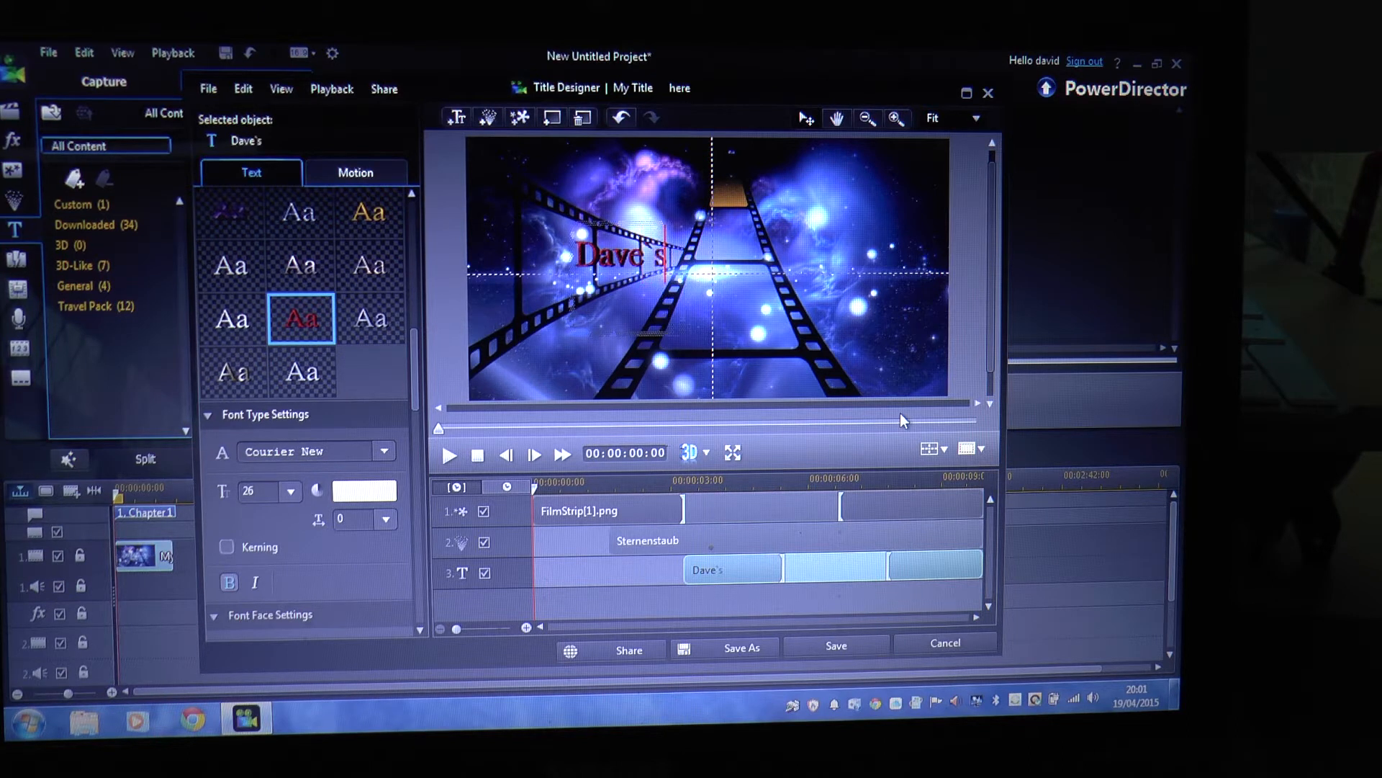
text(G)
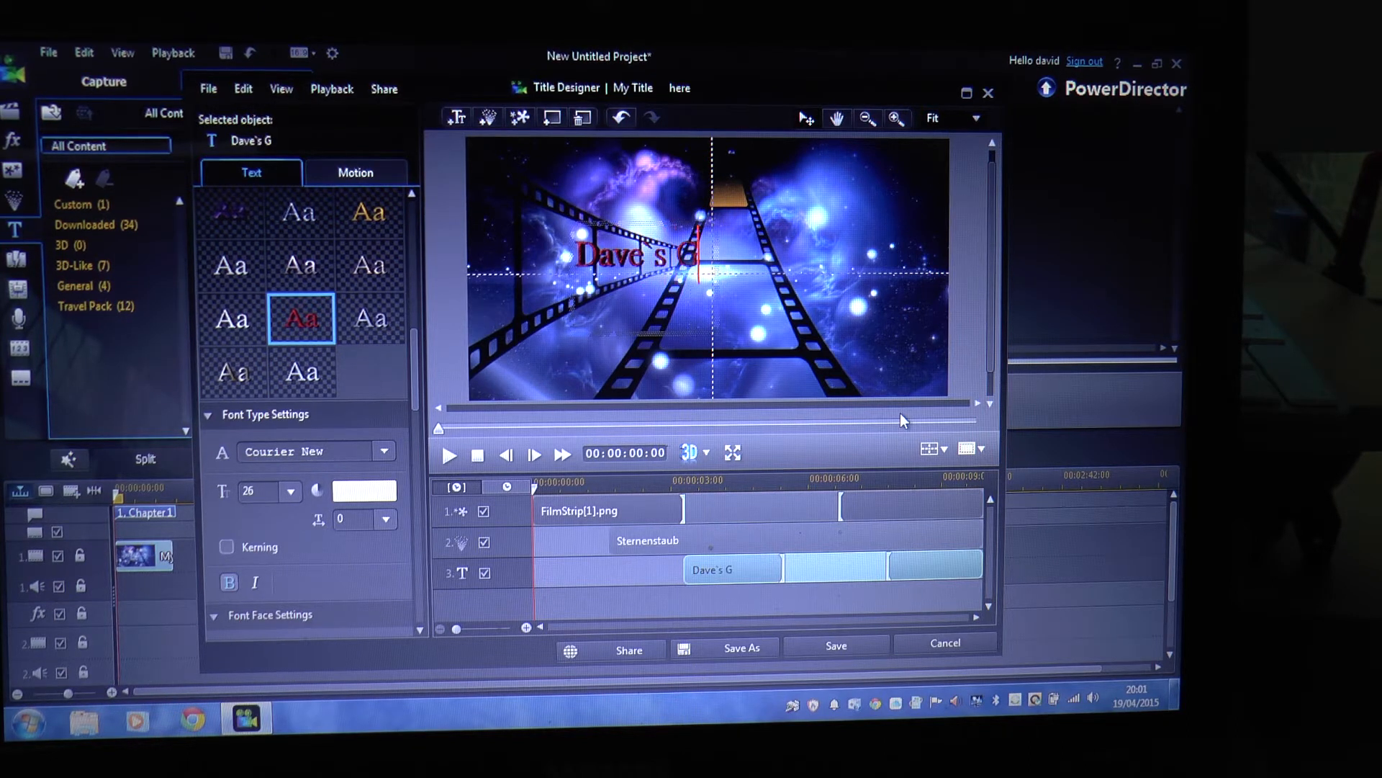
text(arden)
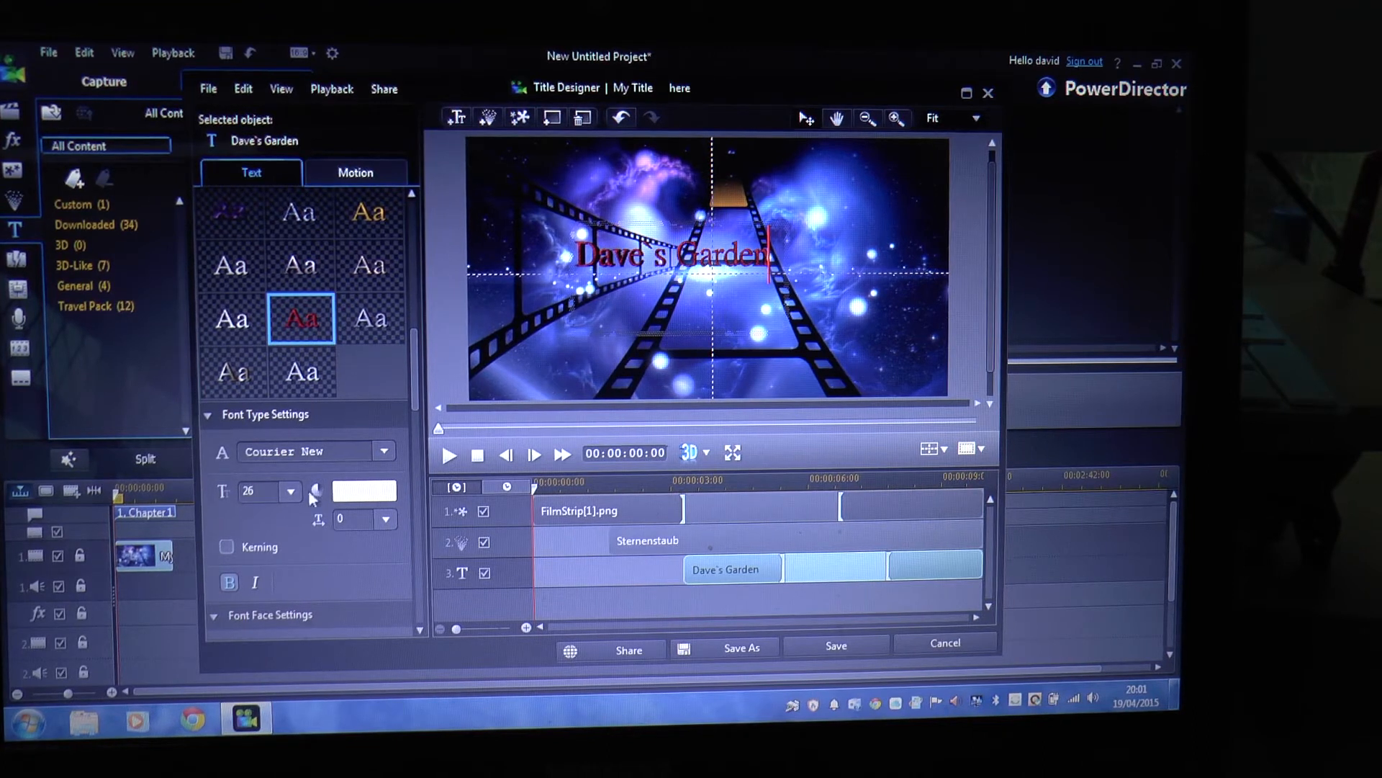
click(288, 491)
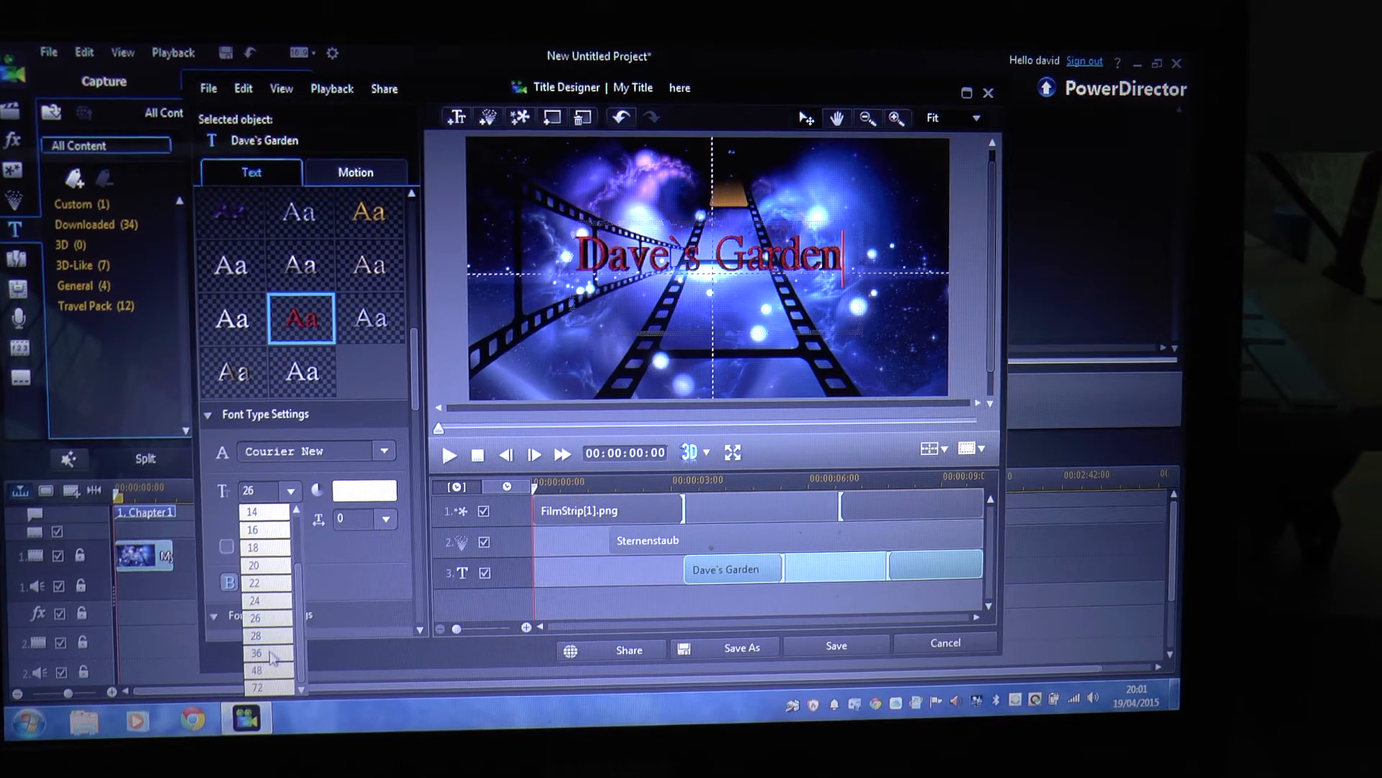
click(254, 636)
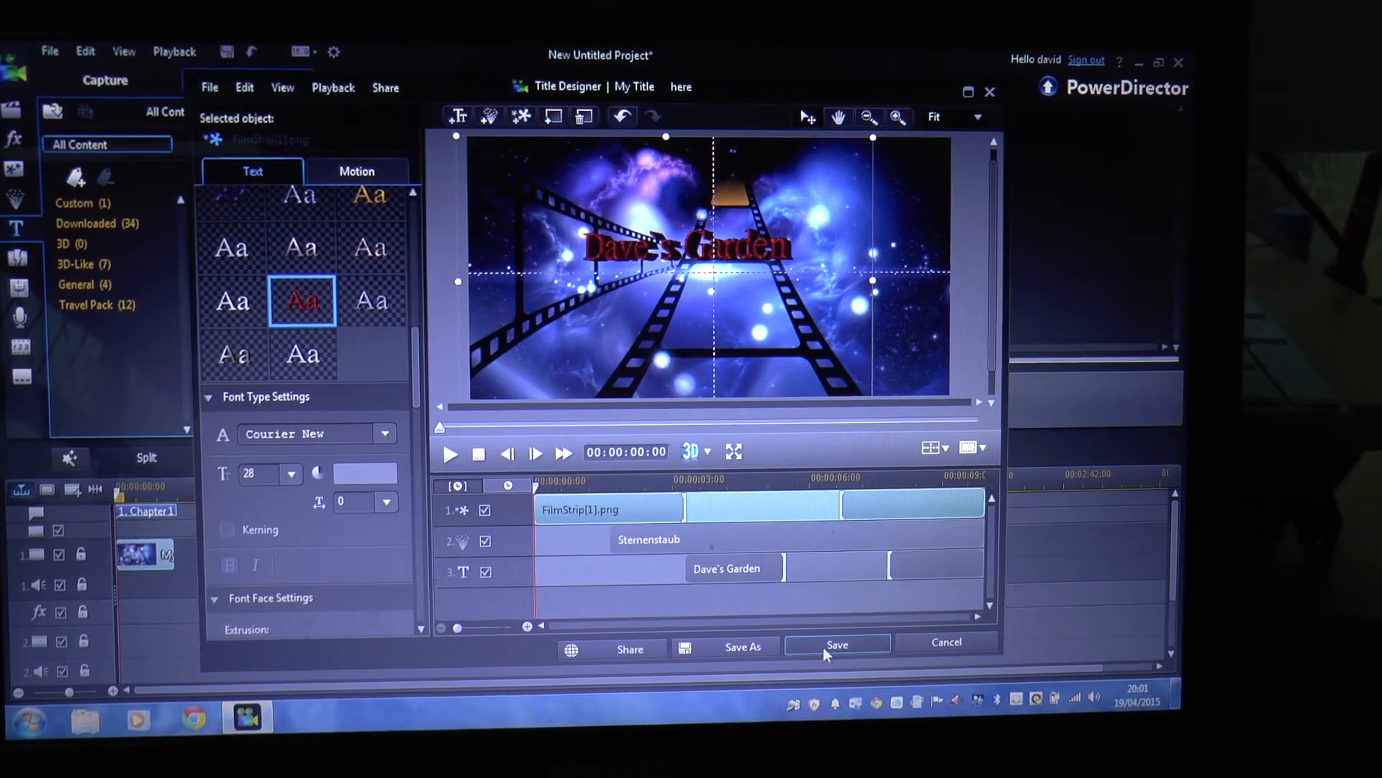
click(837, 644)
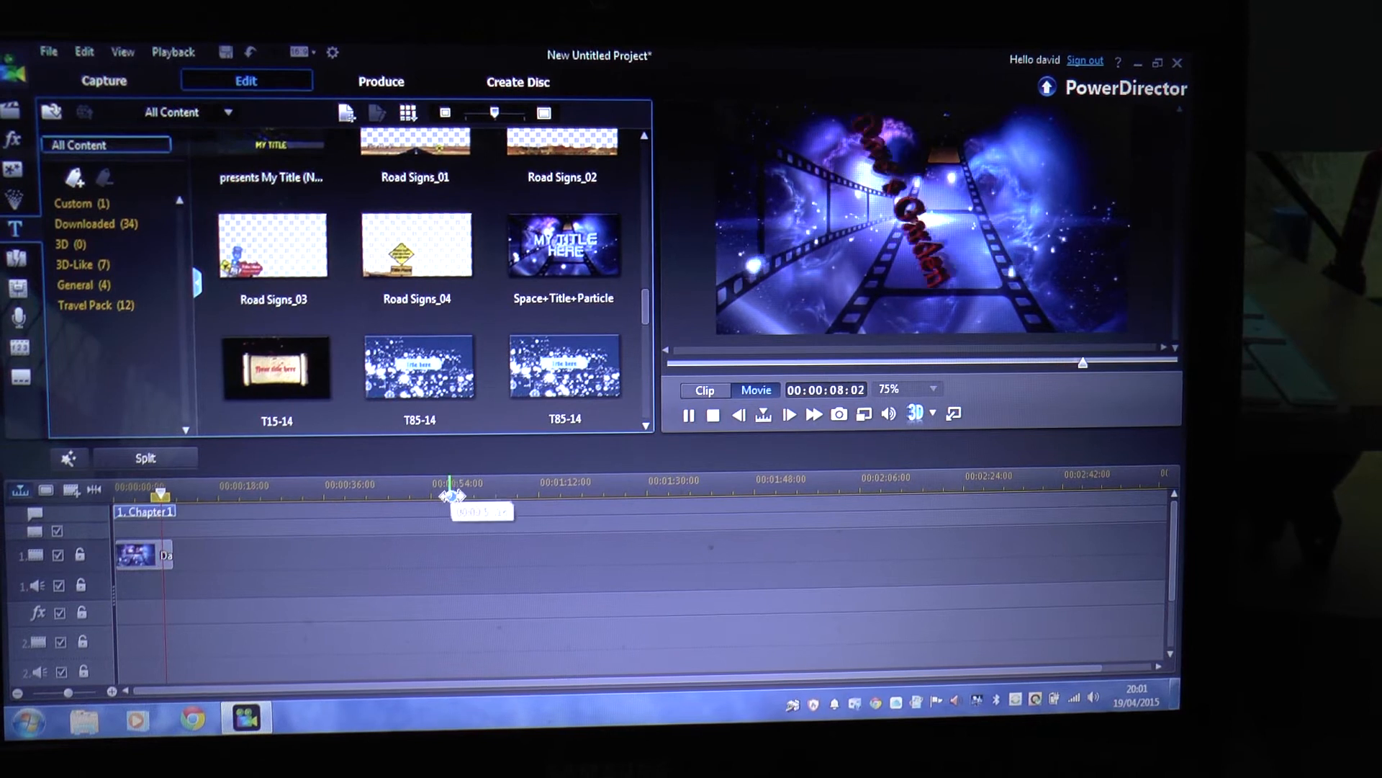
Stop and replay the title animation in the preview window.
click(688, 415)
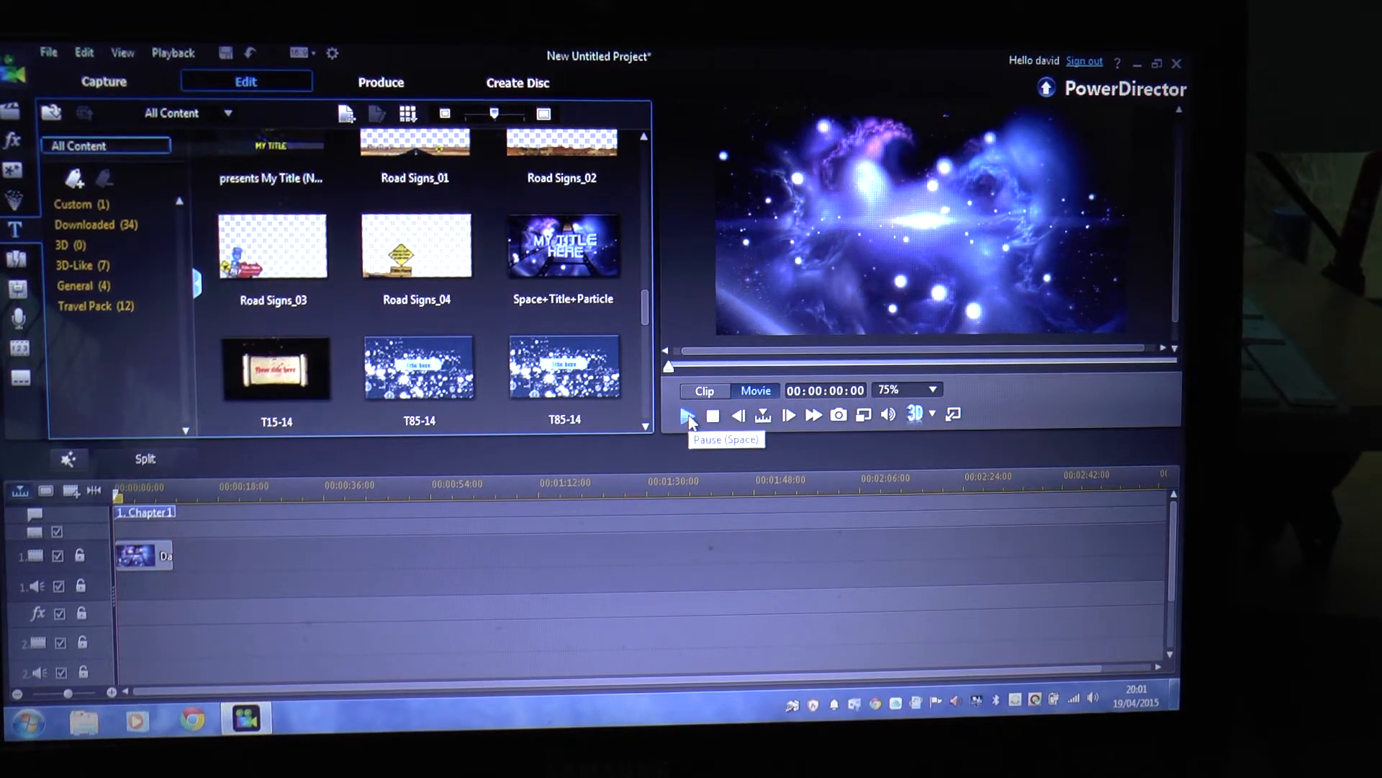
click(689, 416)
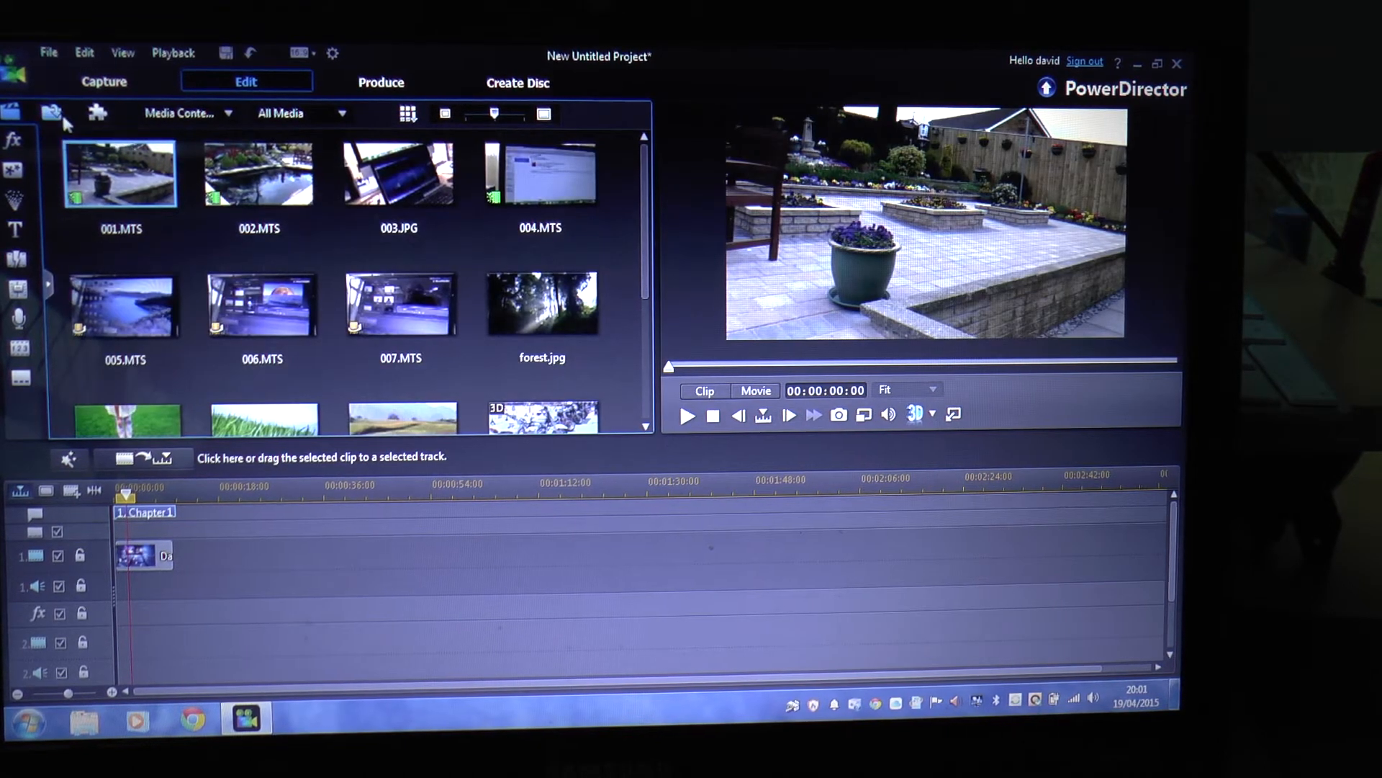
Import the Behold_the_Sun music file from the Desktop.
click(52, 113)
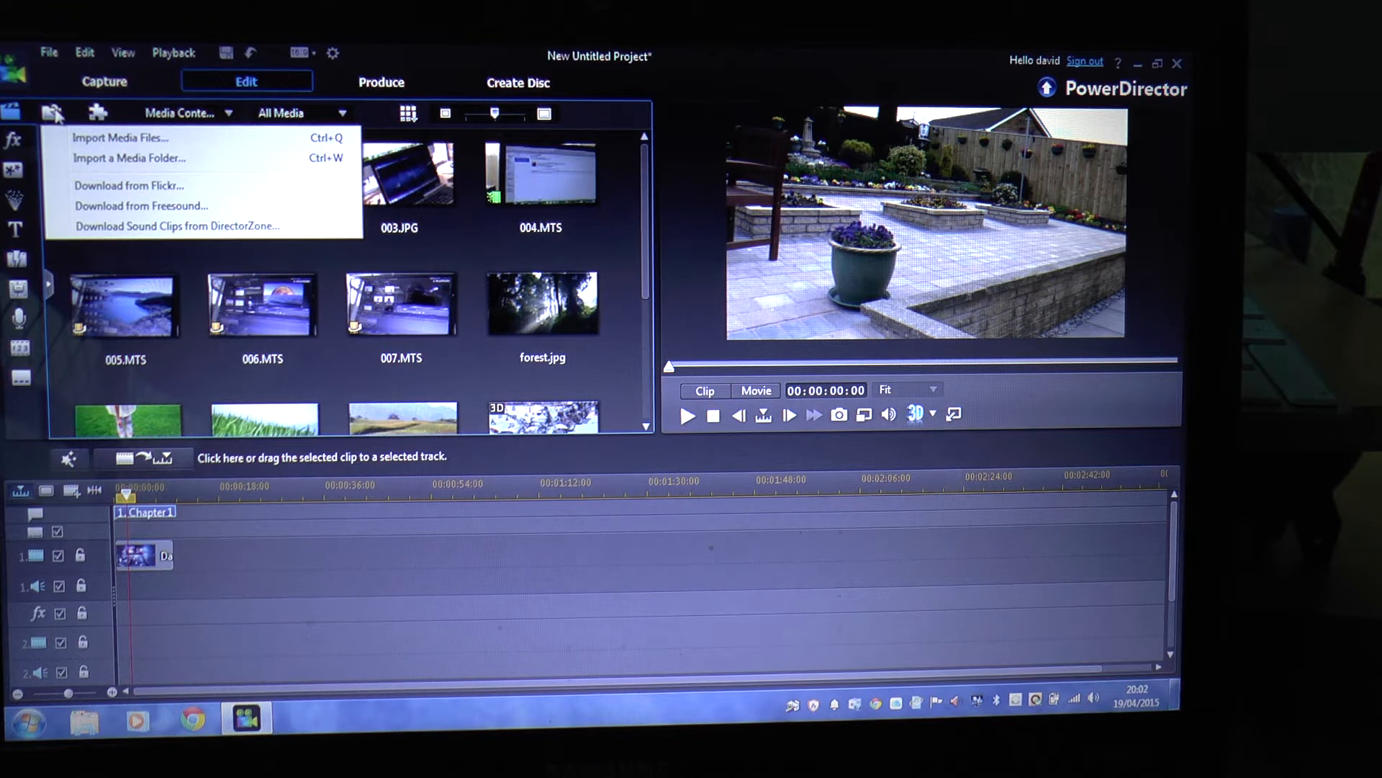
mouse_move(141, 157)
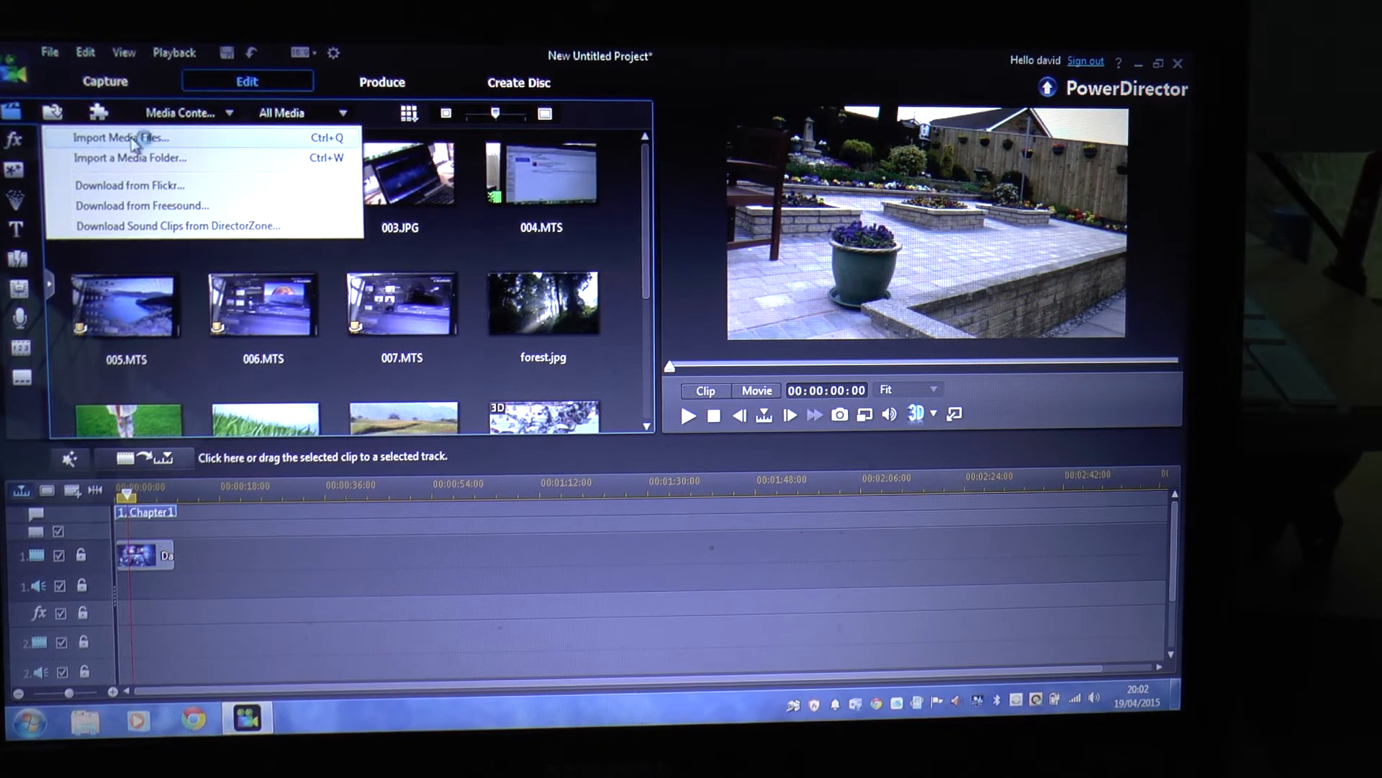
click(126, 137)
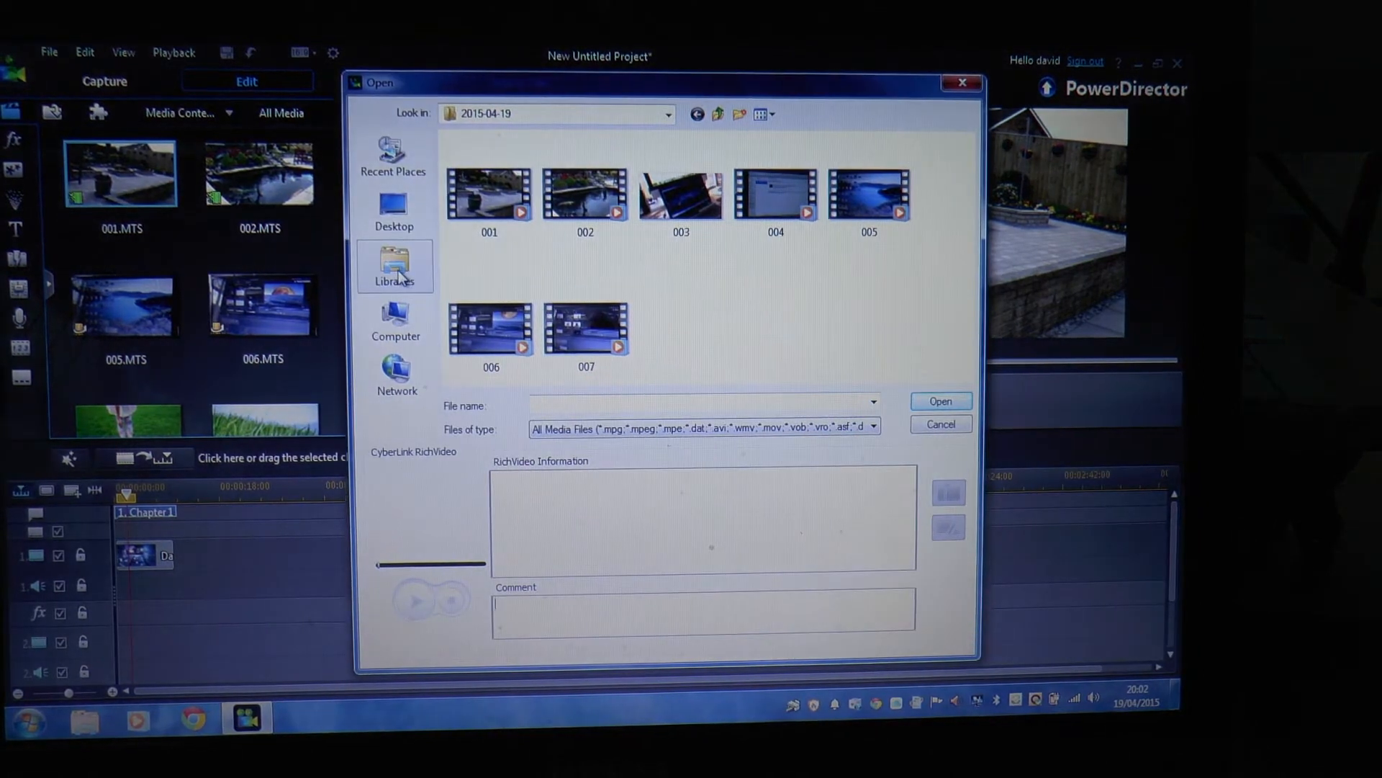
mouse_move(395, 209)
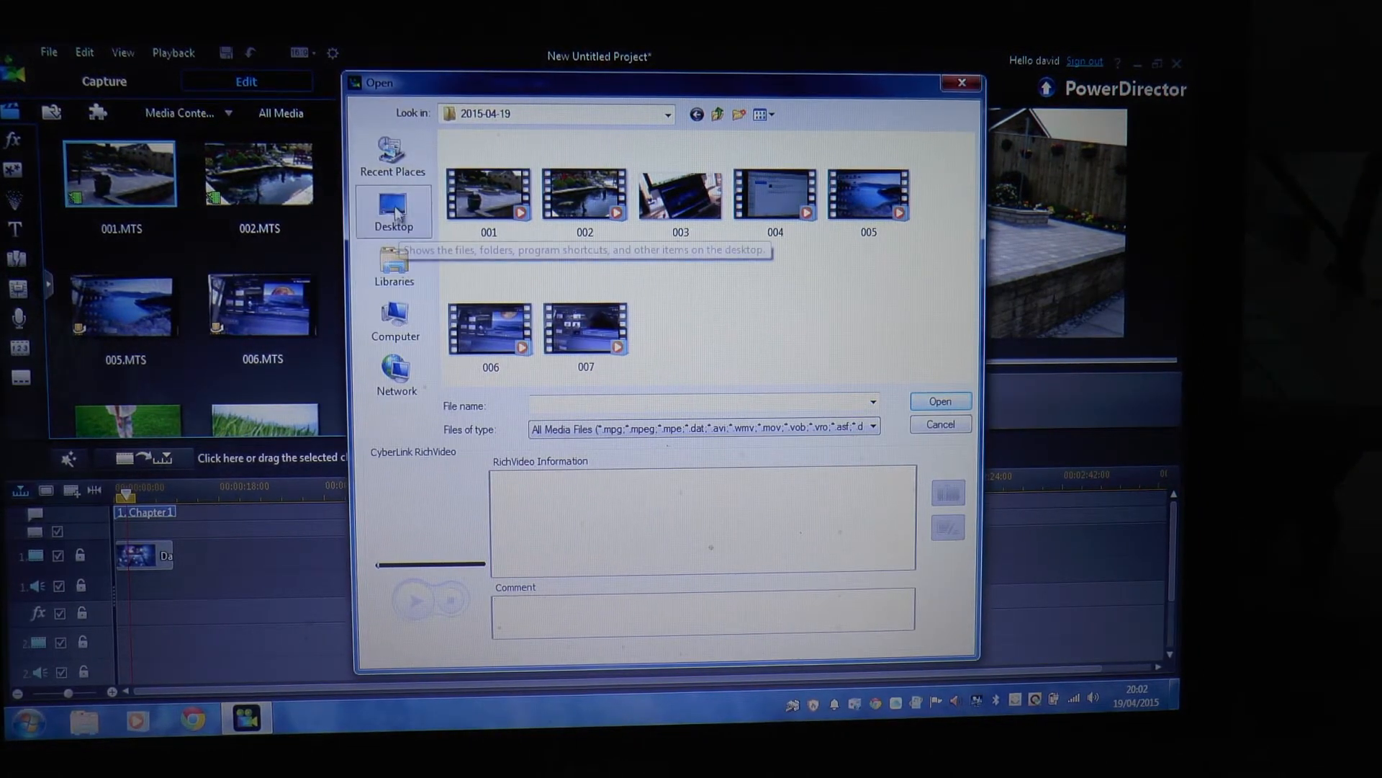
click(394, 209)
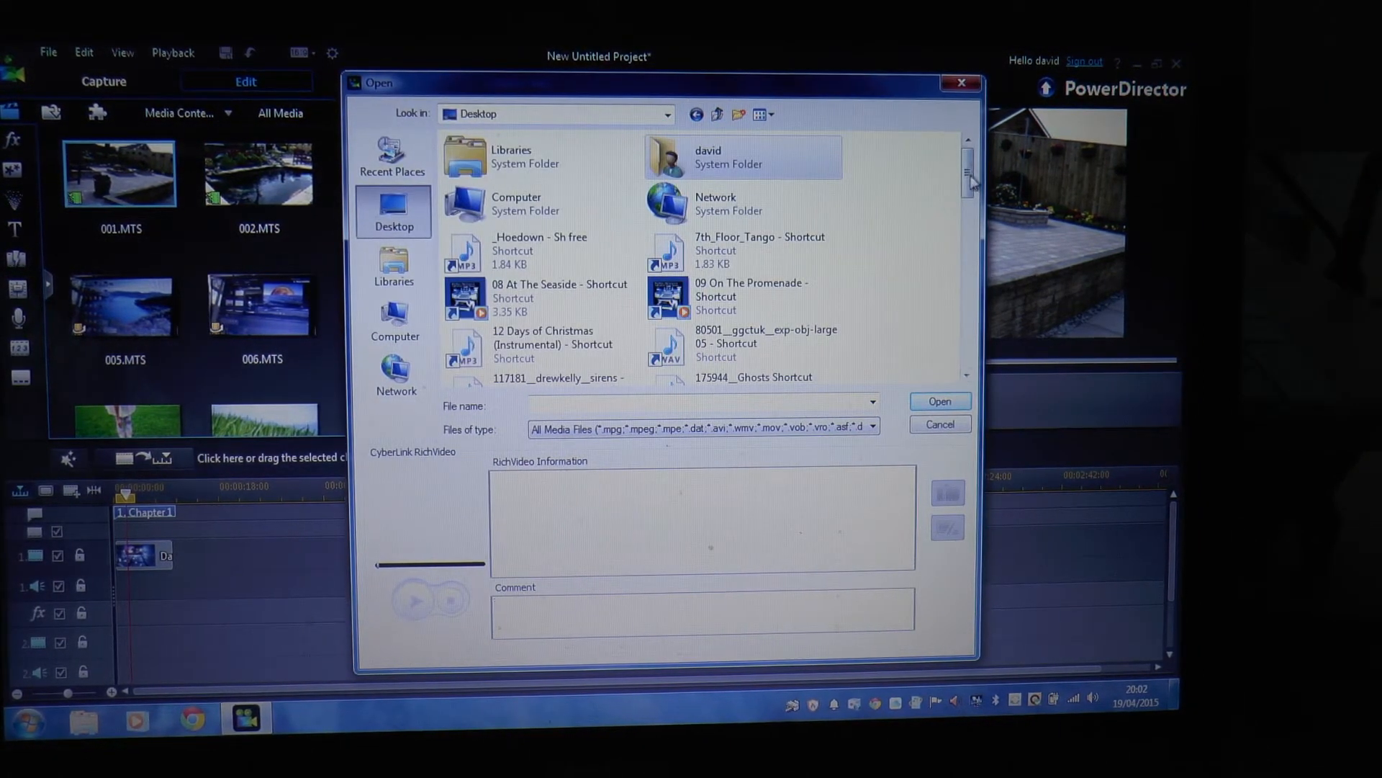
scroll(down, 3)
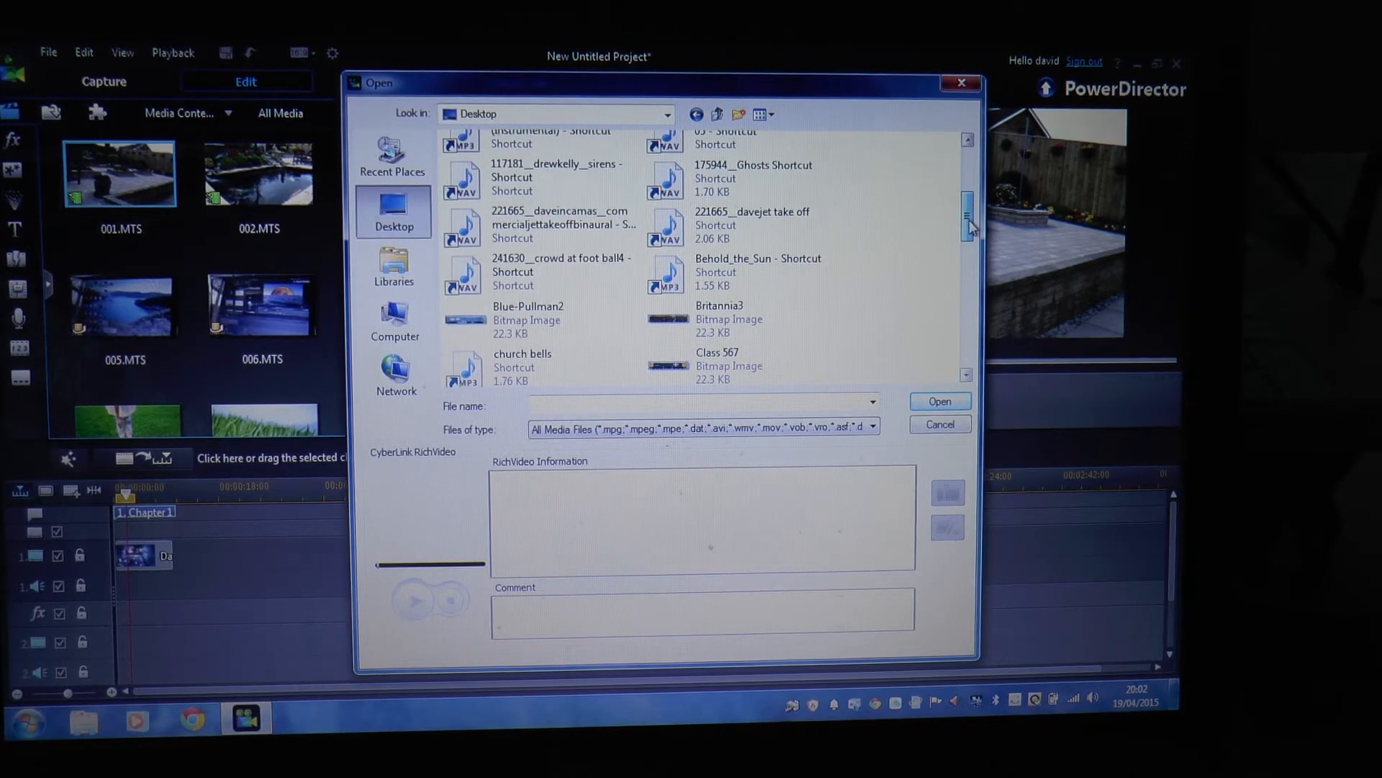
click(758, 271)
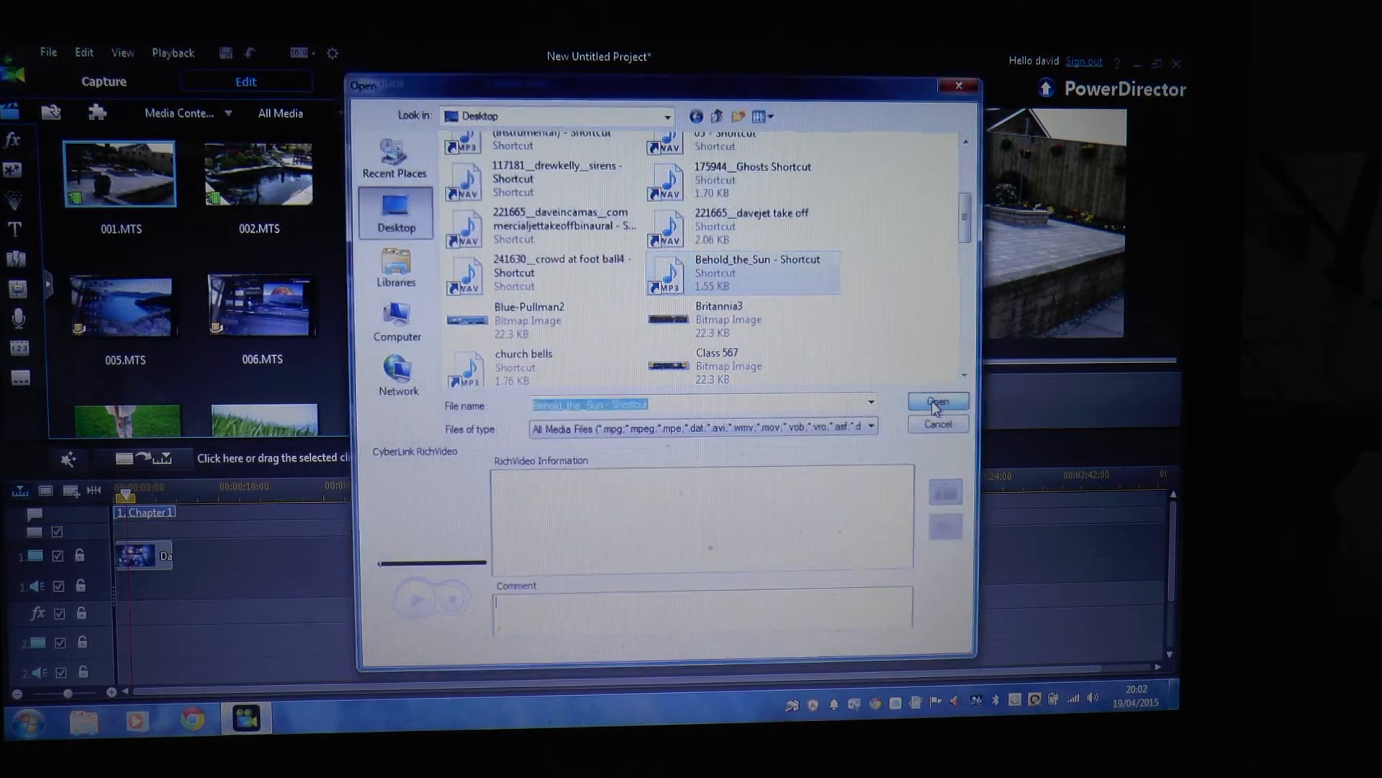
click(937, 401)
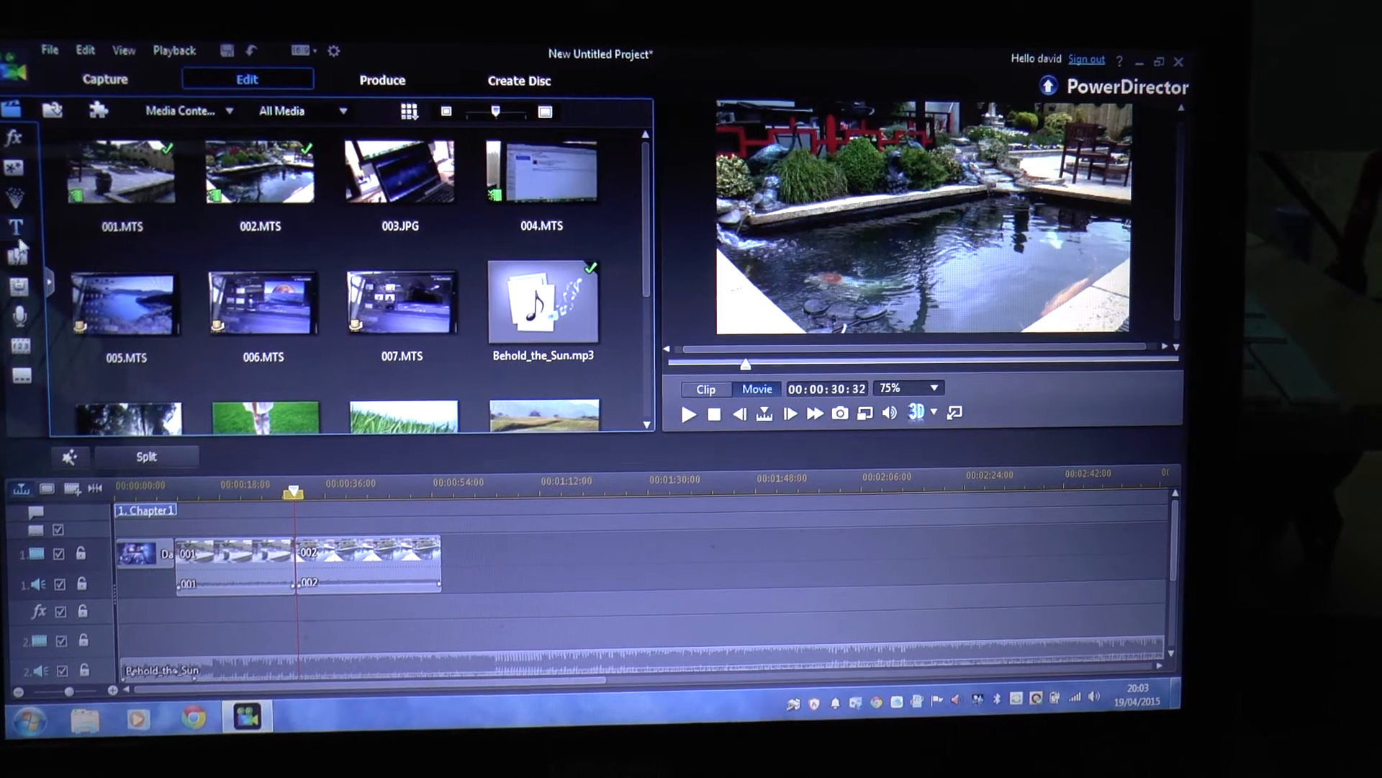
mouse_move(15, 259)
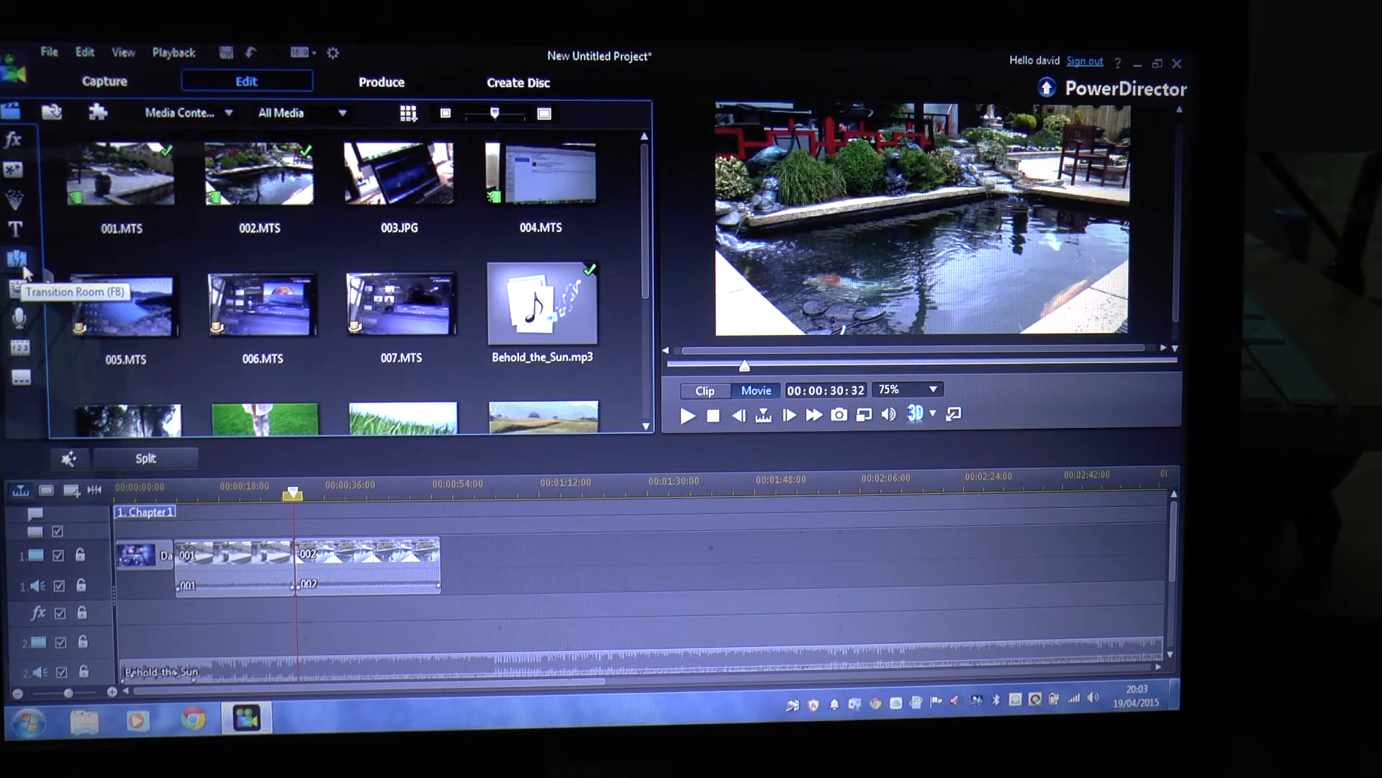
mouse_move(22, 261)
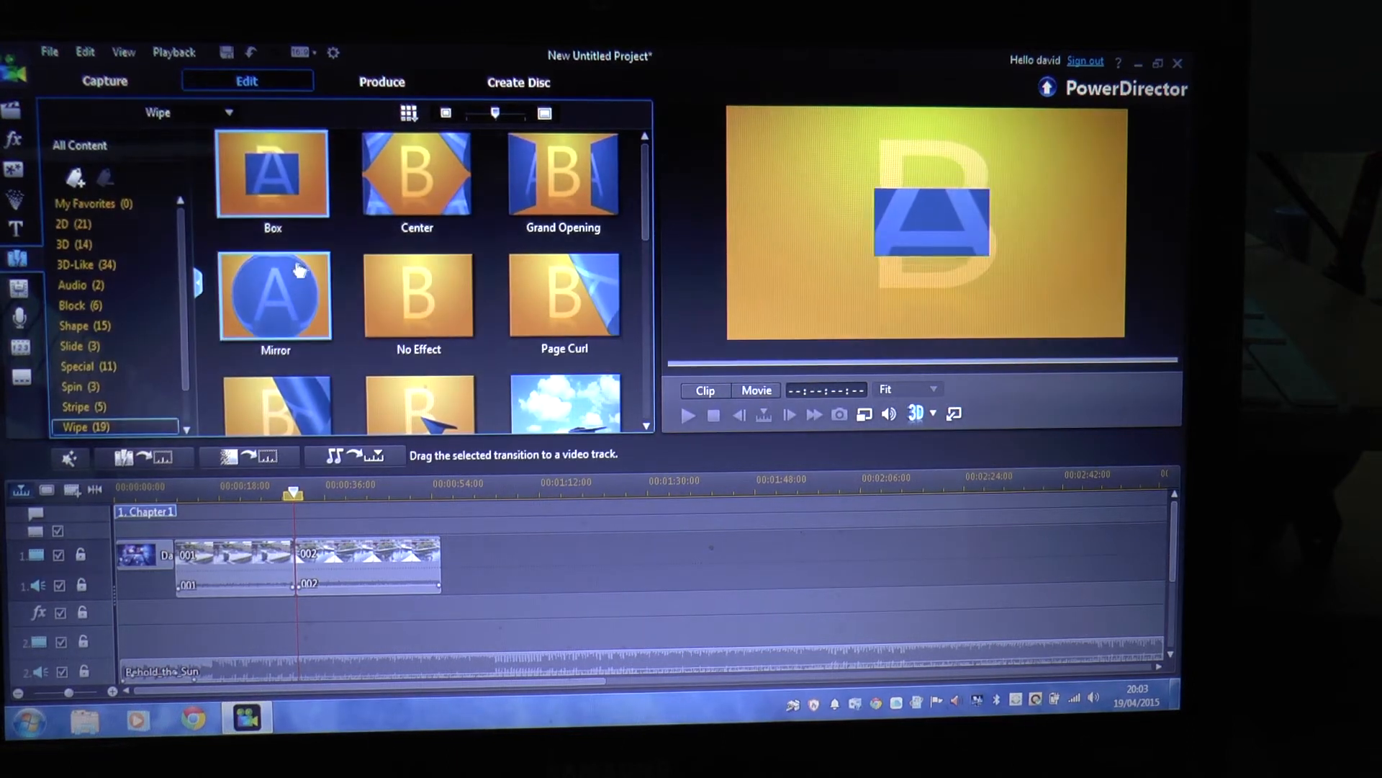
Preview the Mirror wipe transition and play the movie from the beginning.
click(418, 174)
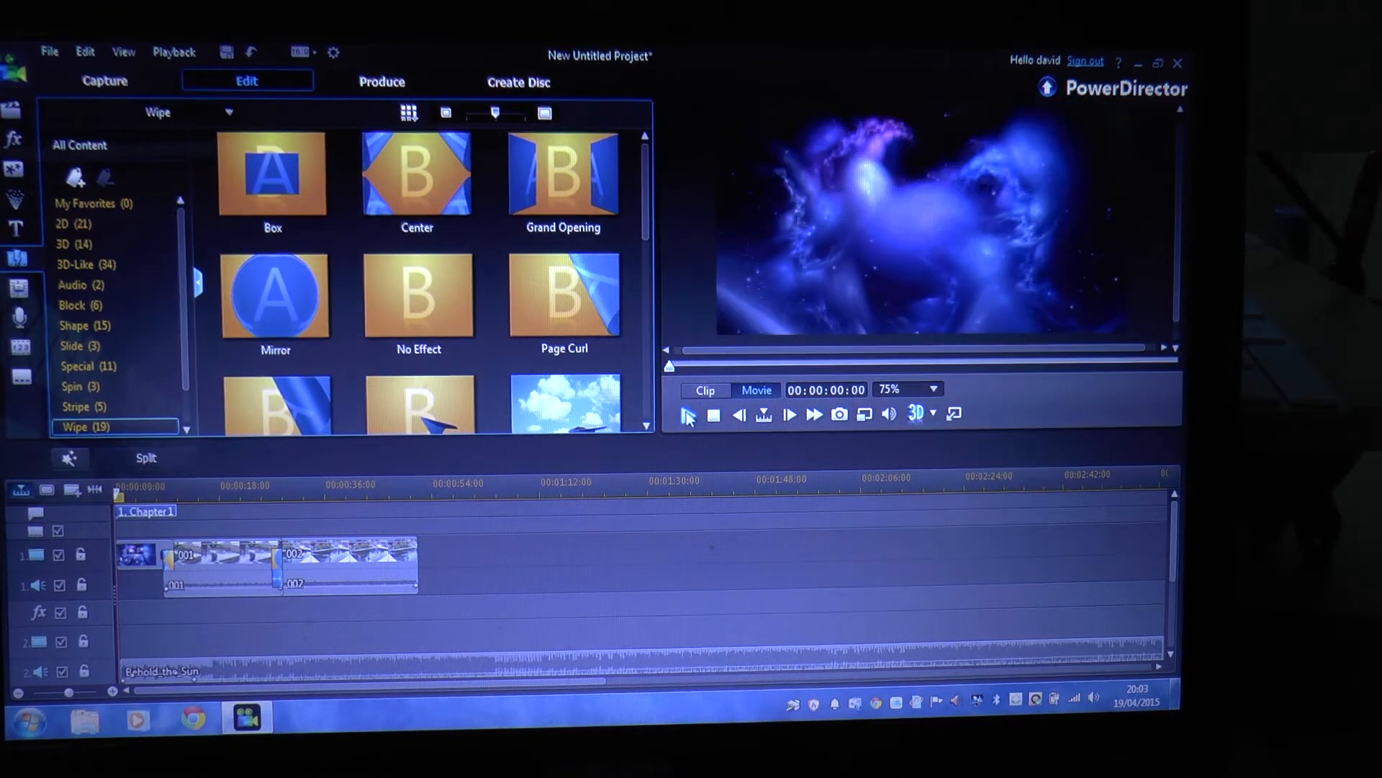
click(689, 415)
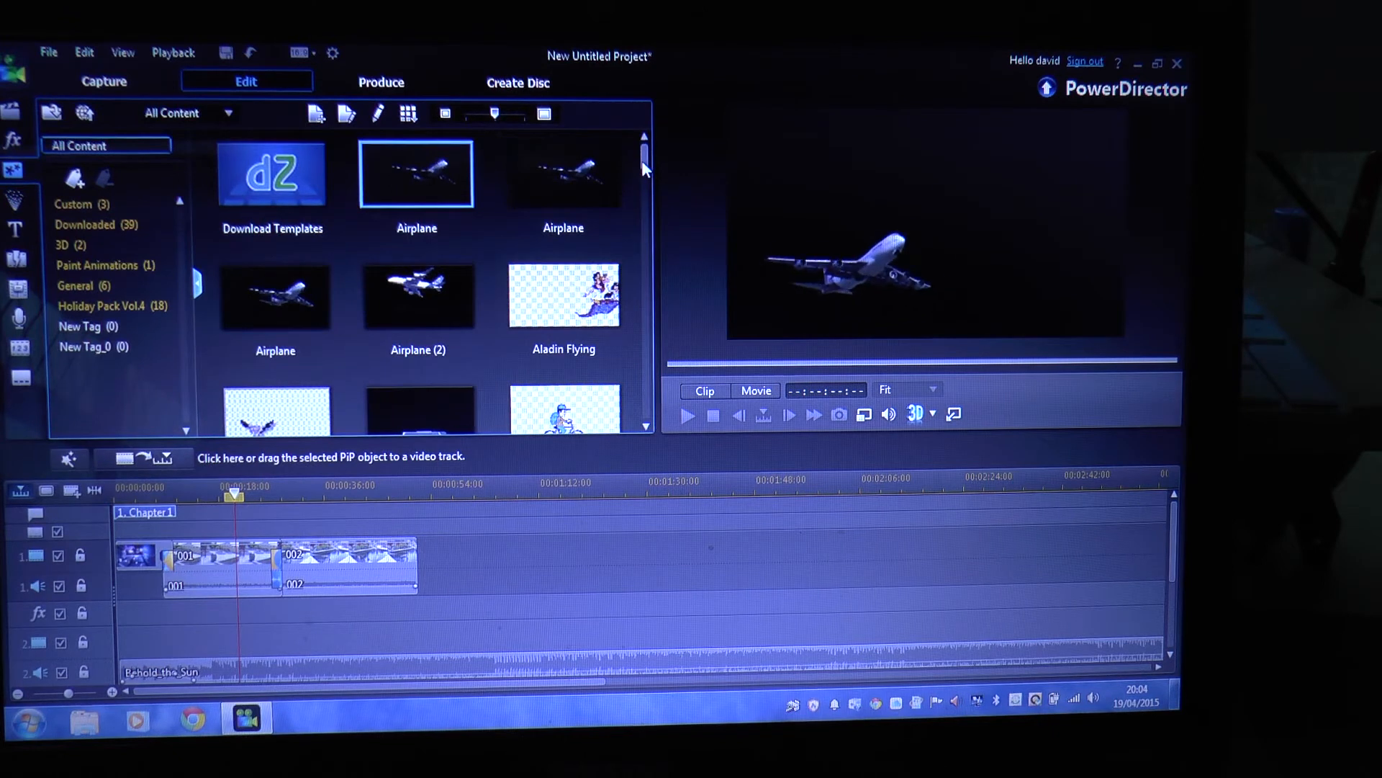
Browse the PiP objects, then preview the placed overlay and the whole movie.
scroll(down, 3)
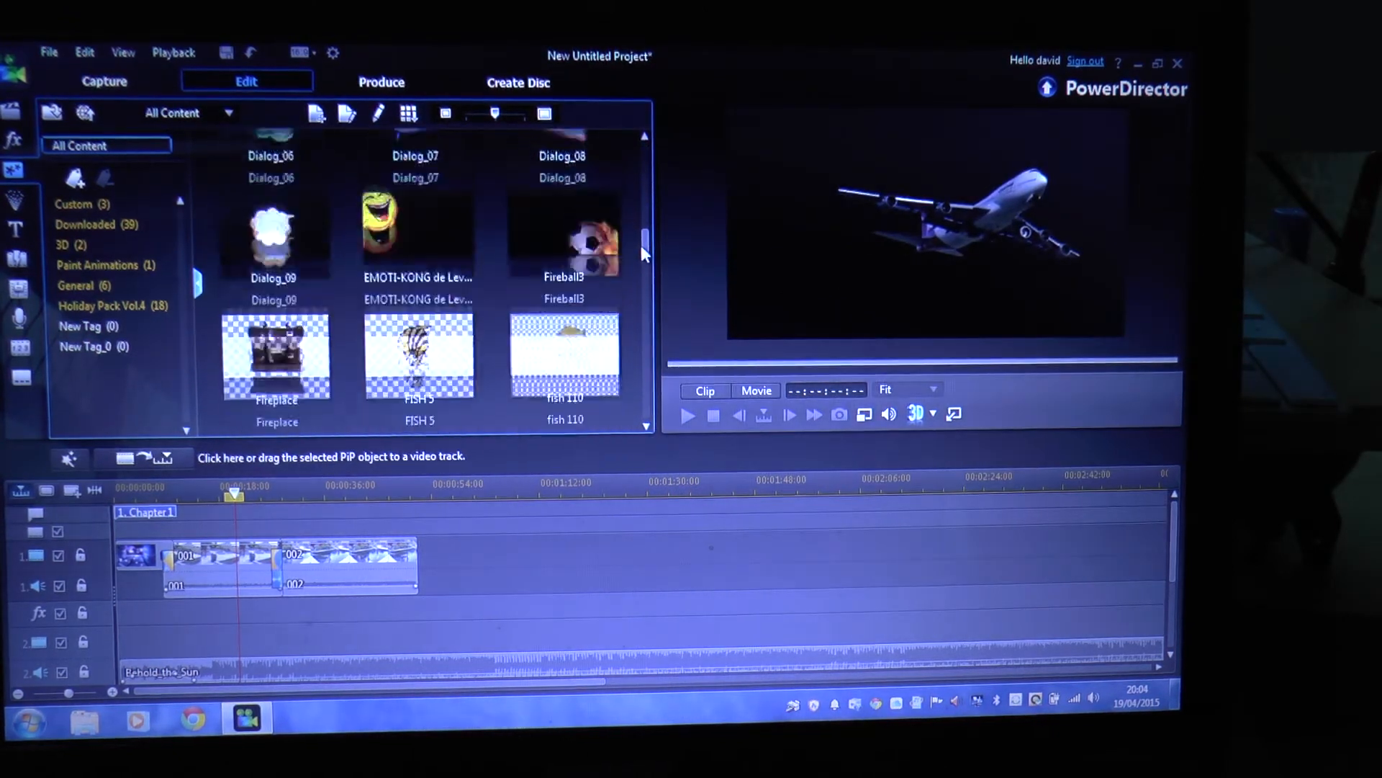
scroll(down, 3)
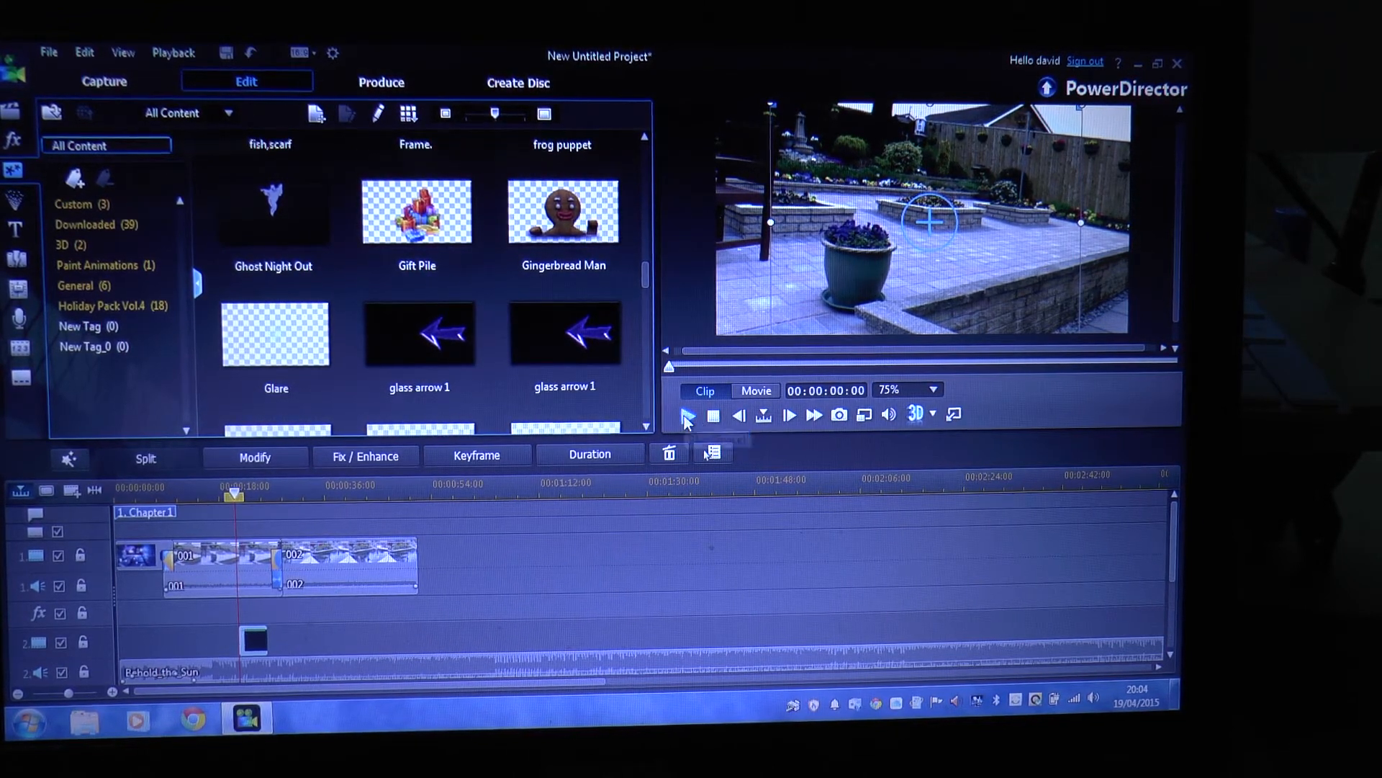
click(688, 416)
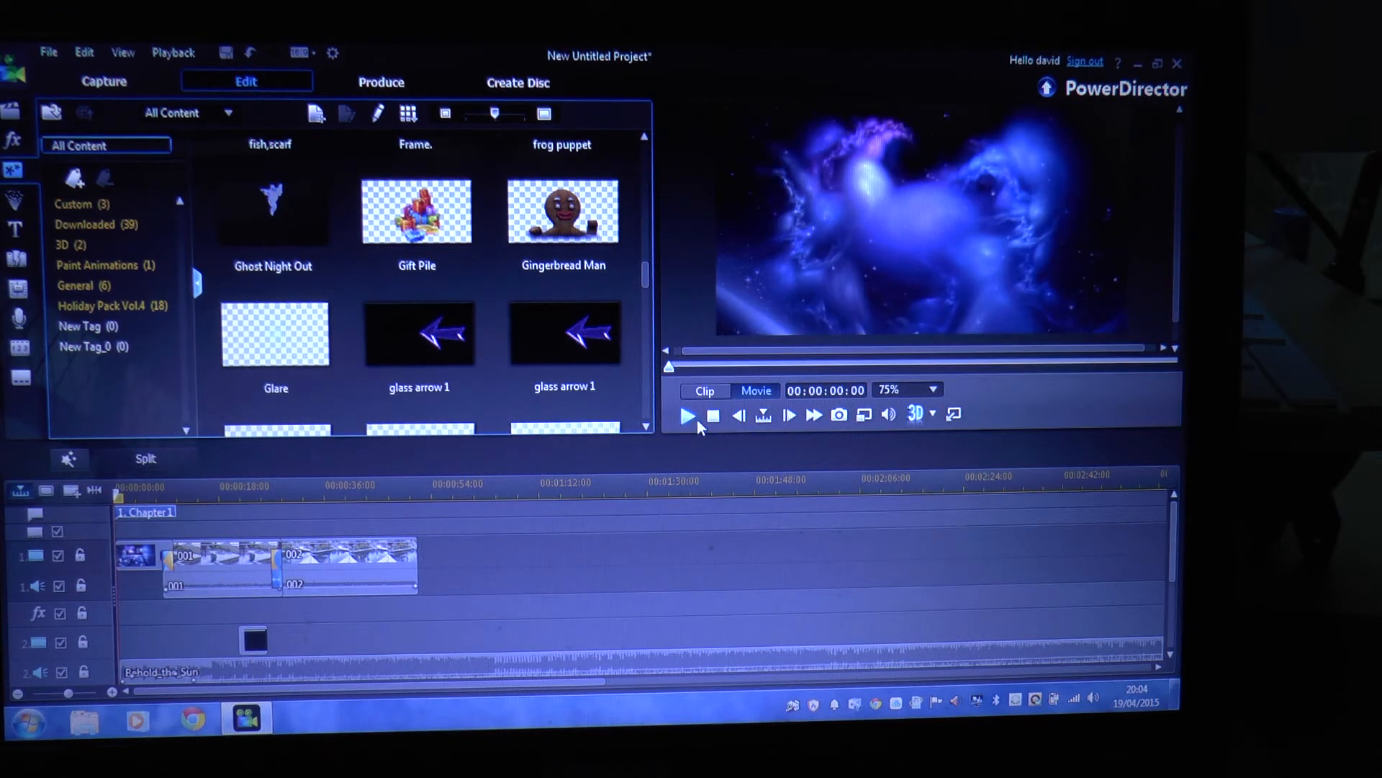
click(688, 416)
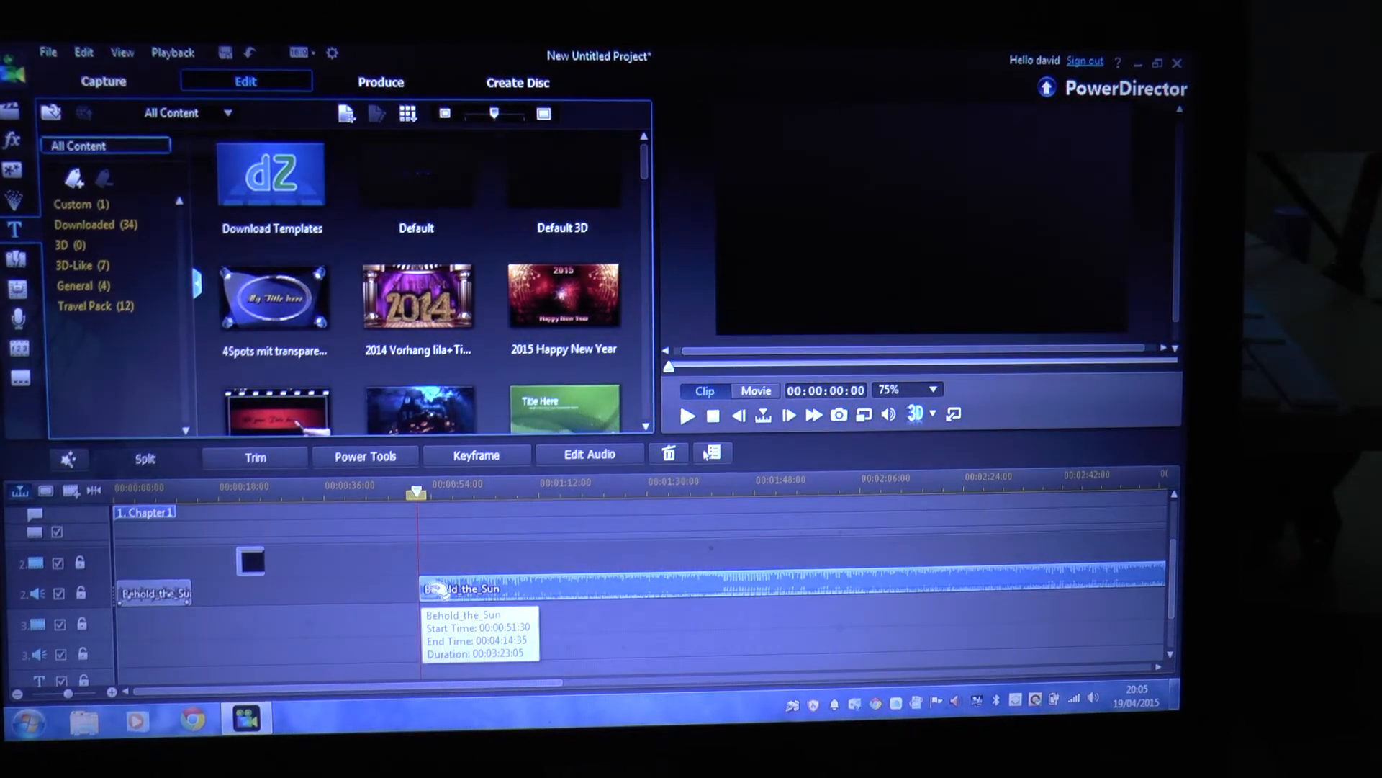
mouse_move(436, 603)
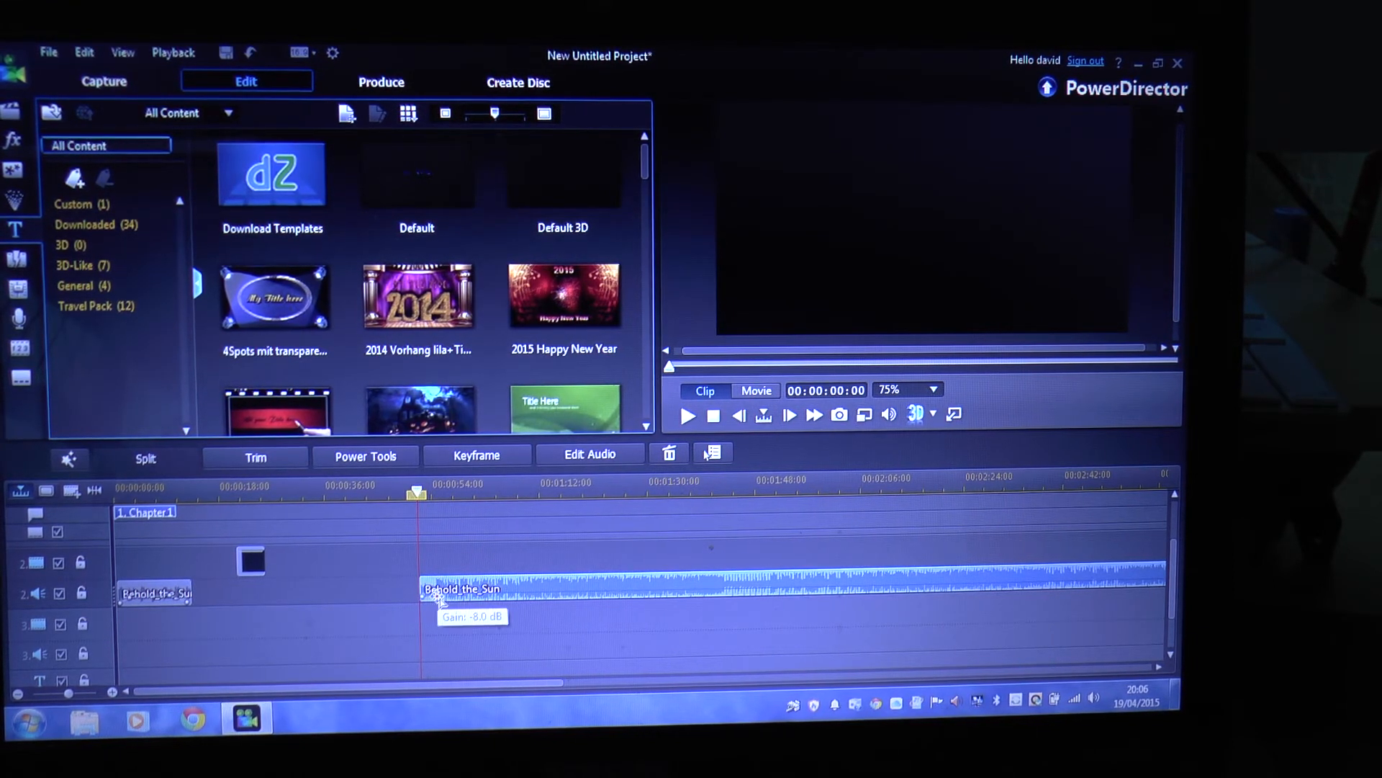
Lower Behold_the_Sun to -8 dB and cut the music beyond the video's end.
drag(436, 599, 481, 582)
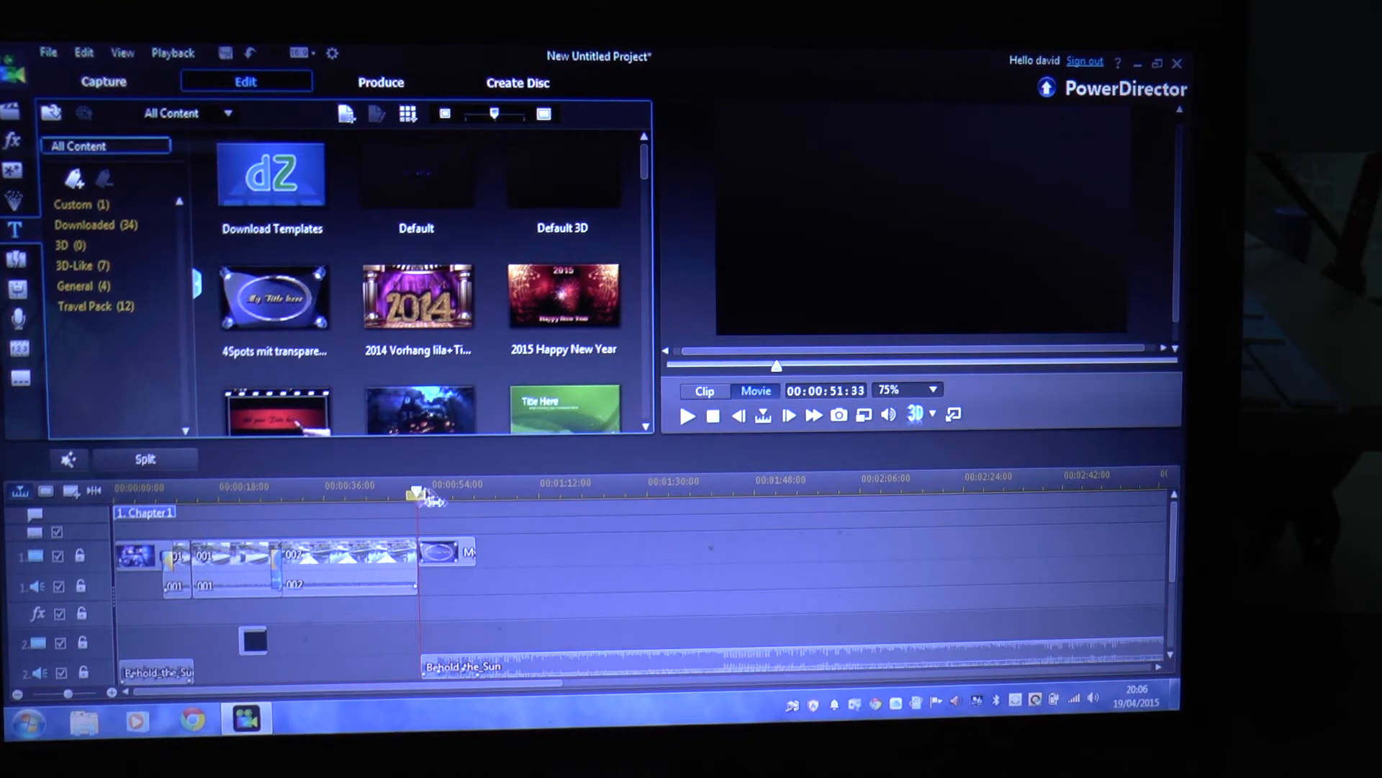
drag(415, 494, 476, 494)
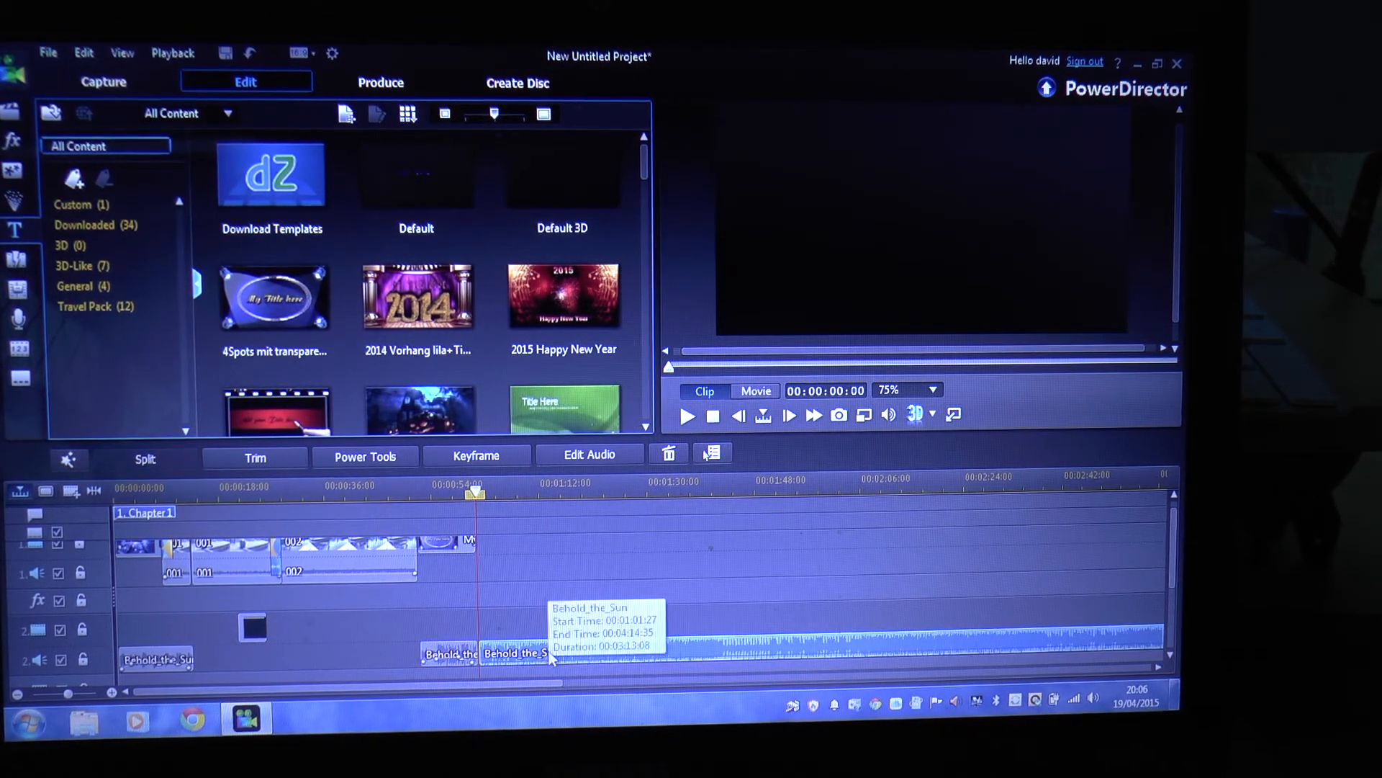
right_click(532, 653)
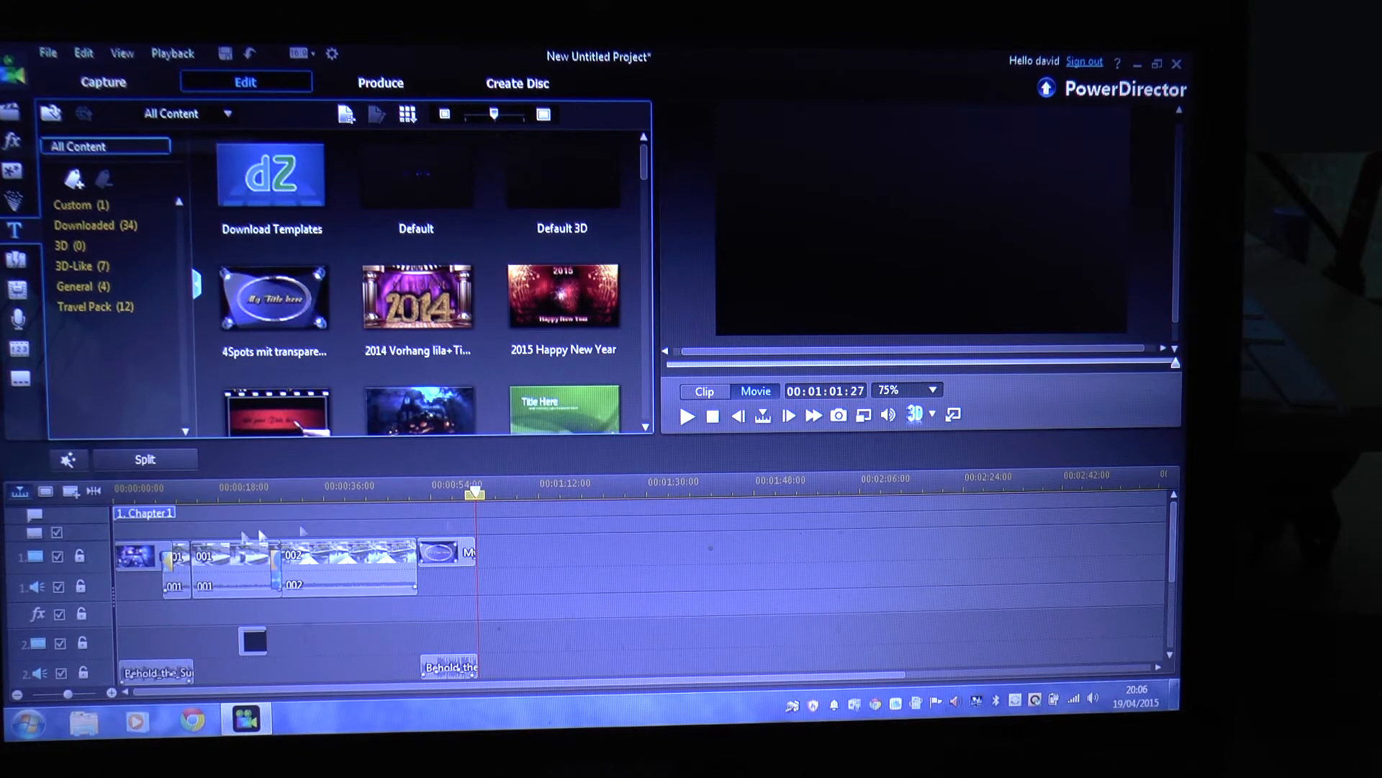
click(18, 260)
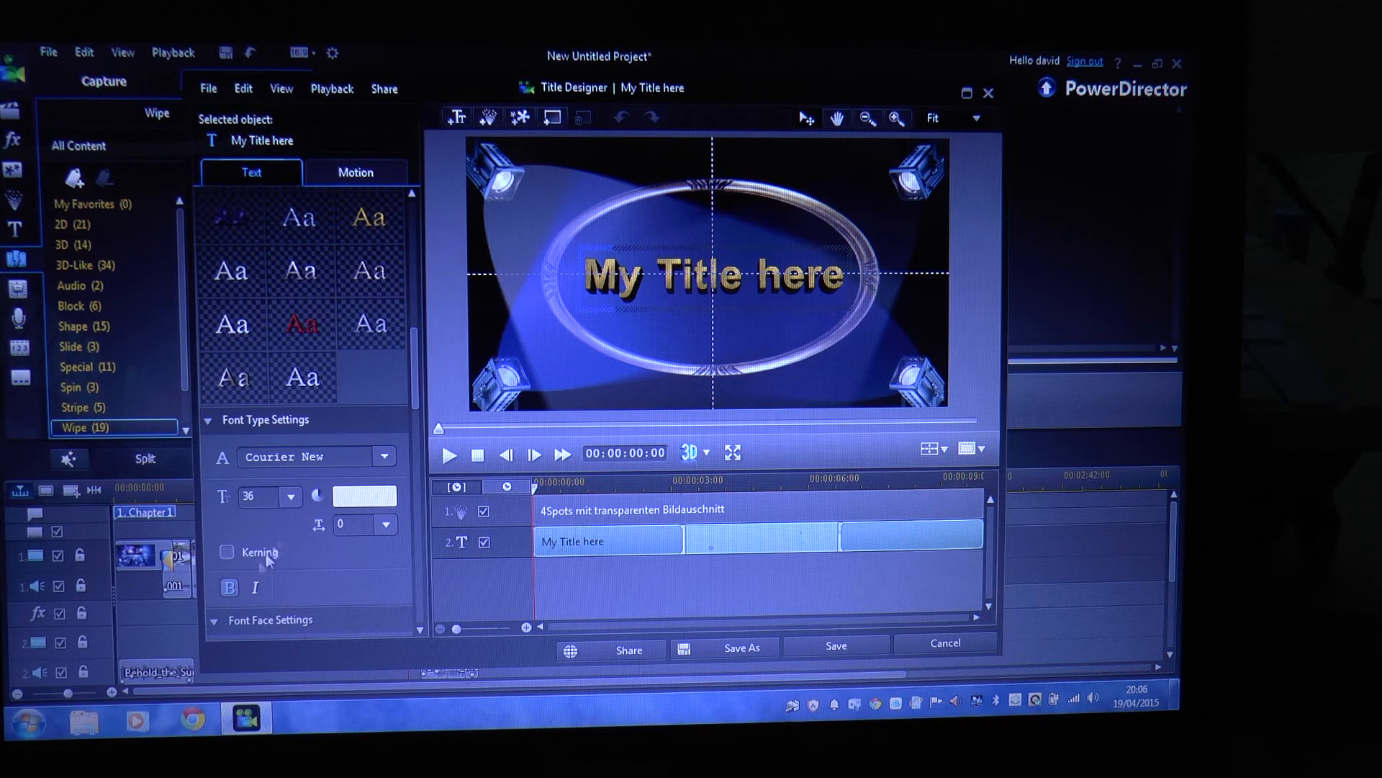
Give the closing title font size 28 and the gold style, and retype it as THE END.
click(290, 497)
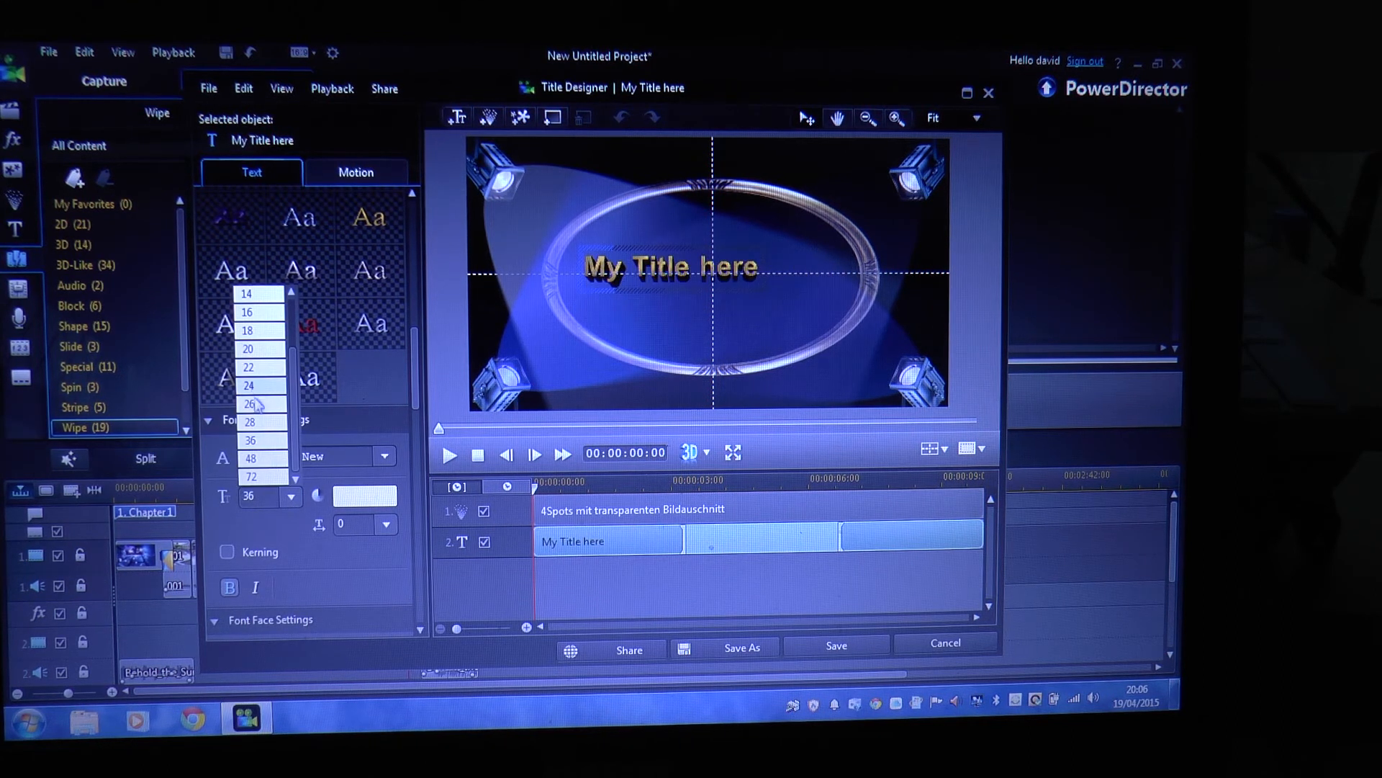
click(301, 327)
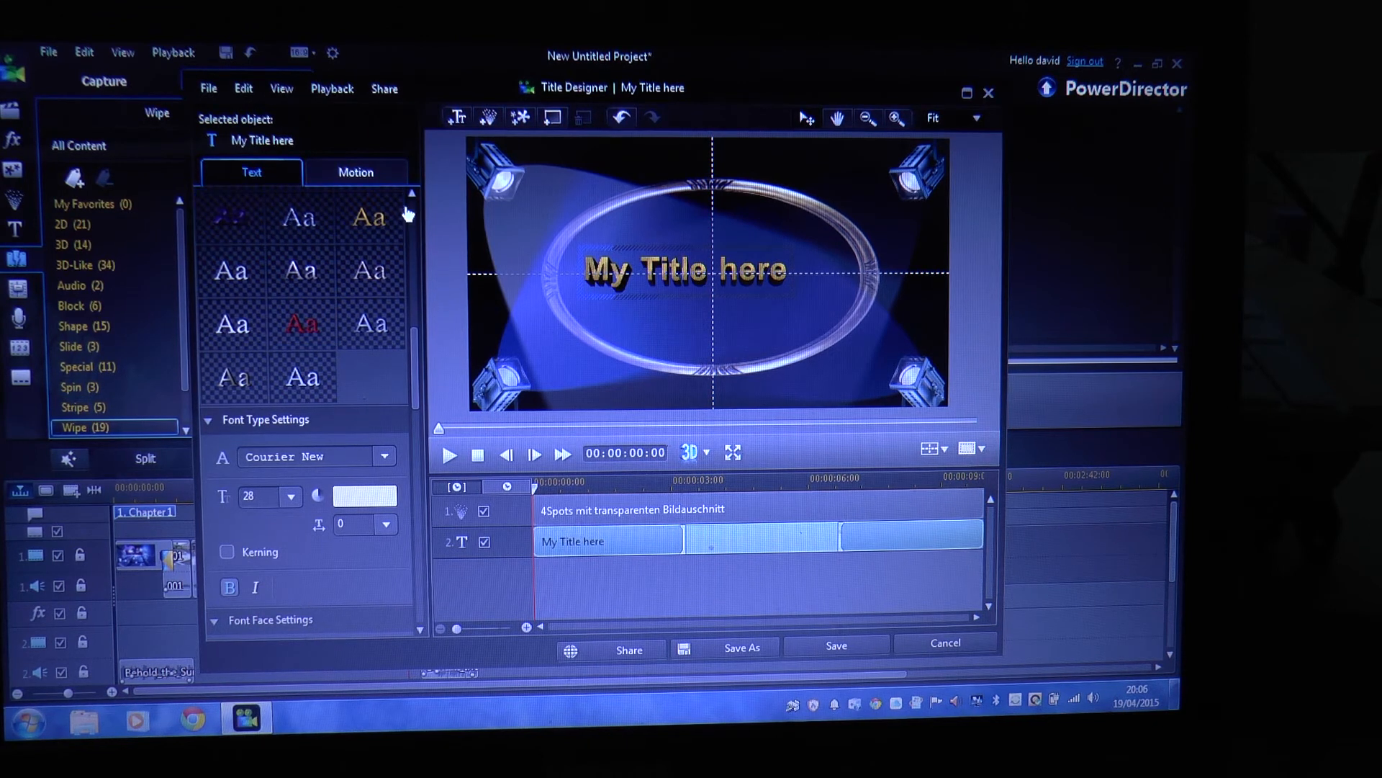
click(370, 217)
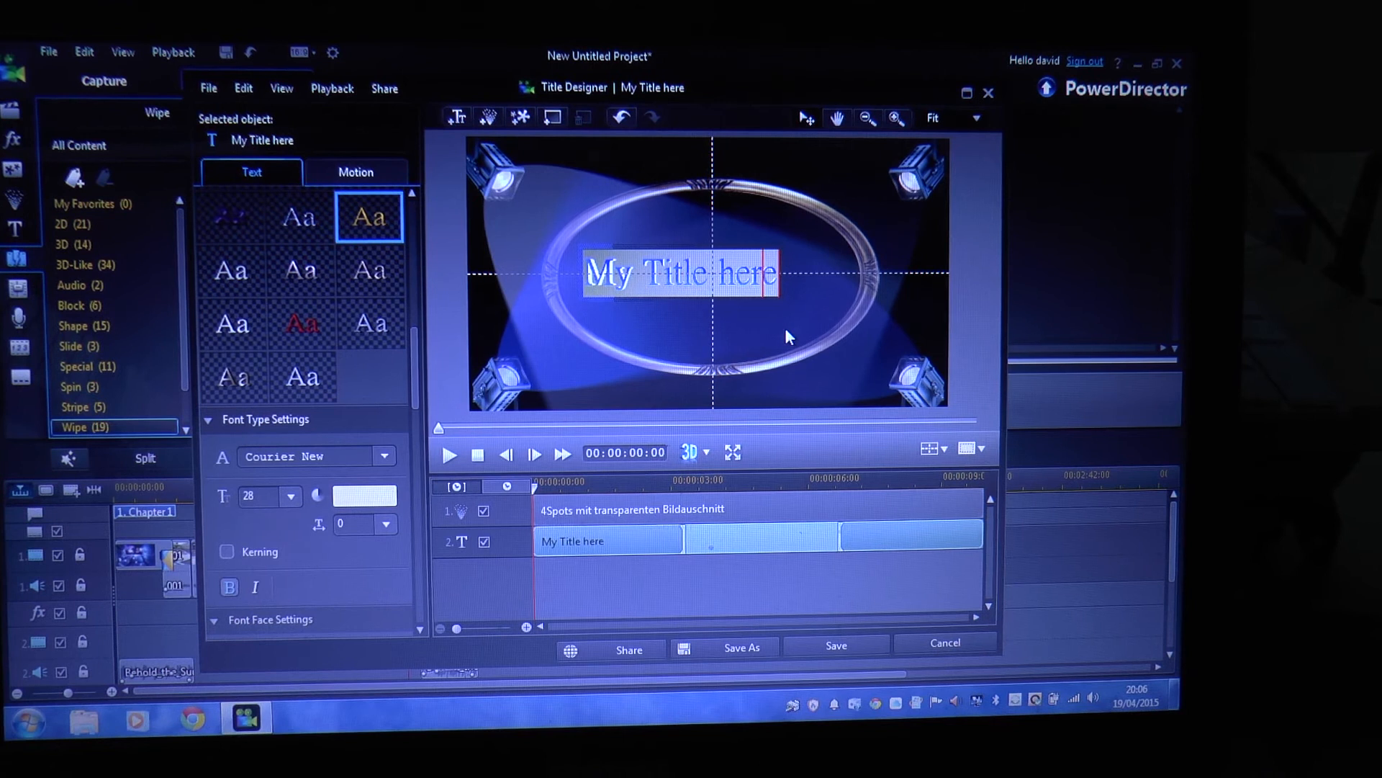
text(M)
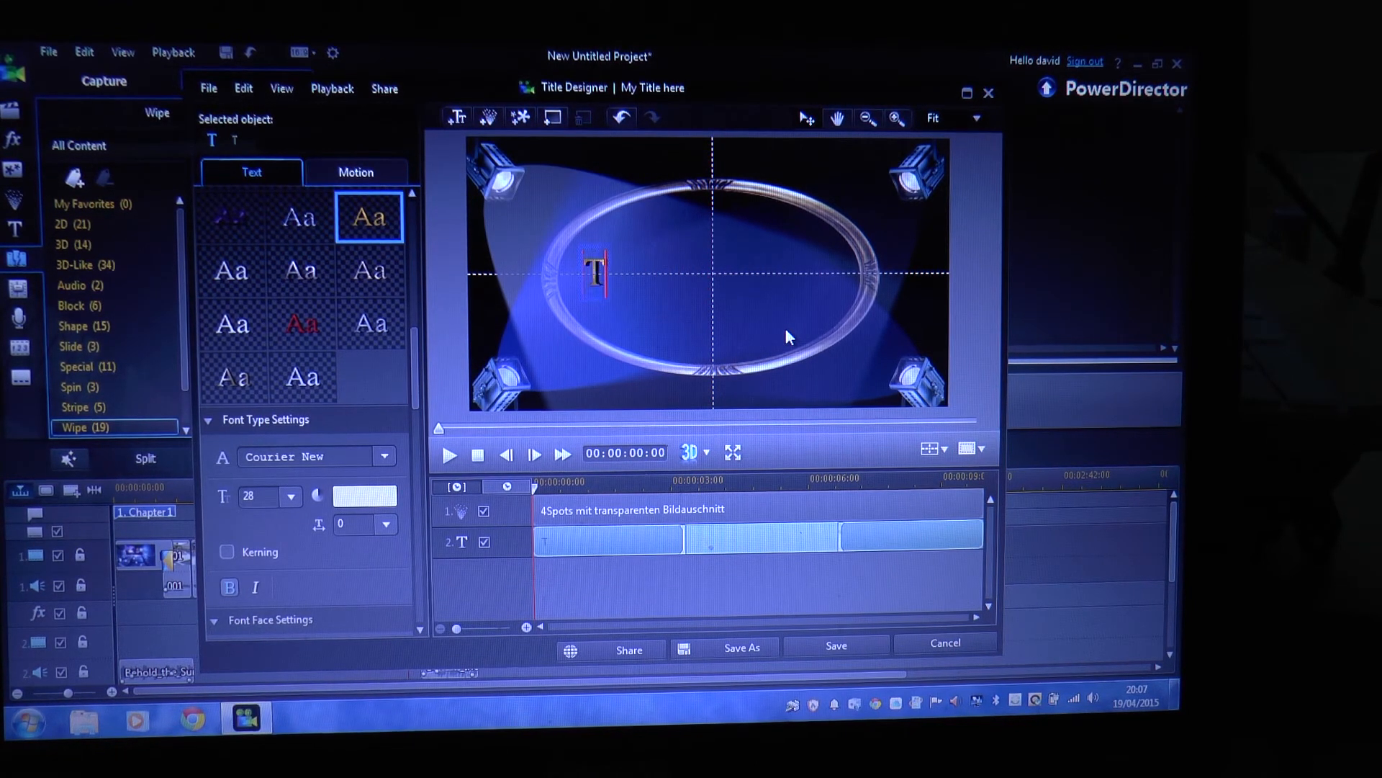
text(THE E)
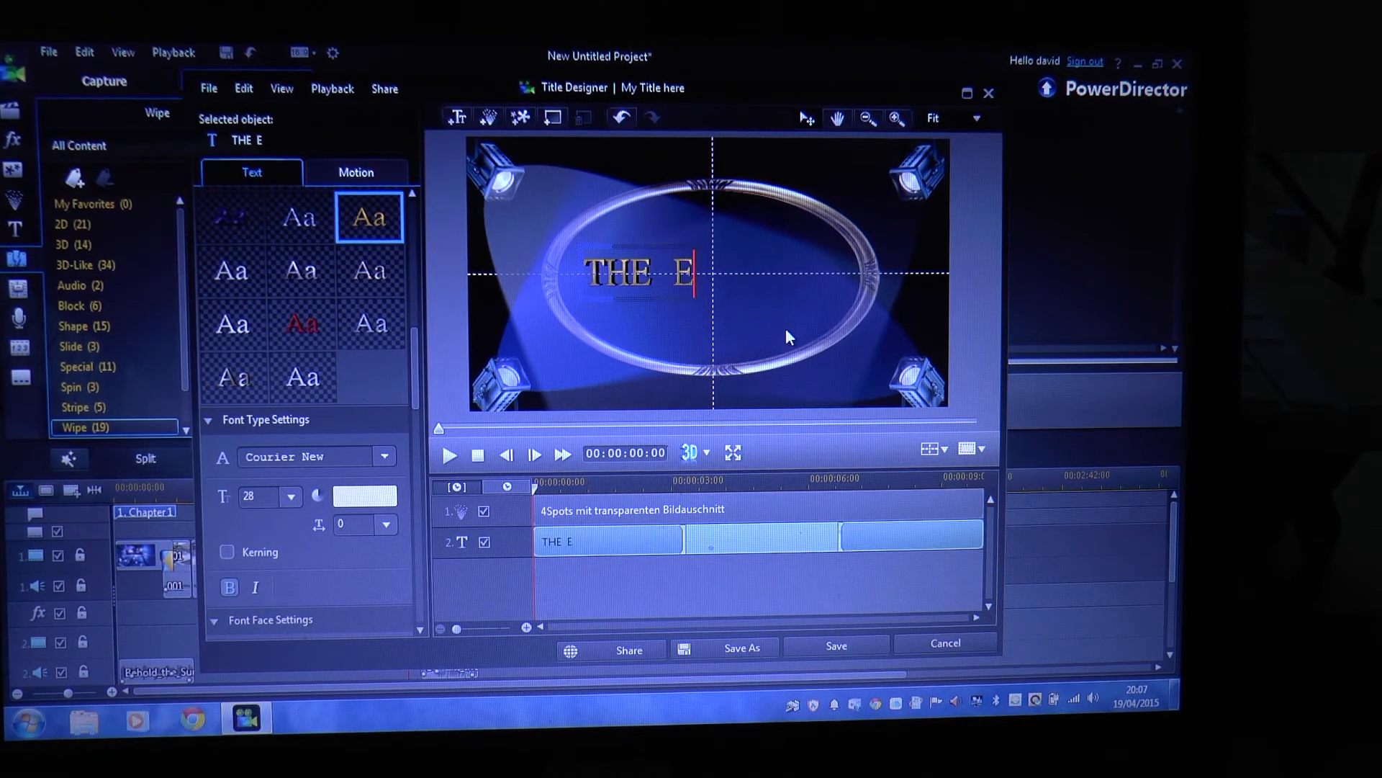
text(ND)
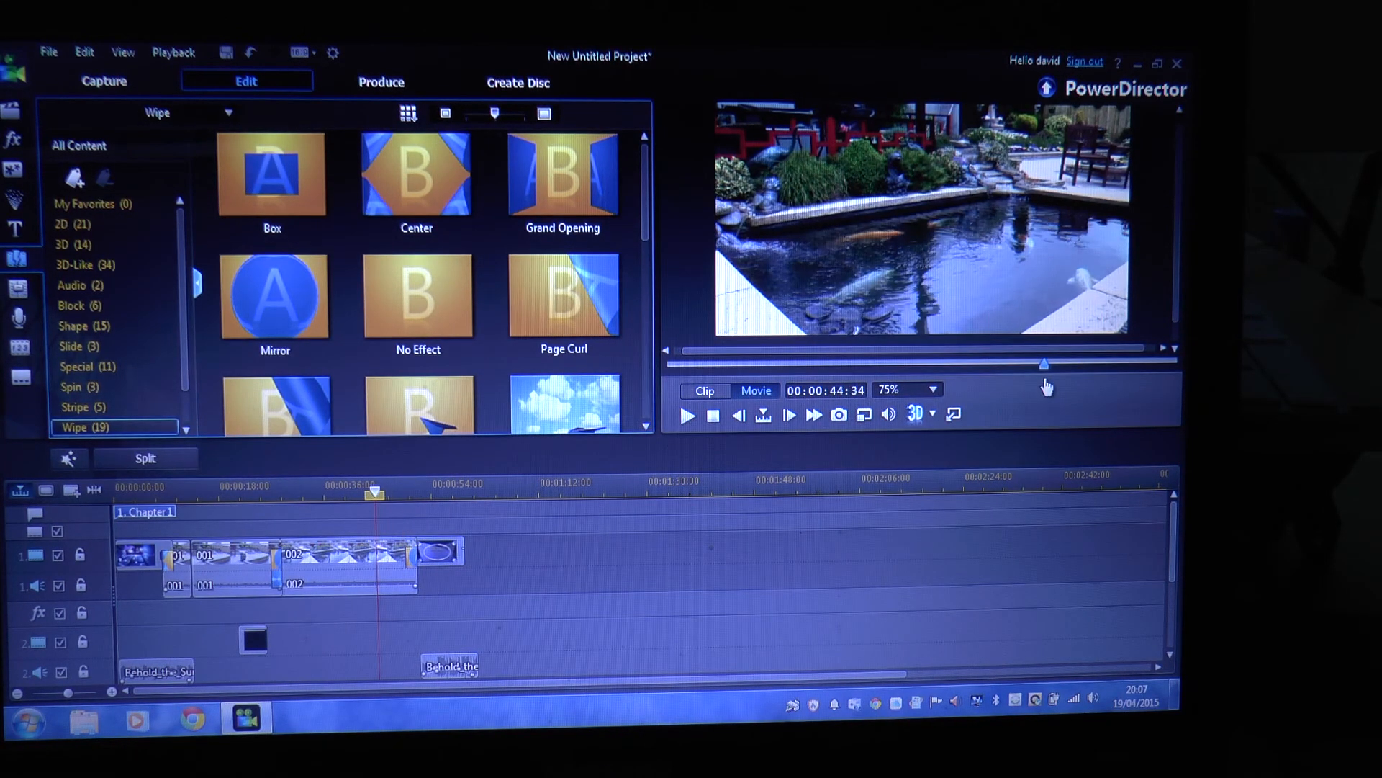
click(689, 415)
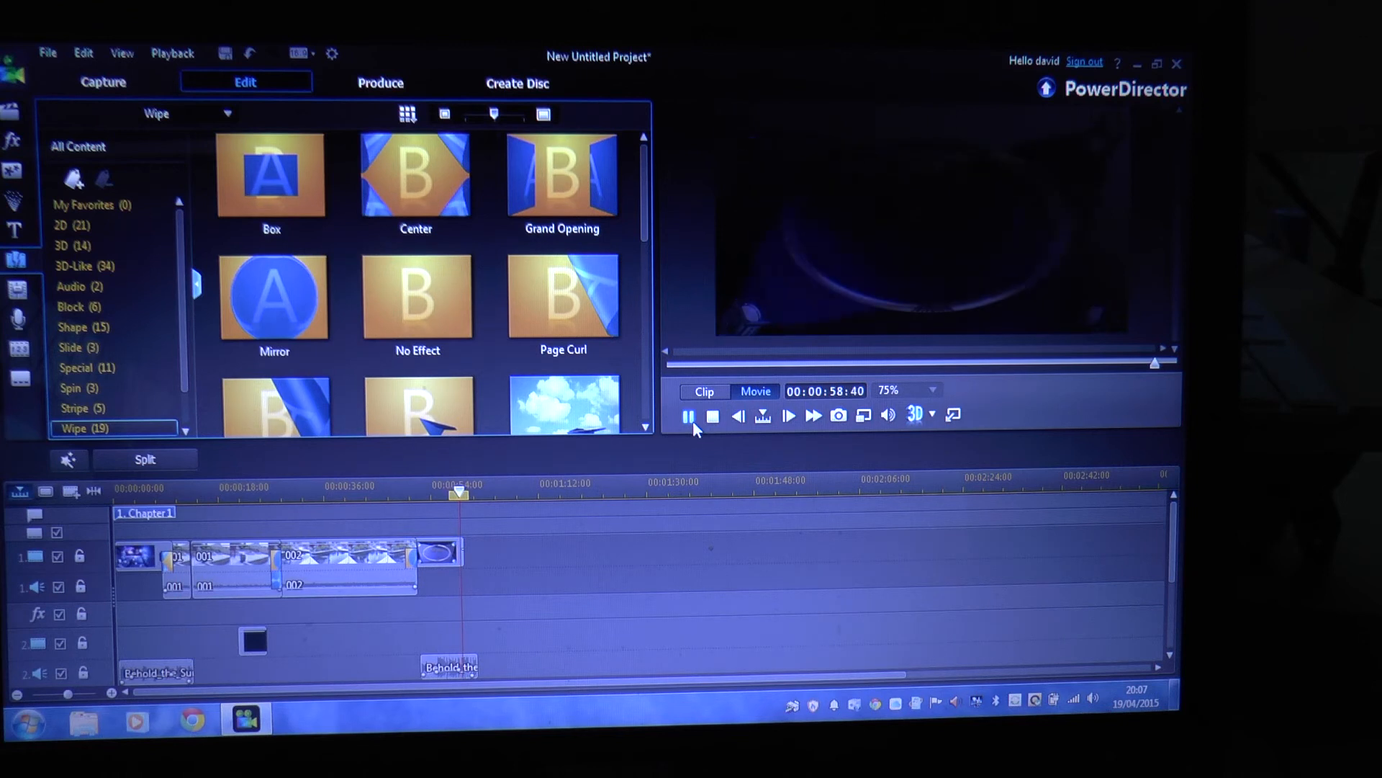
click(687, 415)
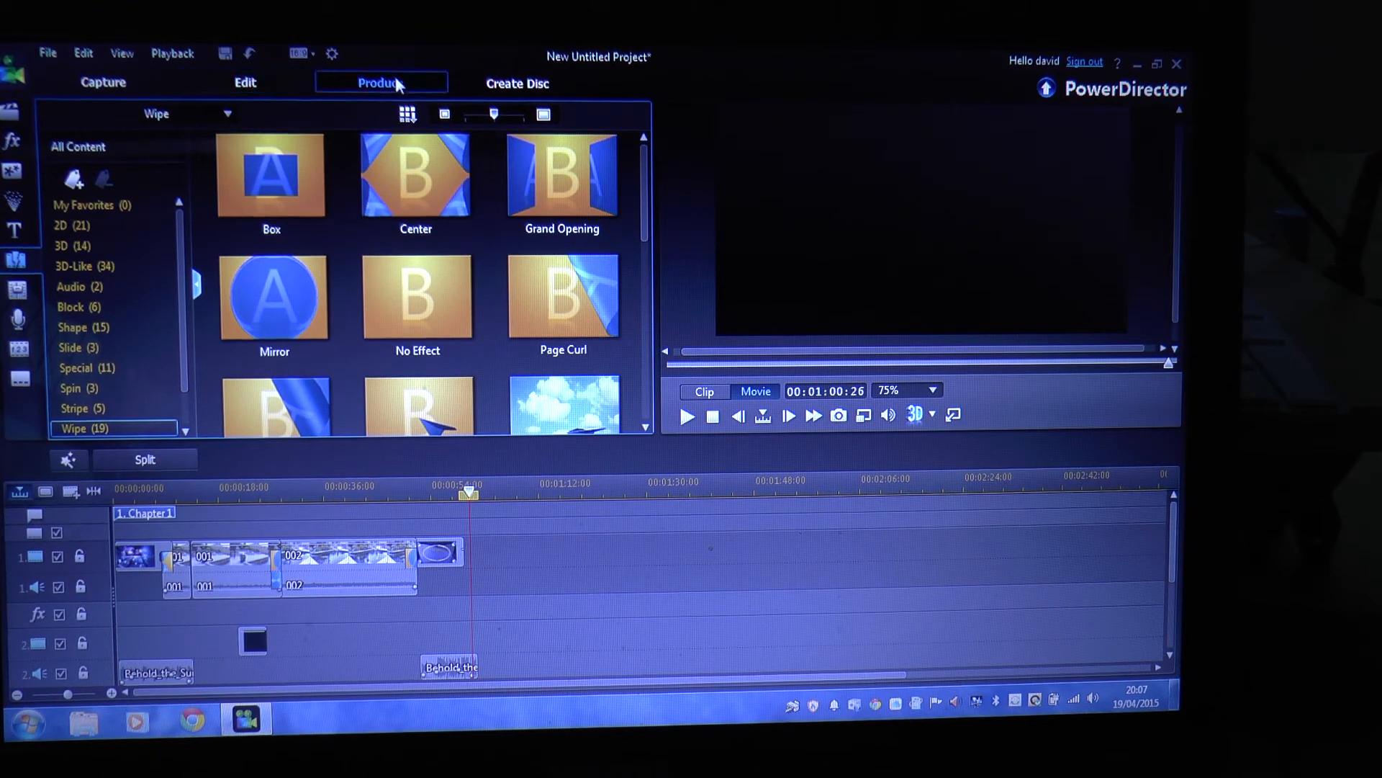
Choose YouTube as the online destination with the FULL HD 1920x1080 quality profile.
click(381, 82)
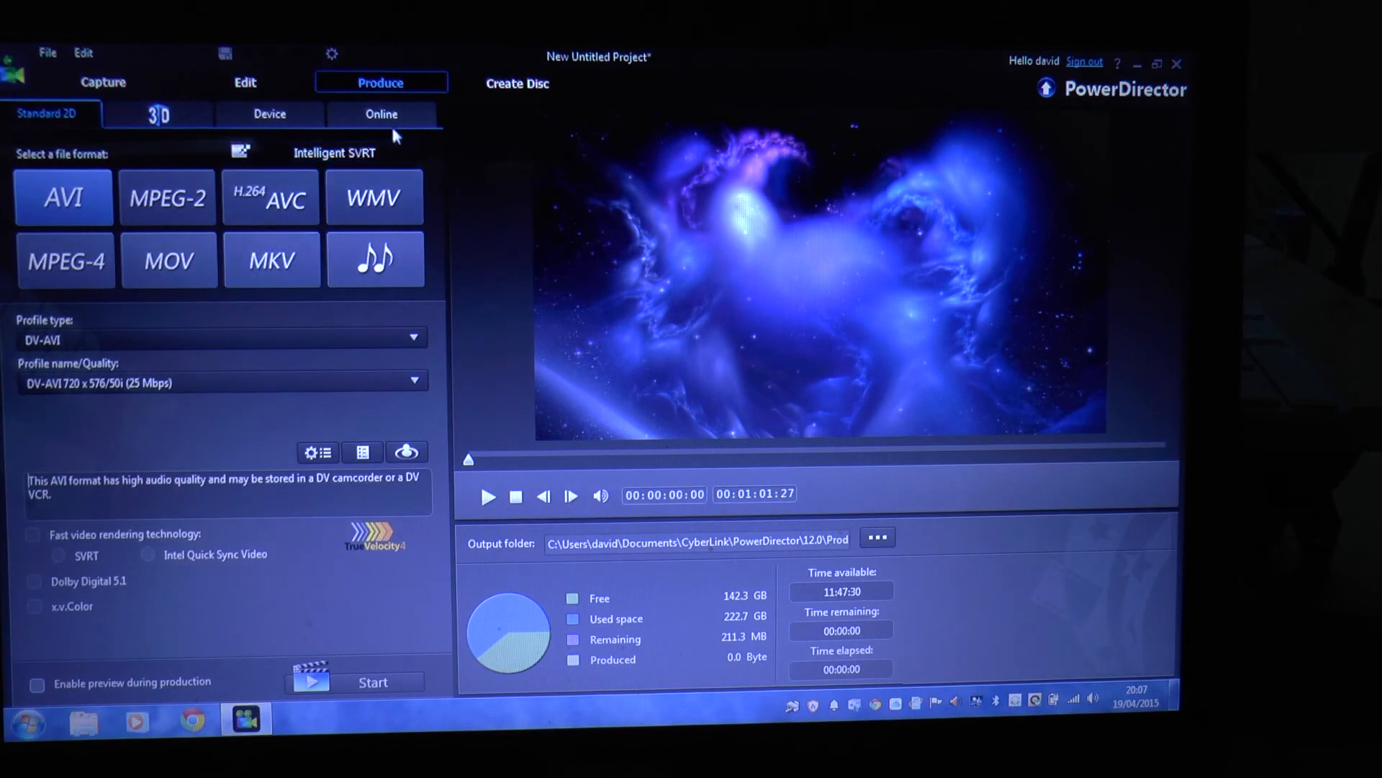
click(381, 114)
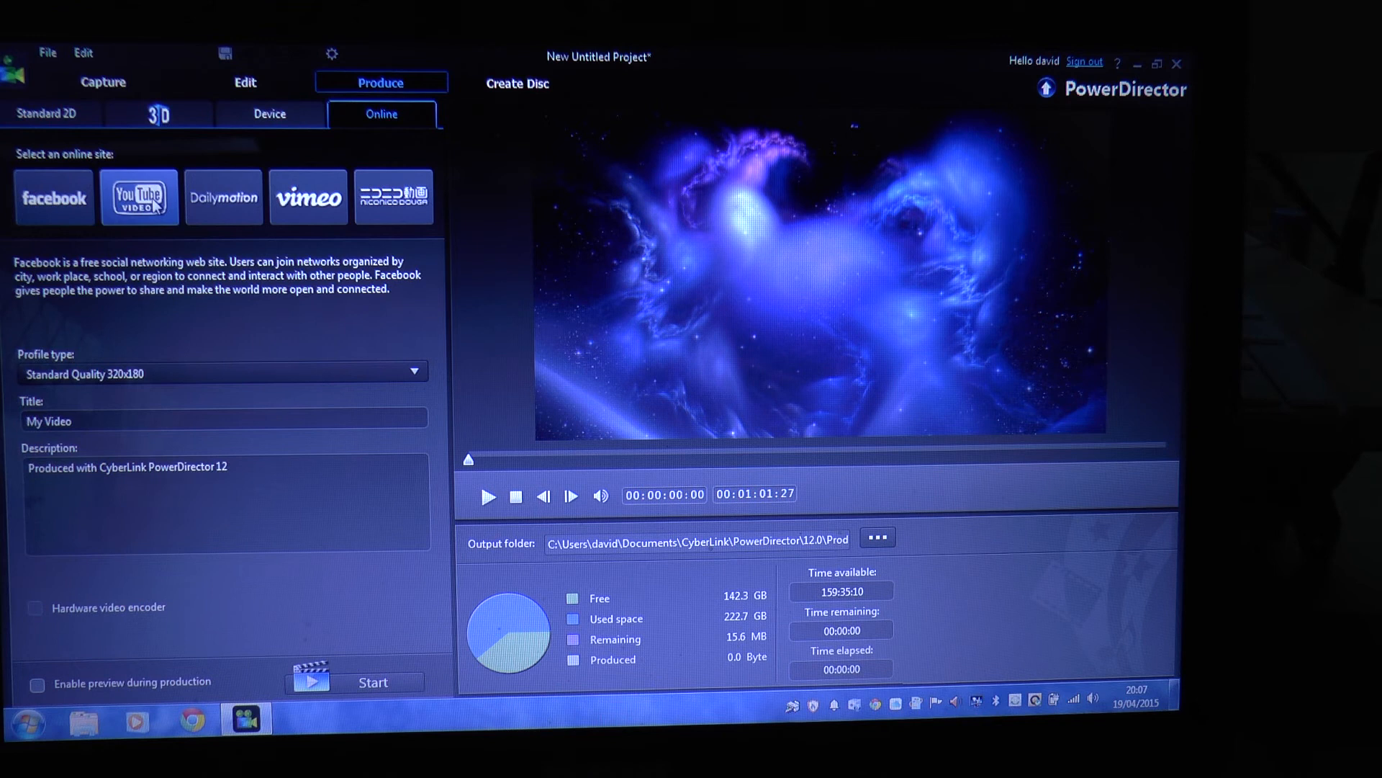
click(138, 197)
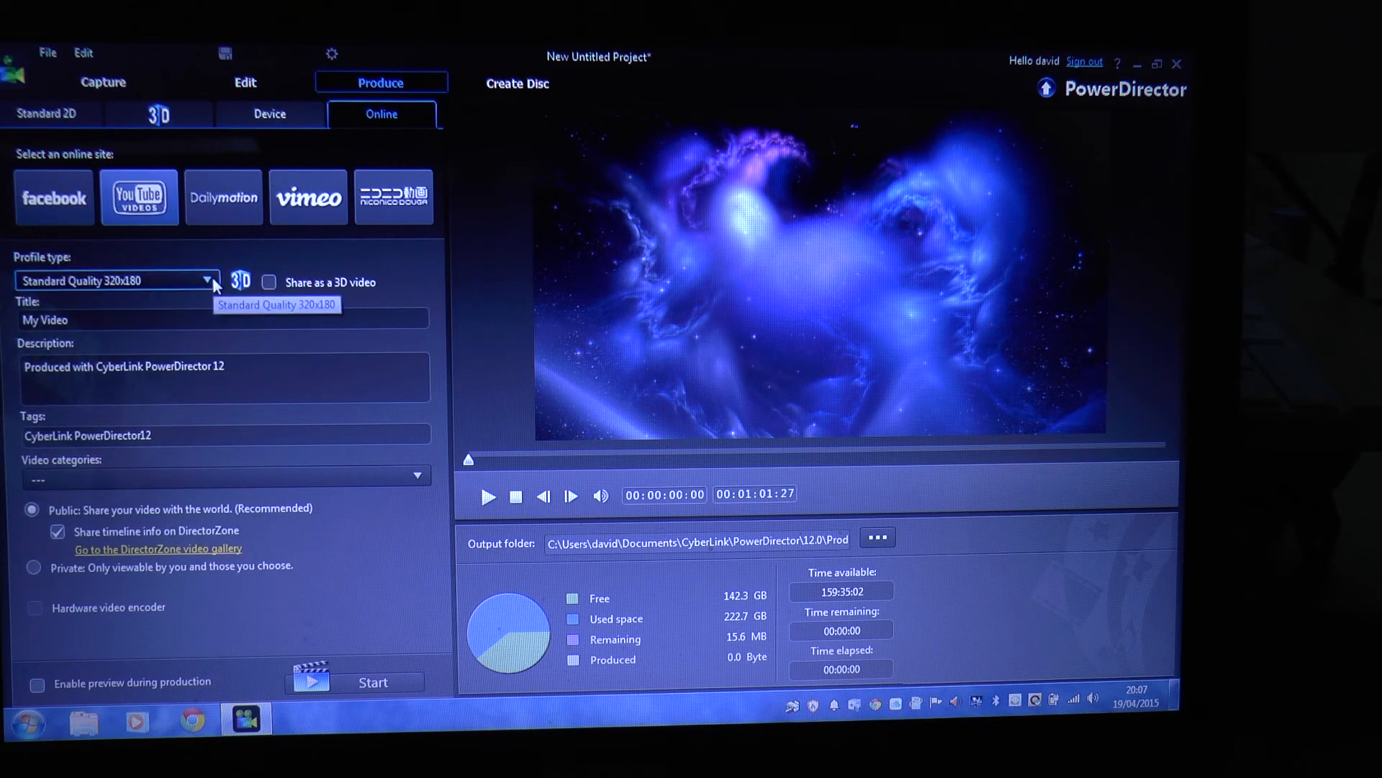
click(208, 281)
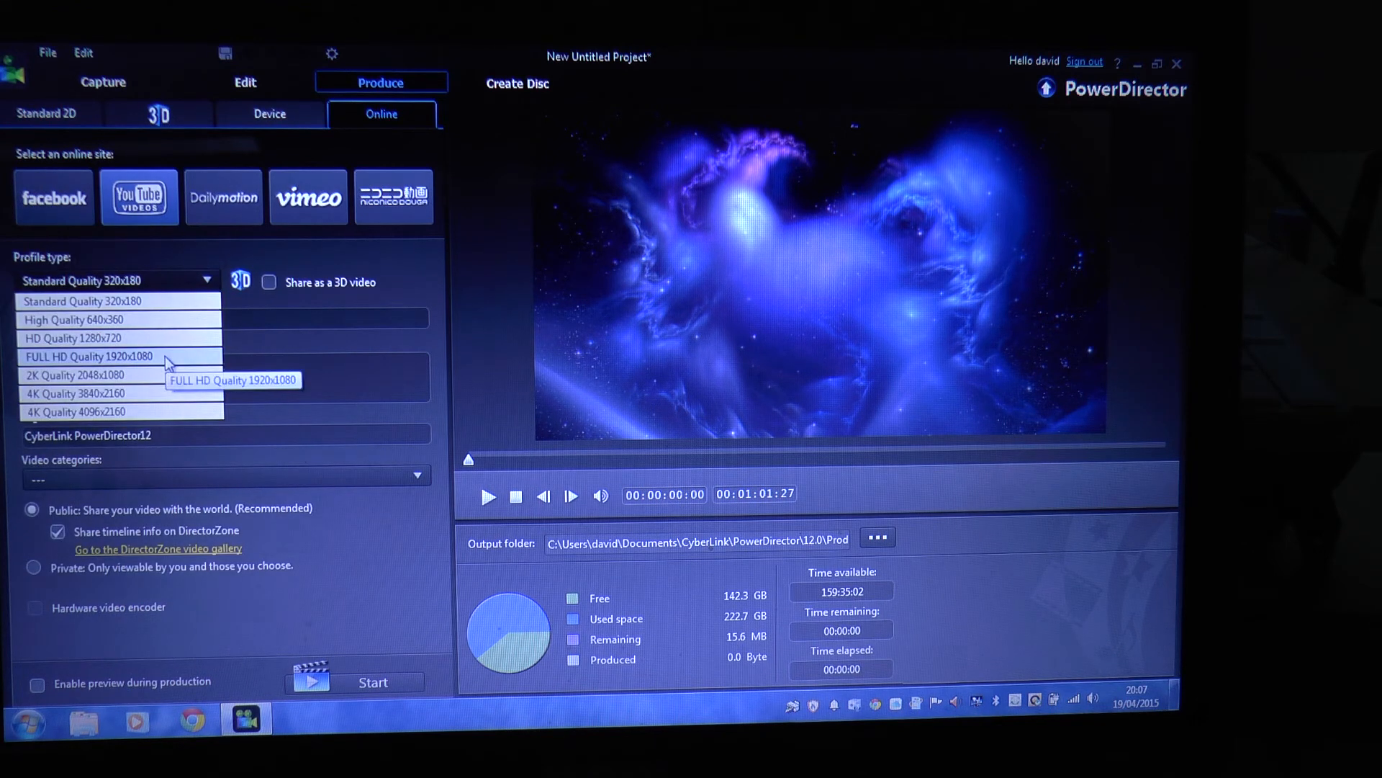
click(85, 357)
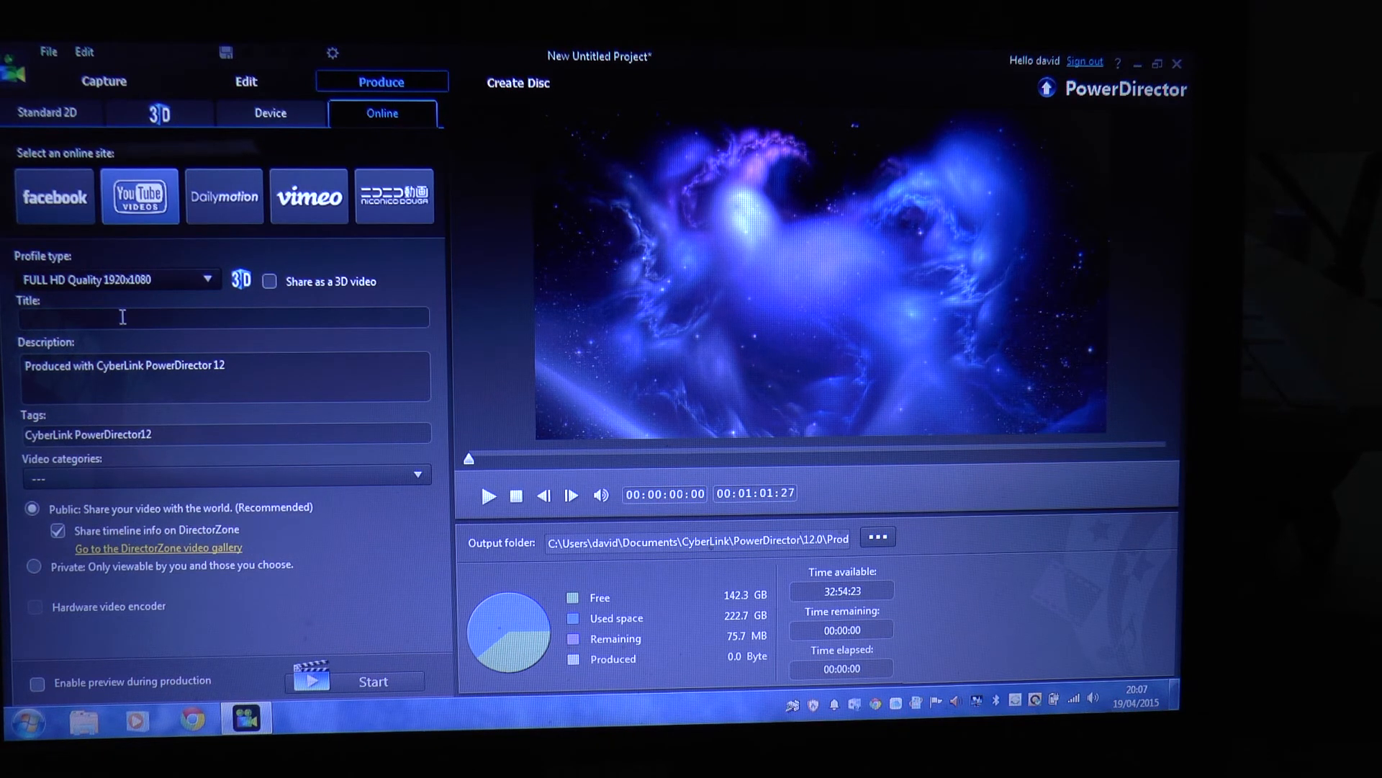
Title the upload 'Cberlink Editing', set category to Entertainment, and start producing.
text(Cbe)
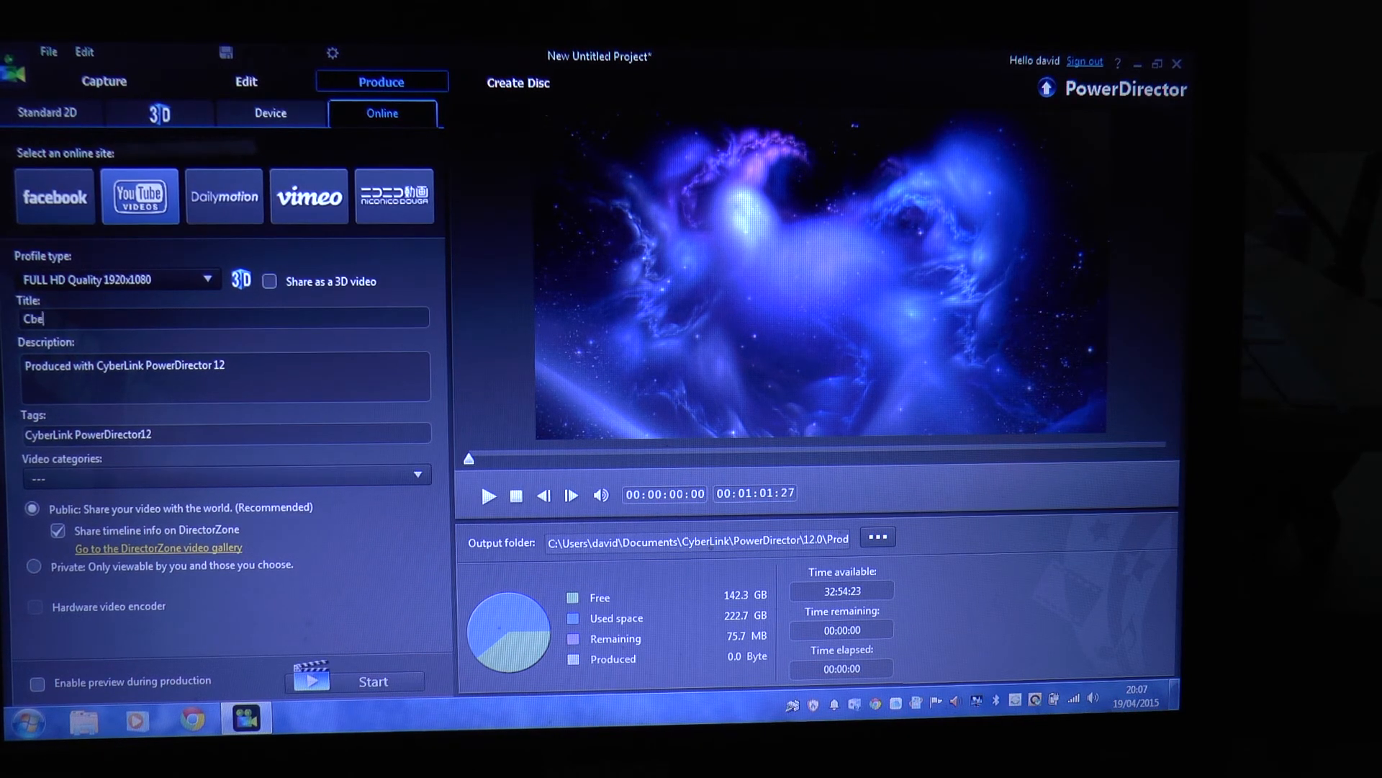
text(rlink E)
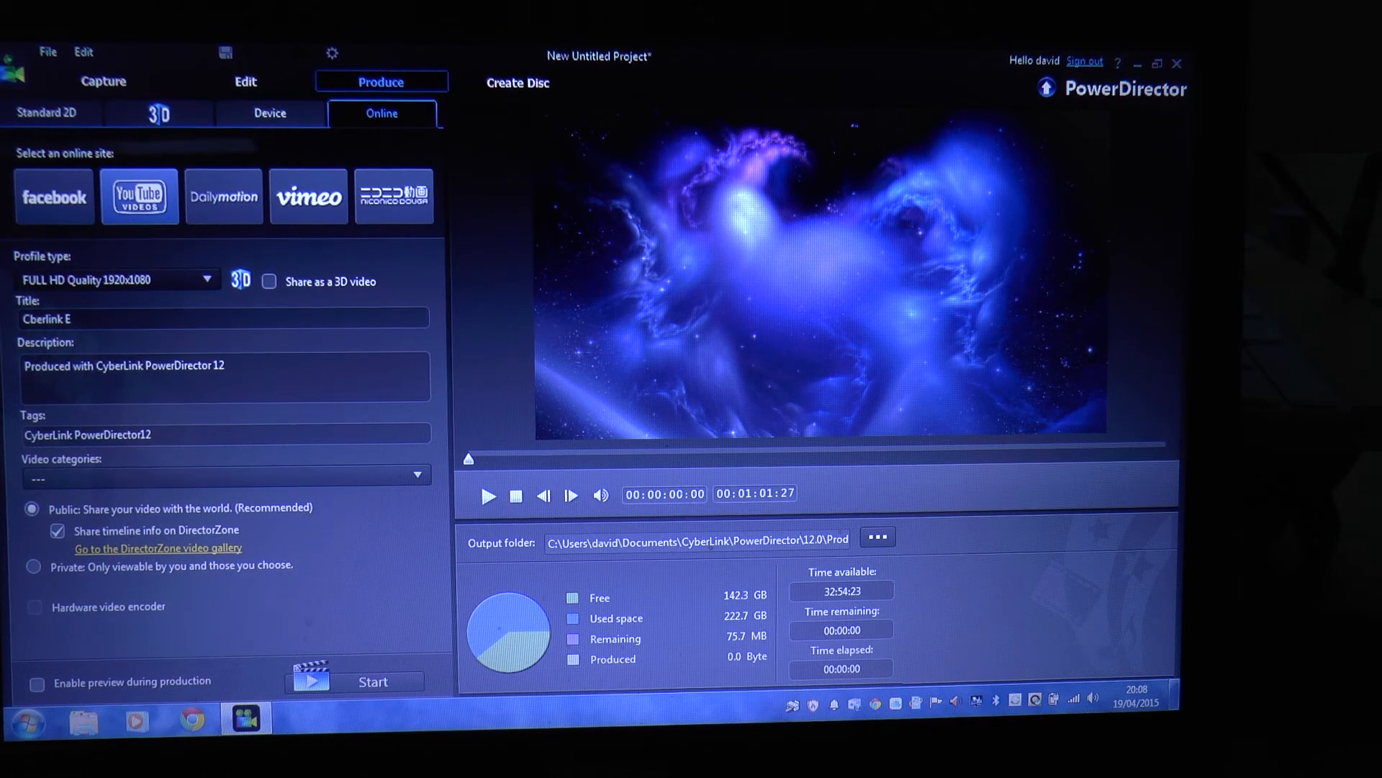
text(s)
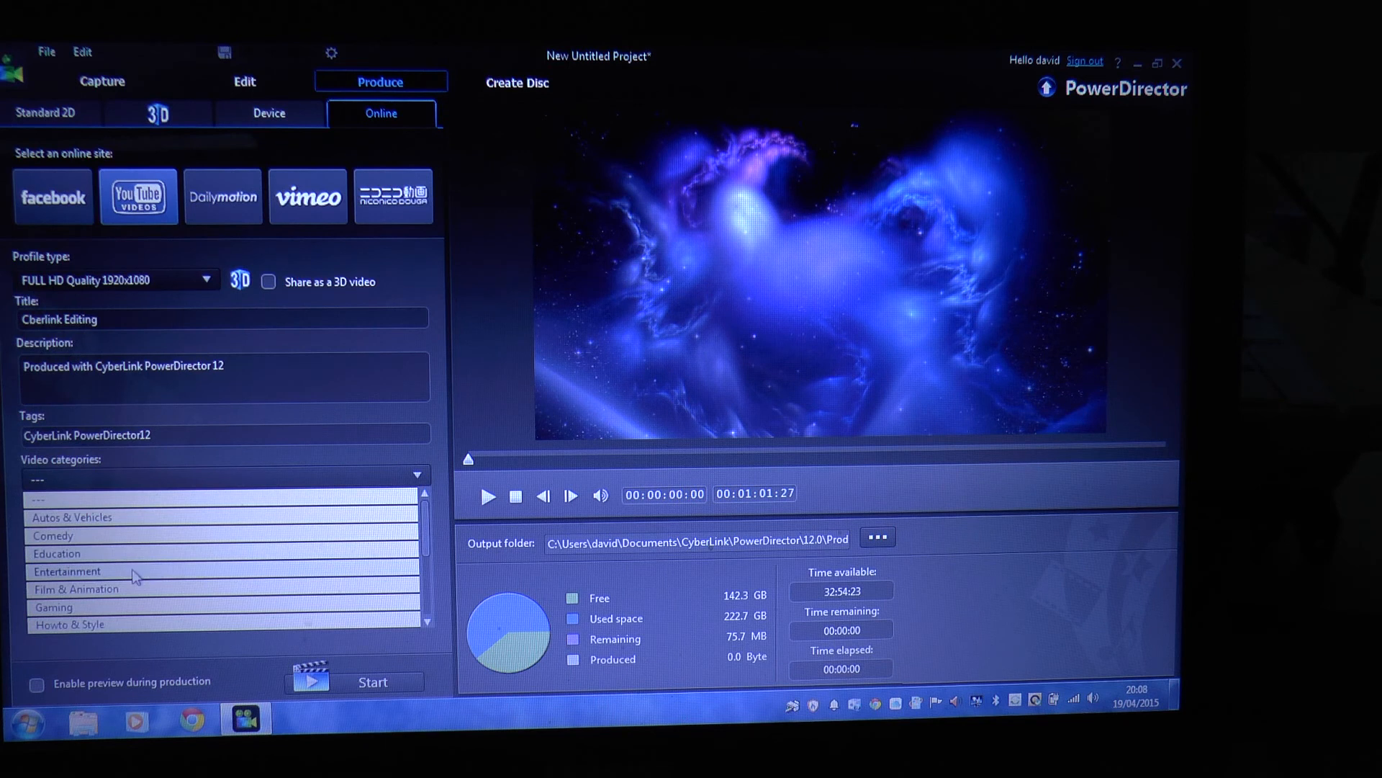
click(66, 571)
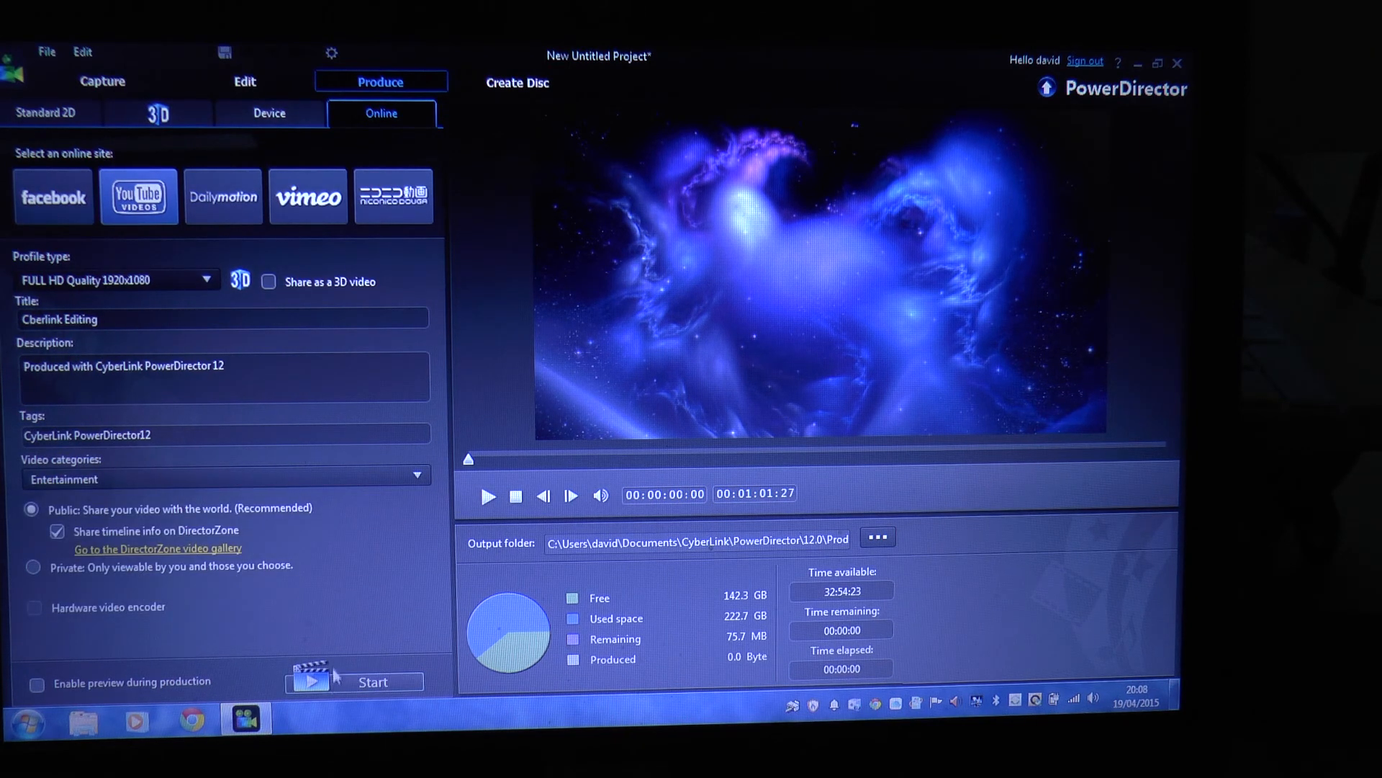
click(373, 681)
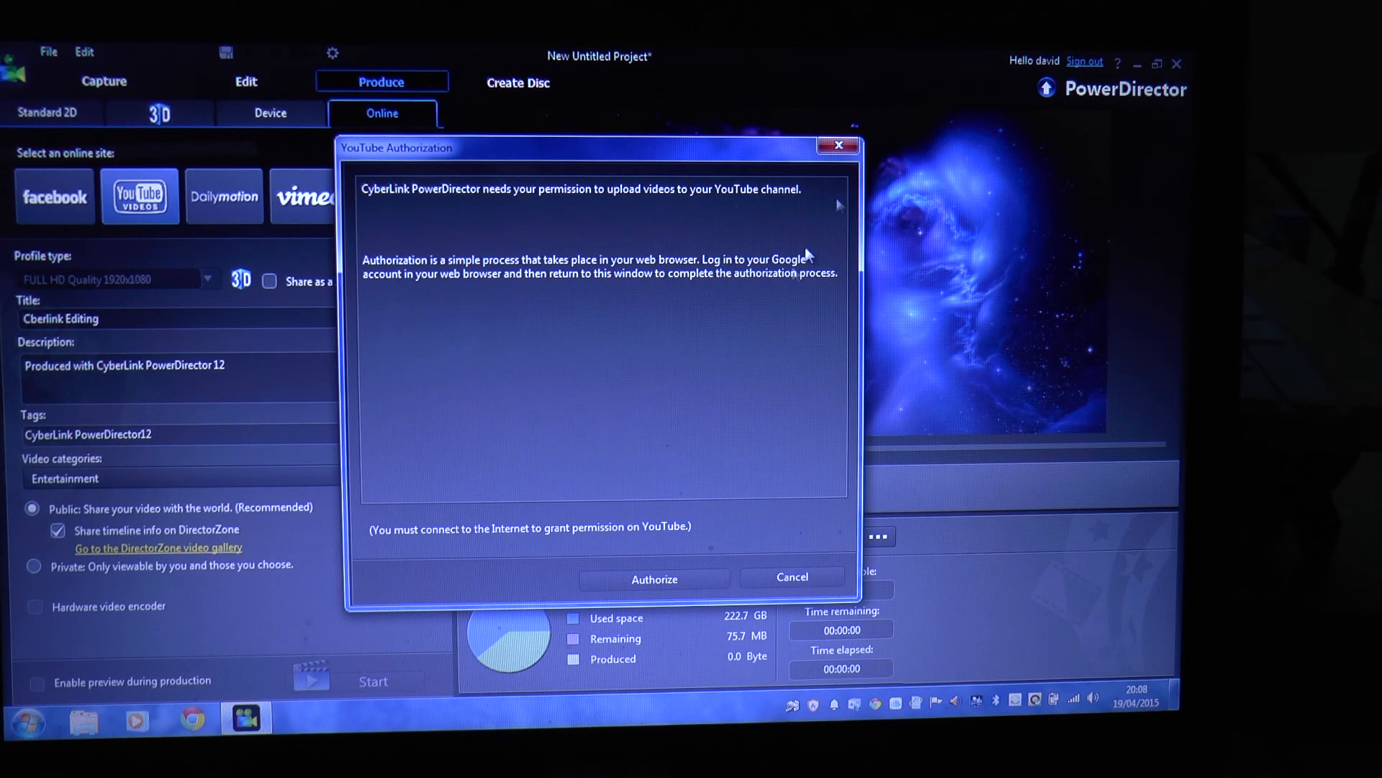
Authorize PowerDirector and accept Google's permission to manage the YouTube account.
click(654, 578)
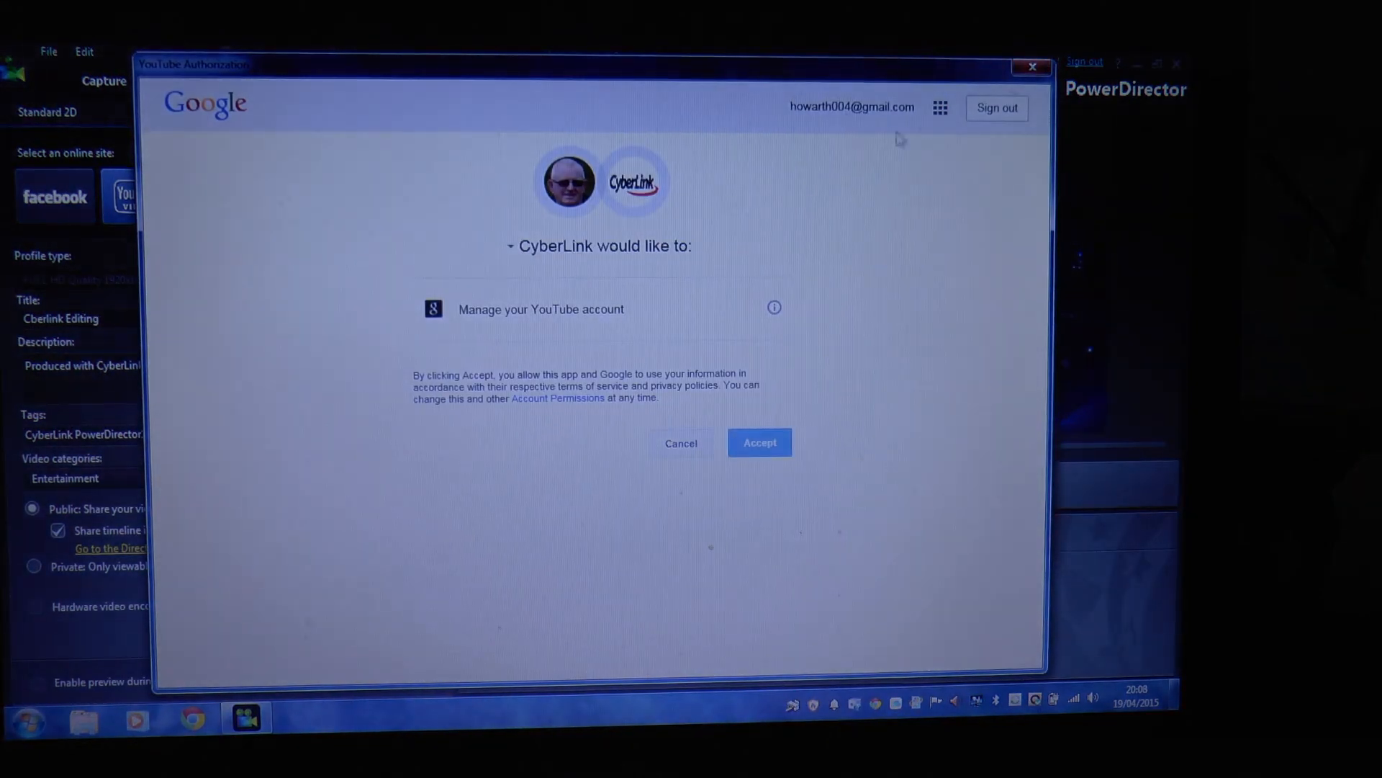
click(760, 443)
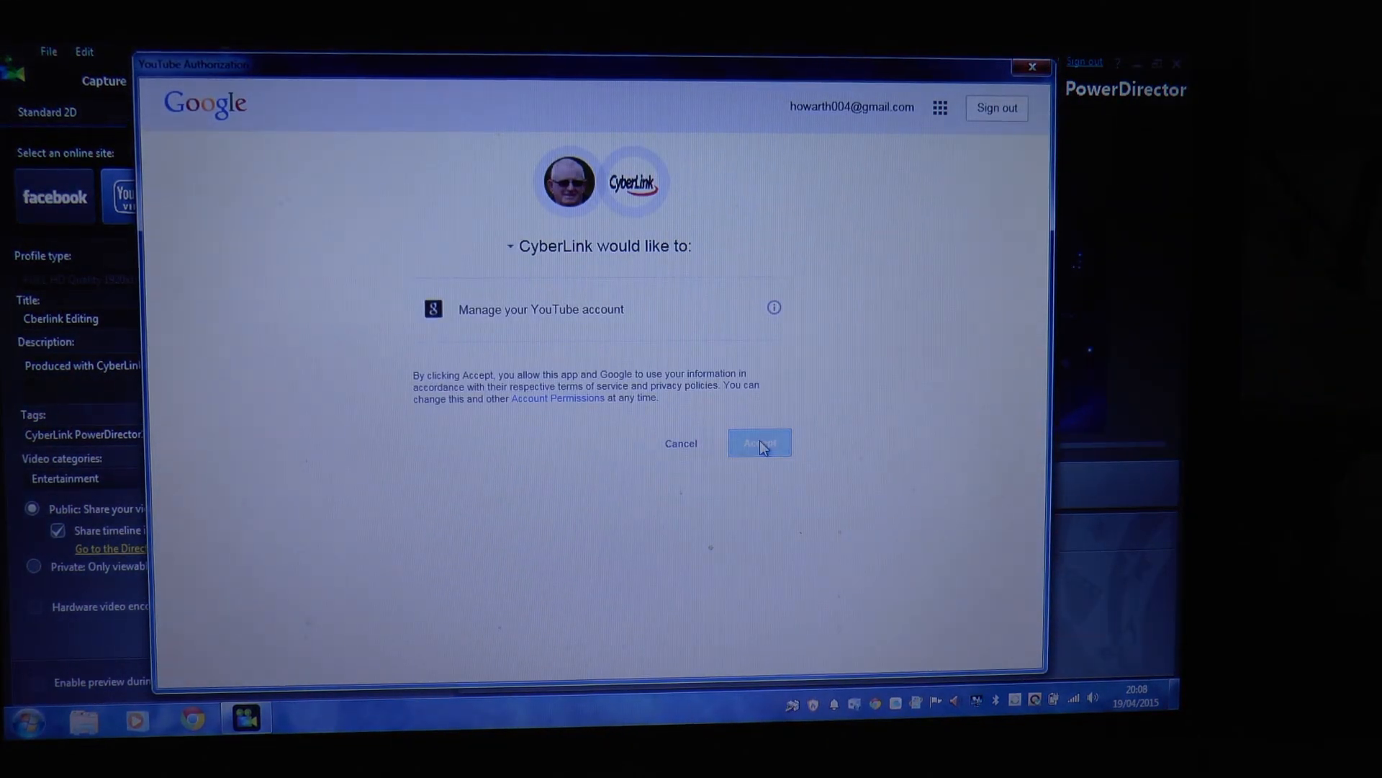
click(759, 442)
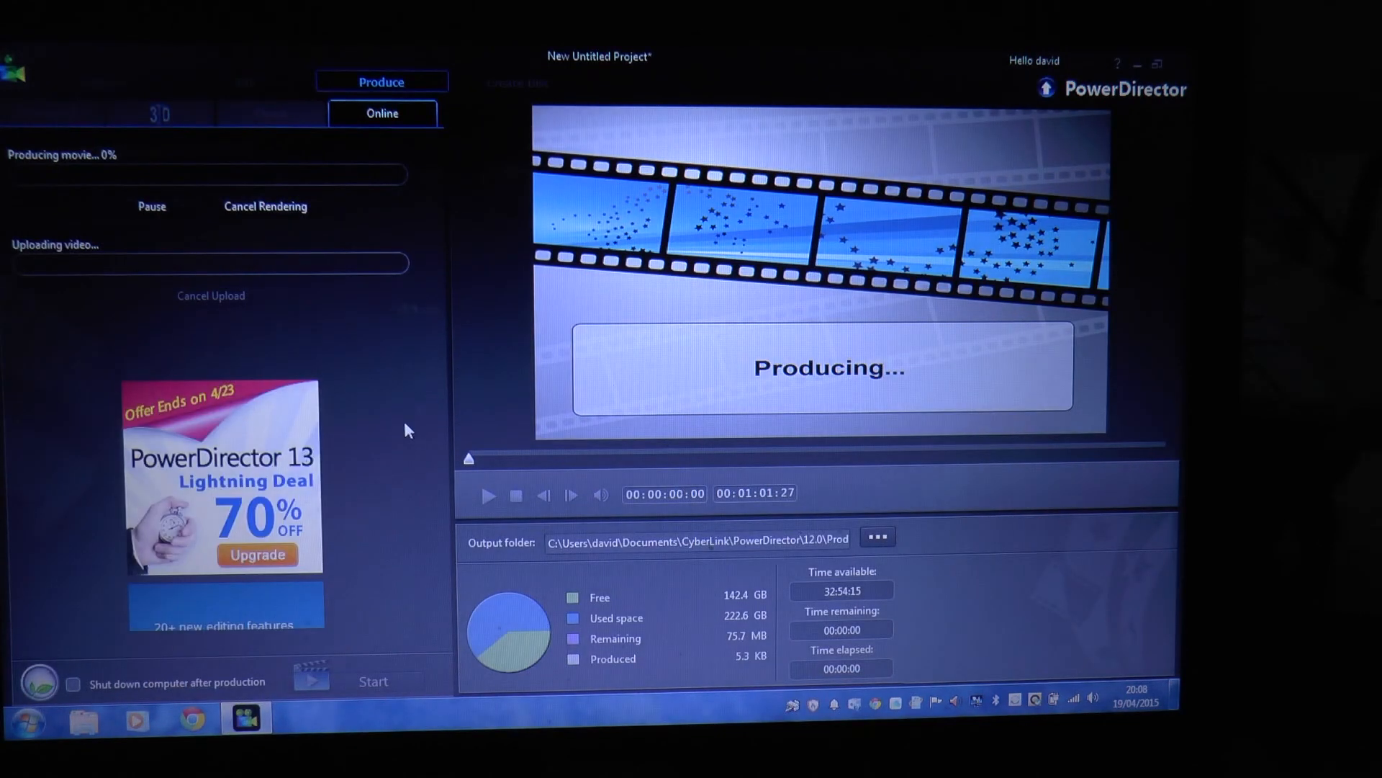